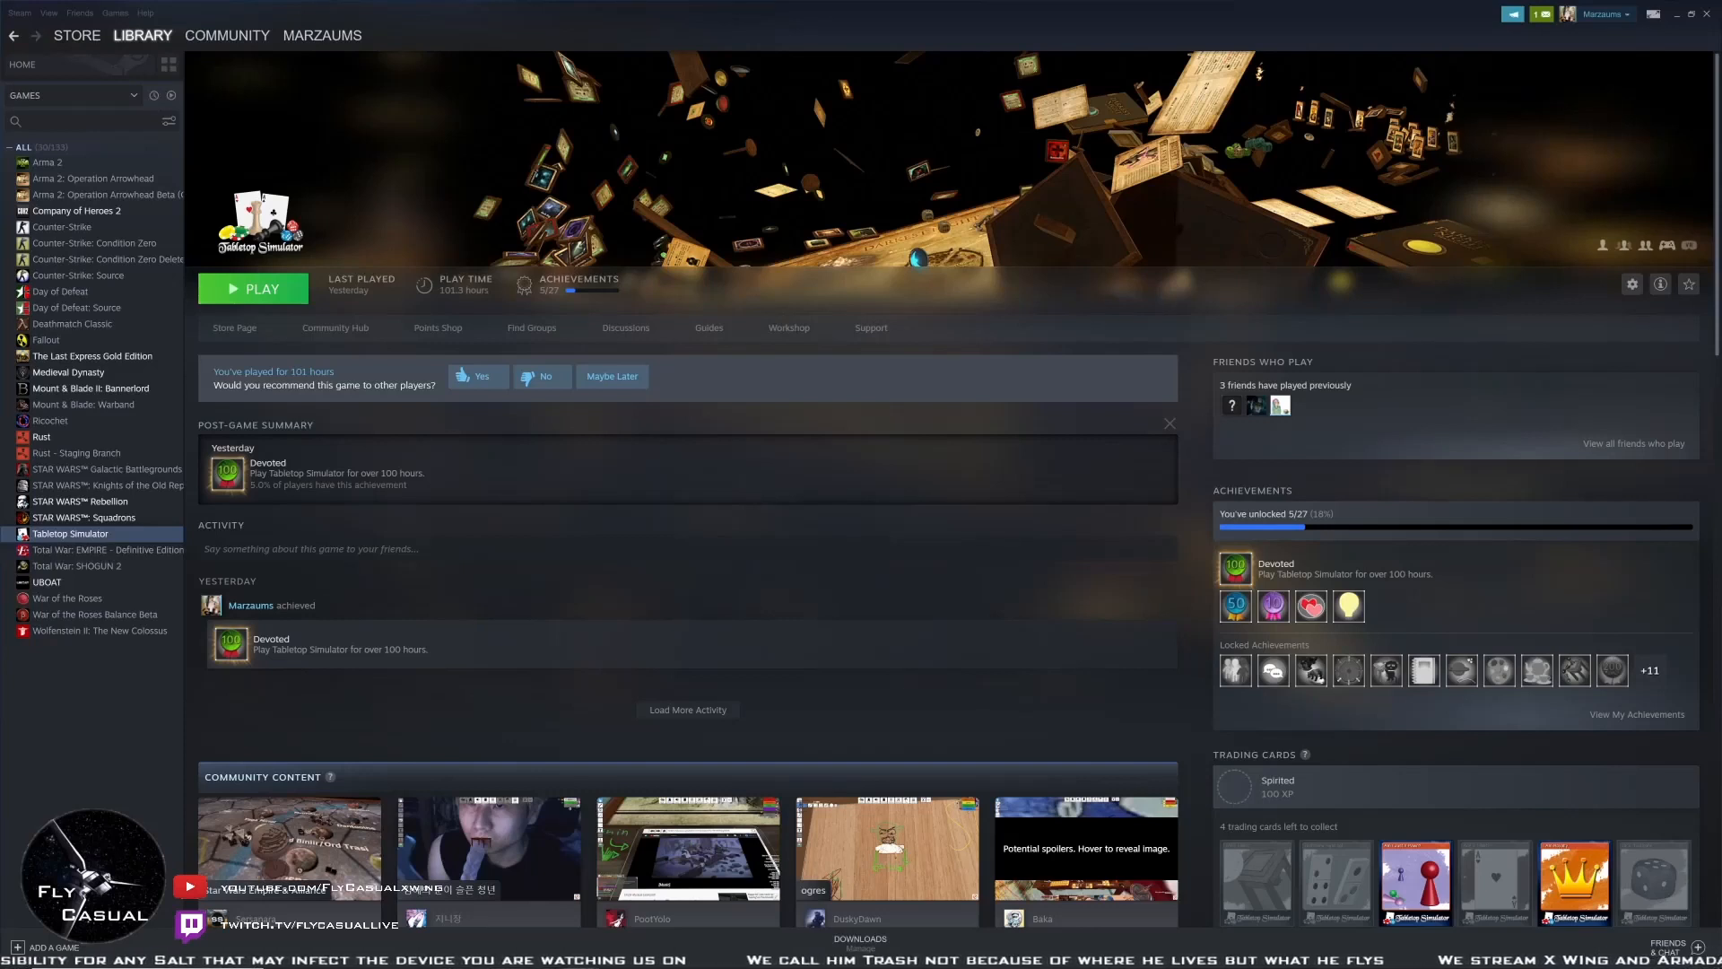
mouse_move(377, 743)
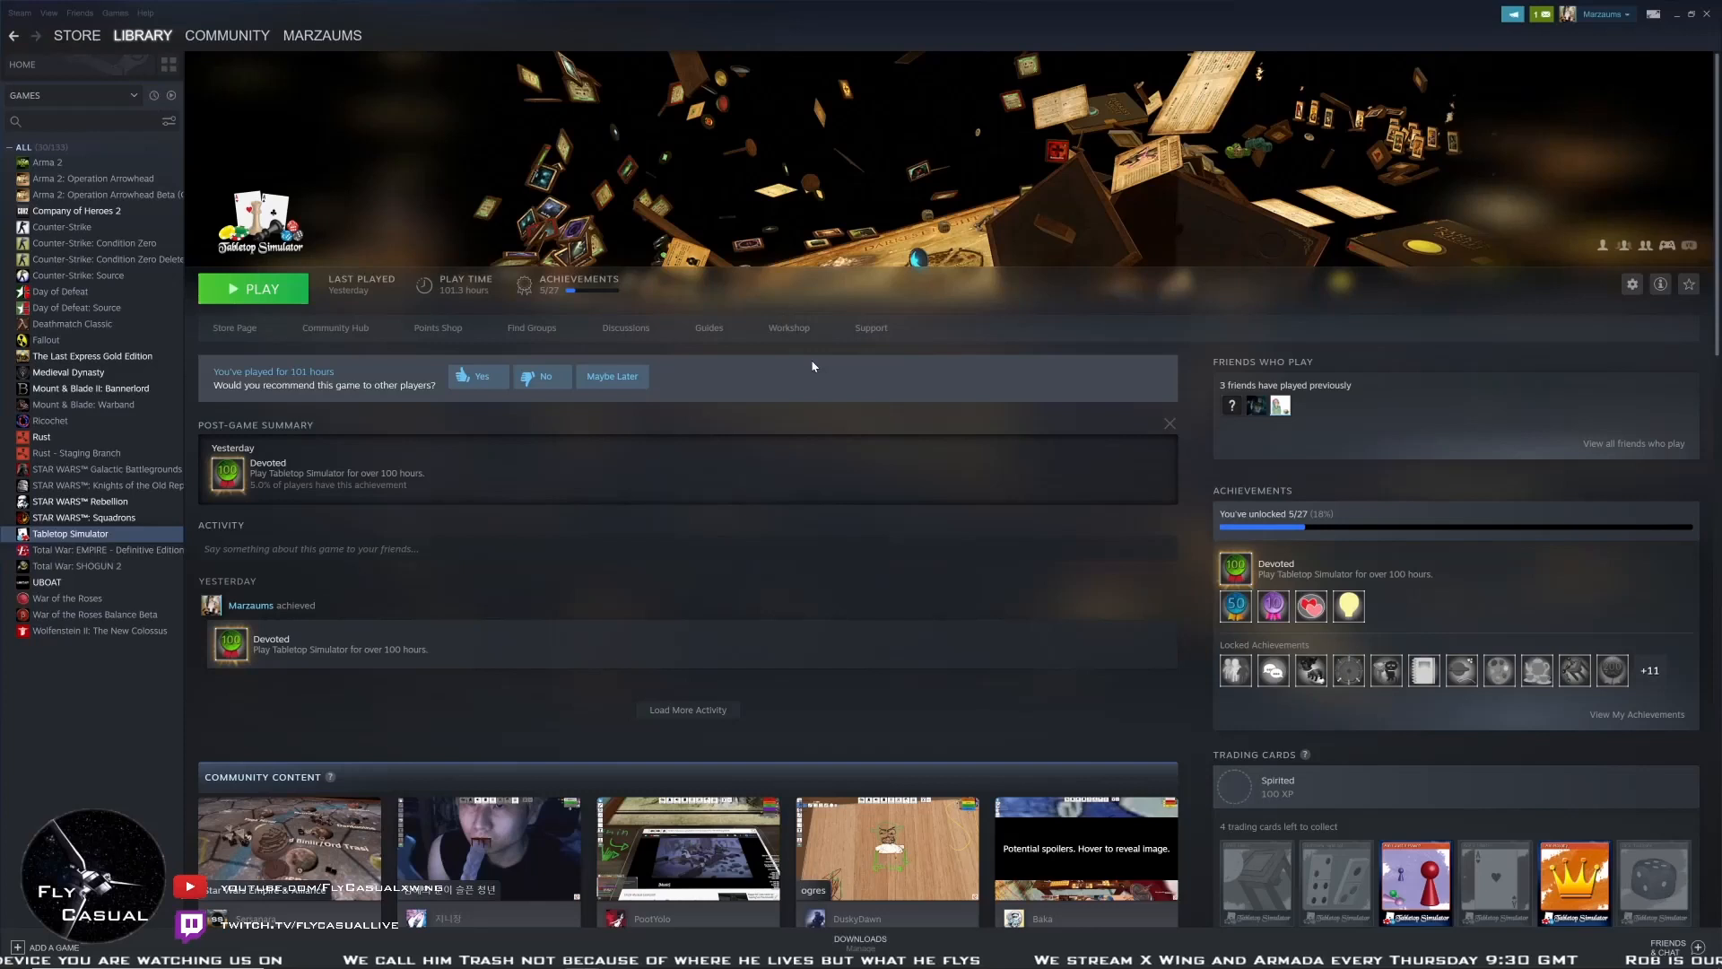
mouse_move(739, 388)
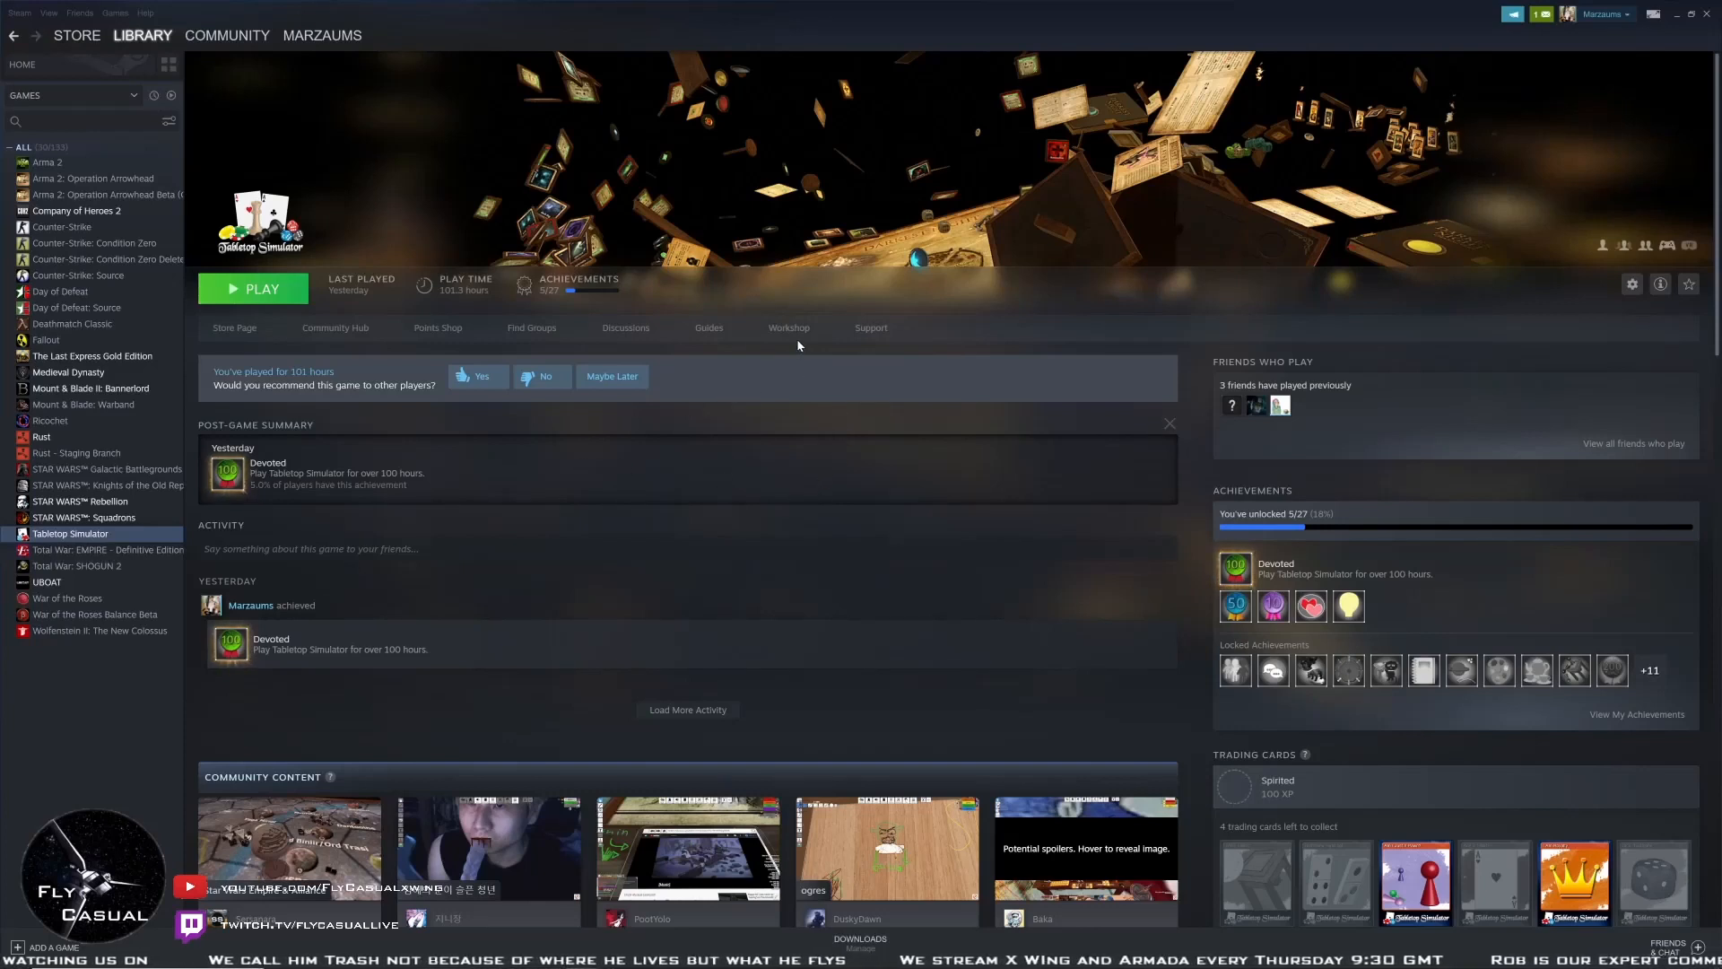
mouse_move(822, 297)
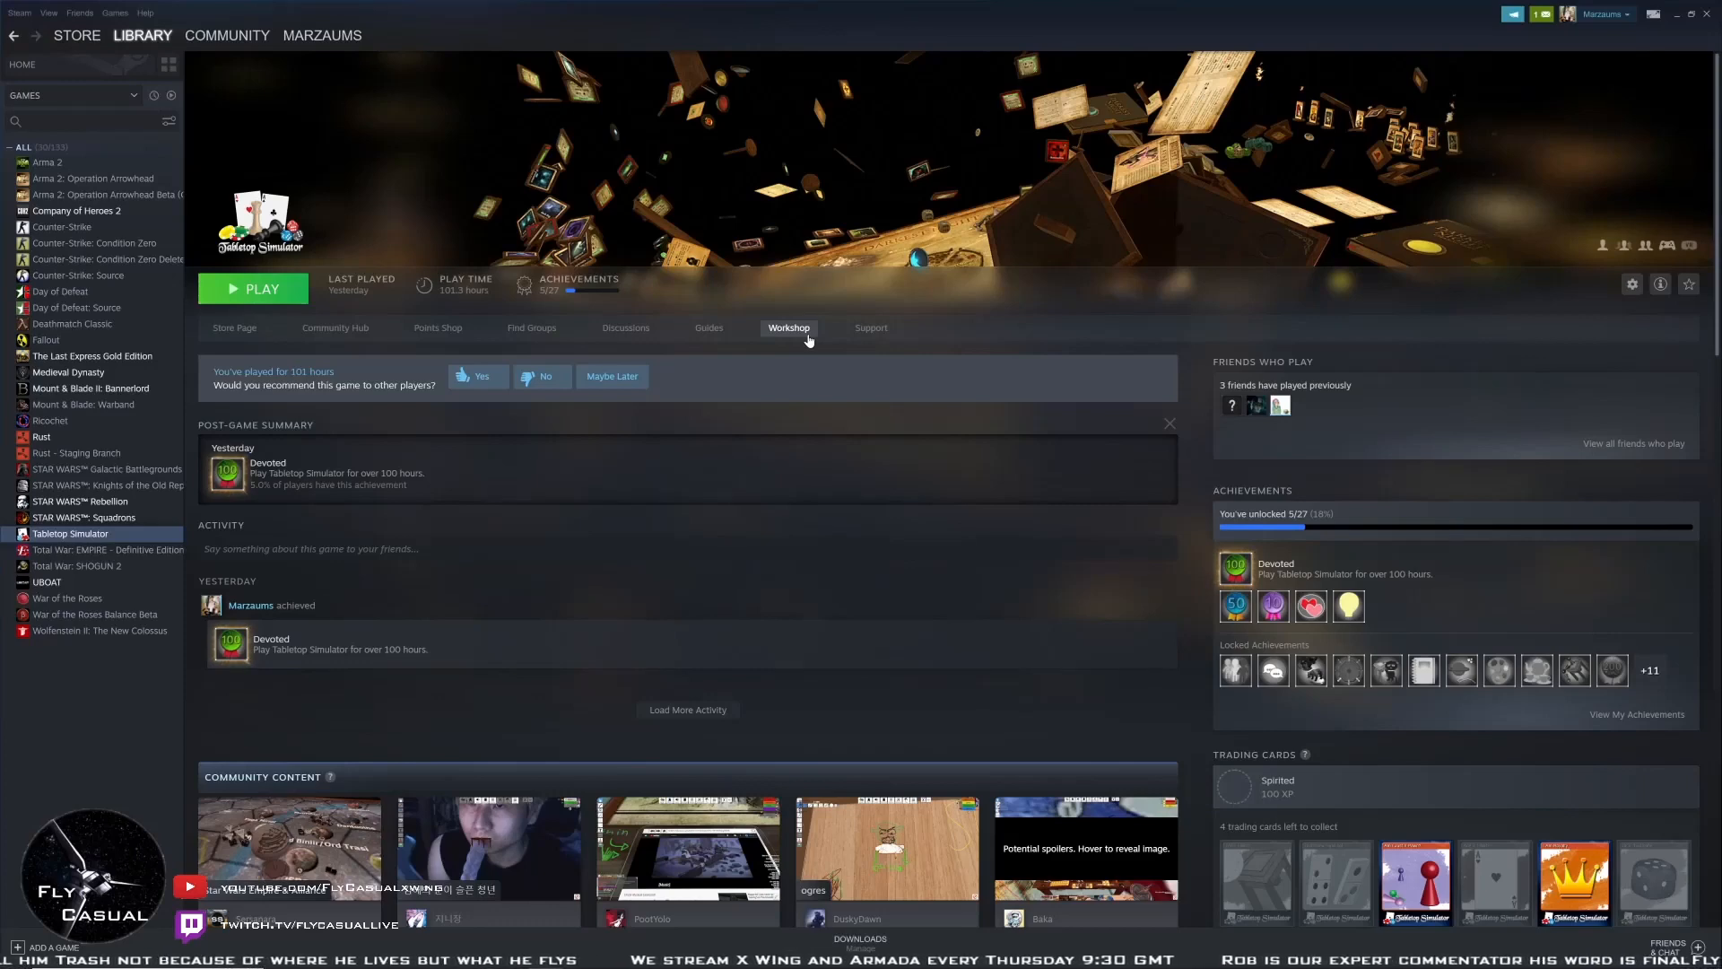
Search the Tabletop Simulator Workshop for 'star wars armada'
left_click(227, 35)
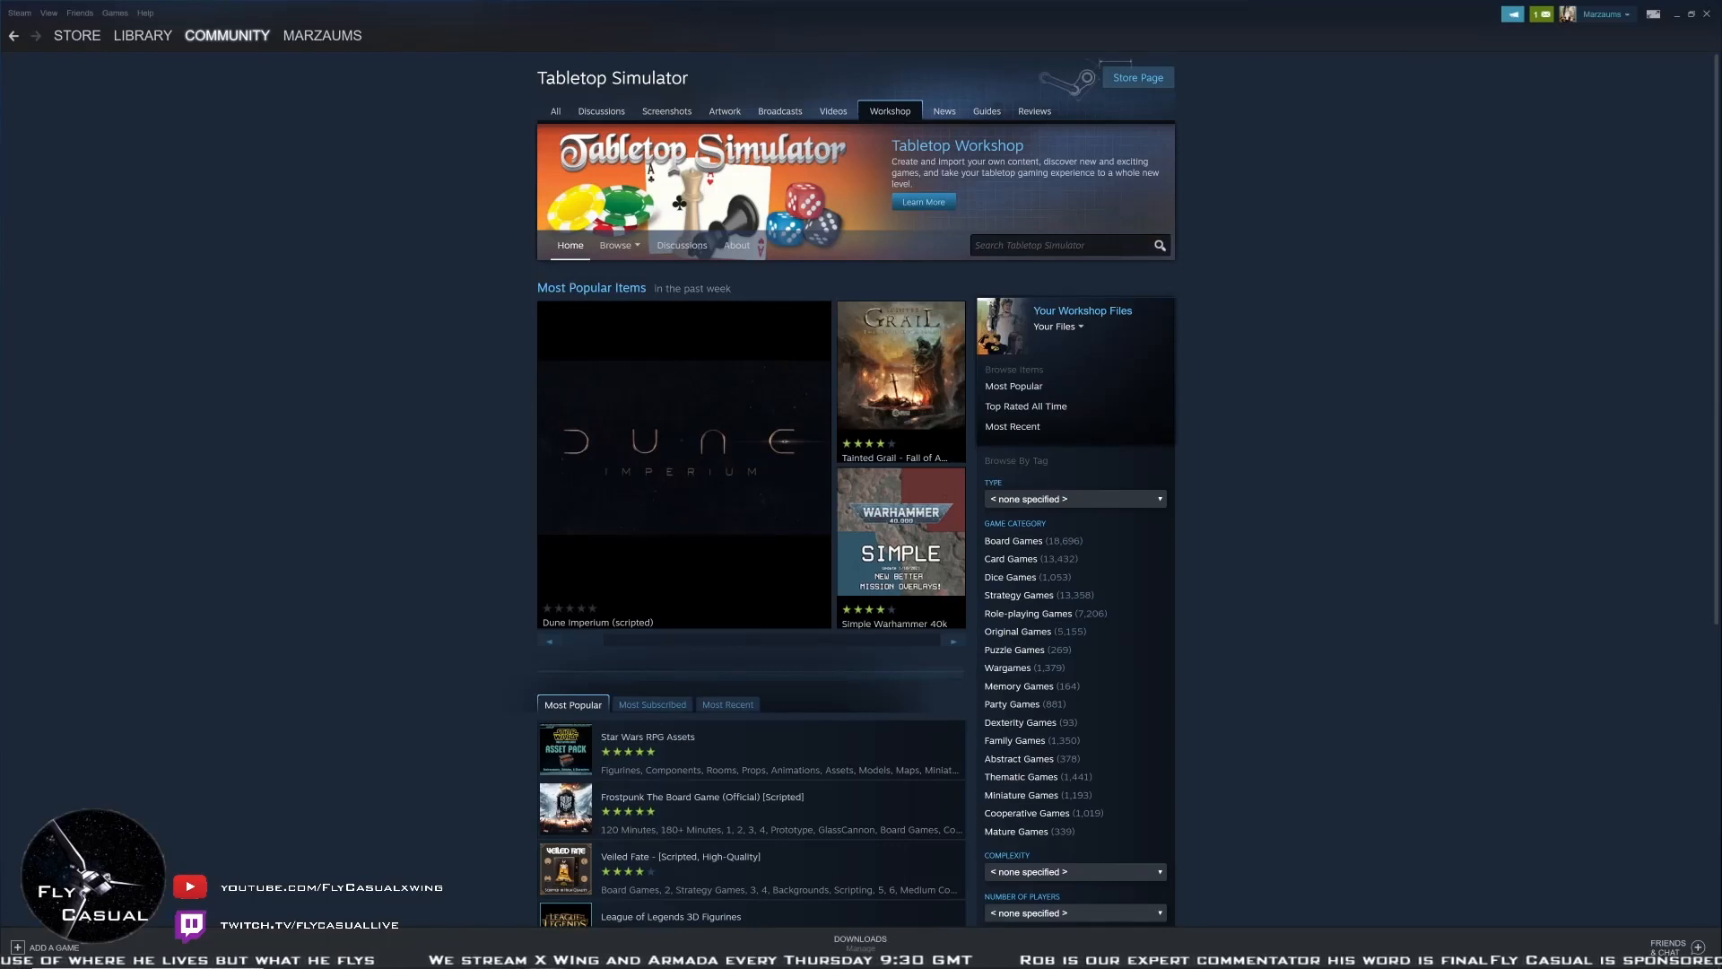
type("star wars arma")
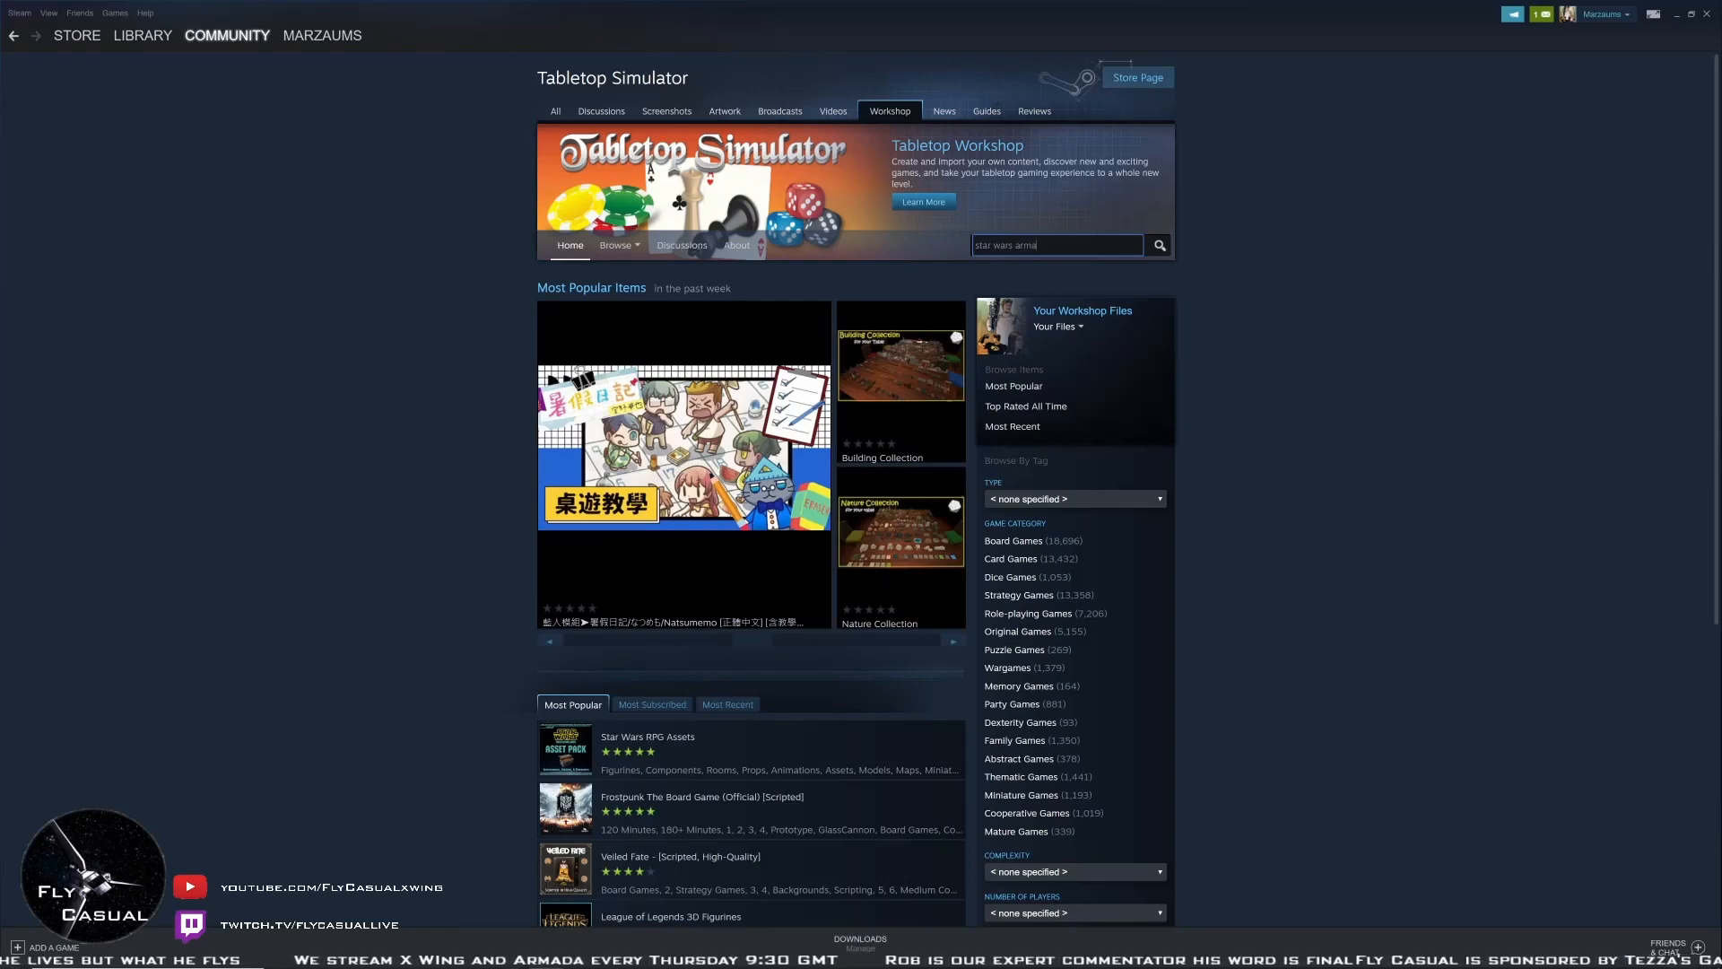
left_click(616, 245)
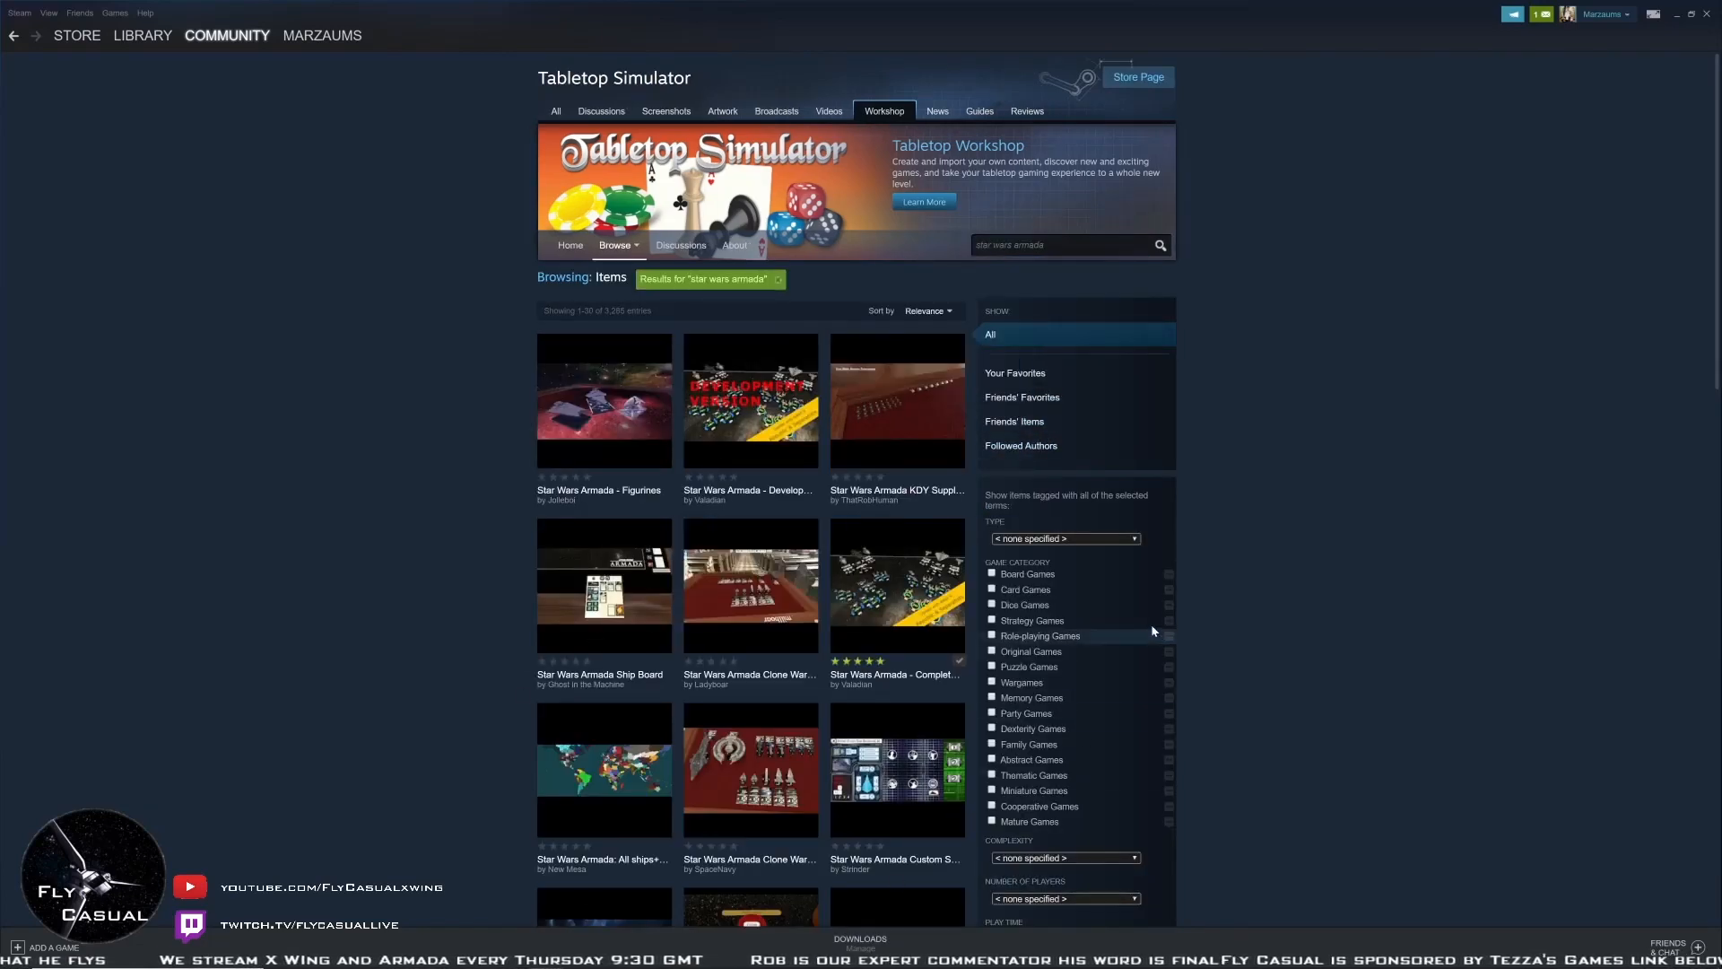
mouse_move(673, 485)
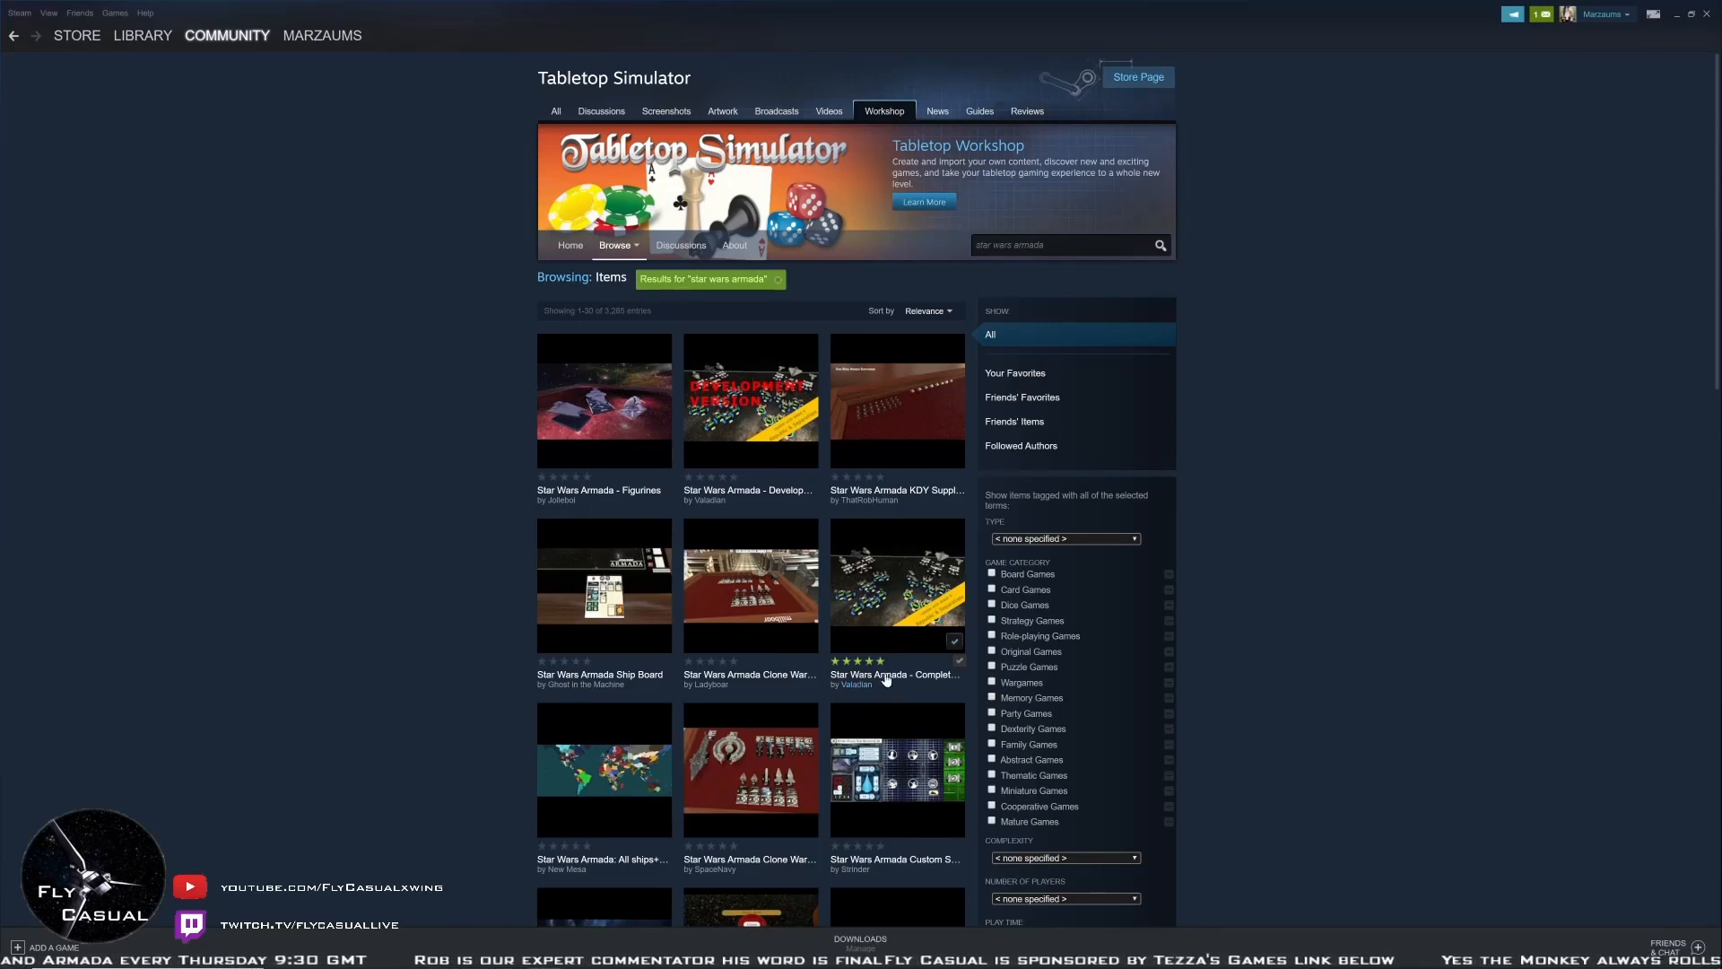
Open the Star Wars Armada - Complete w/Scripting item and keep it subscribed
left_click(895, 673)
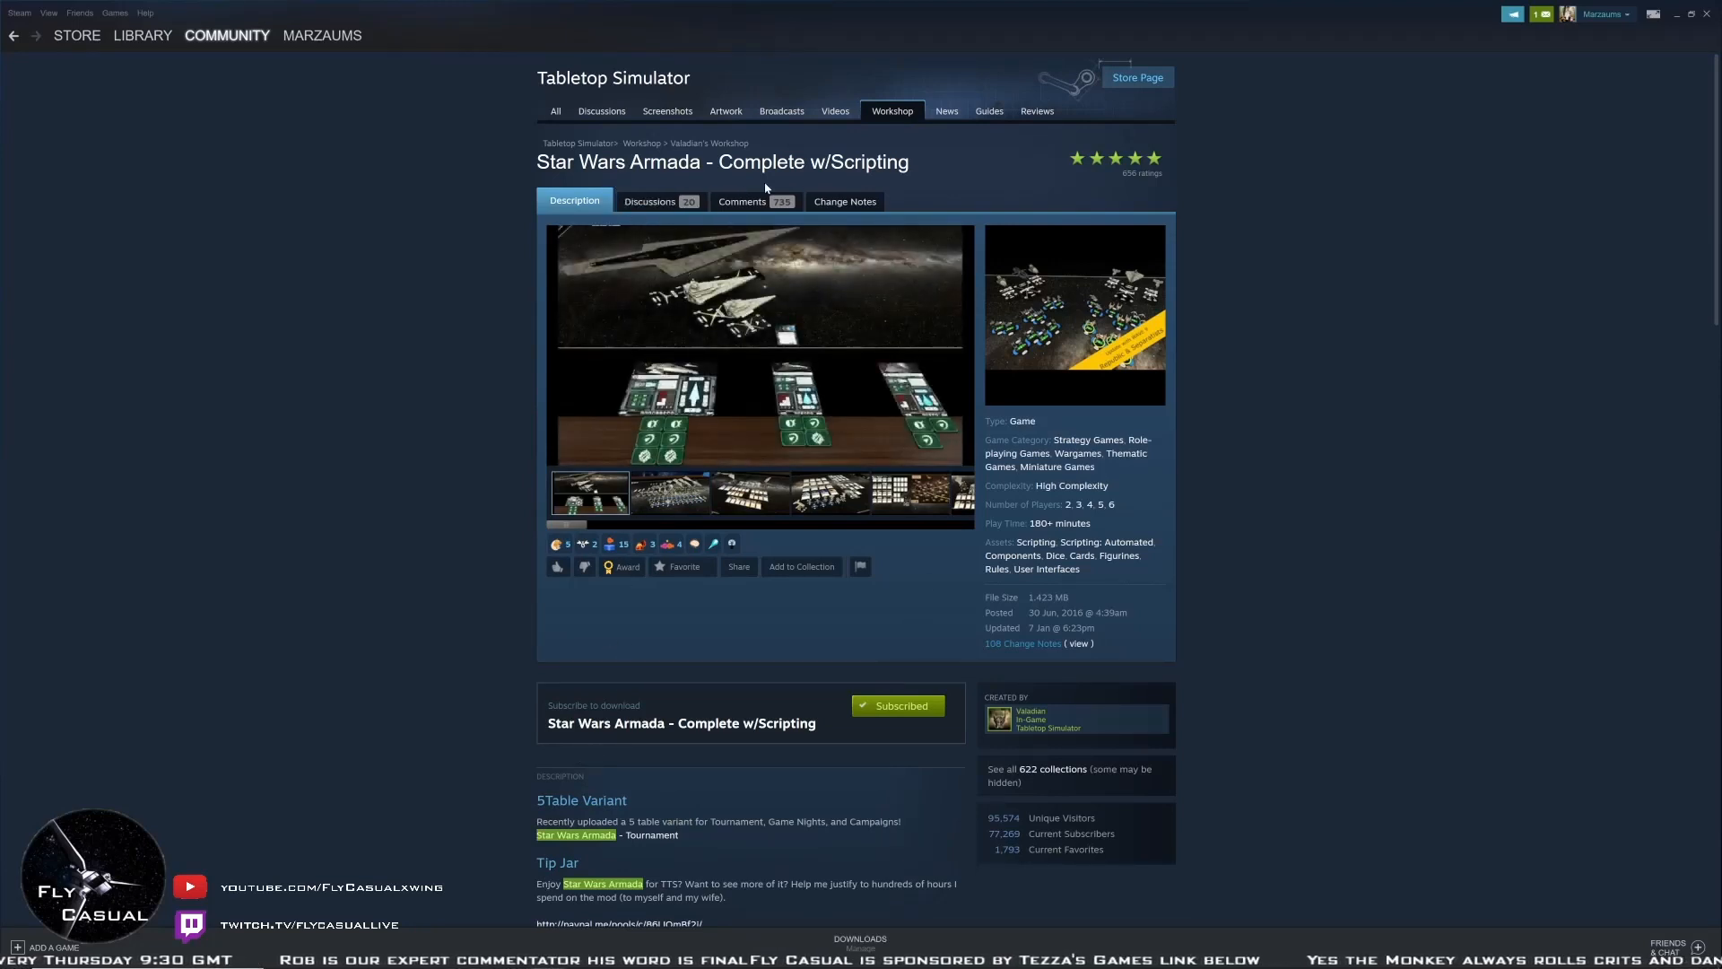
mouse_move(757, 768)
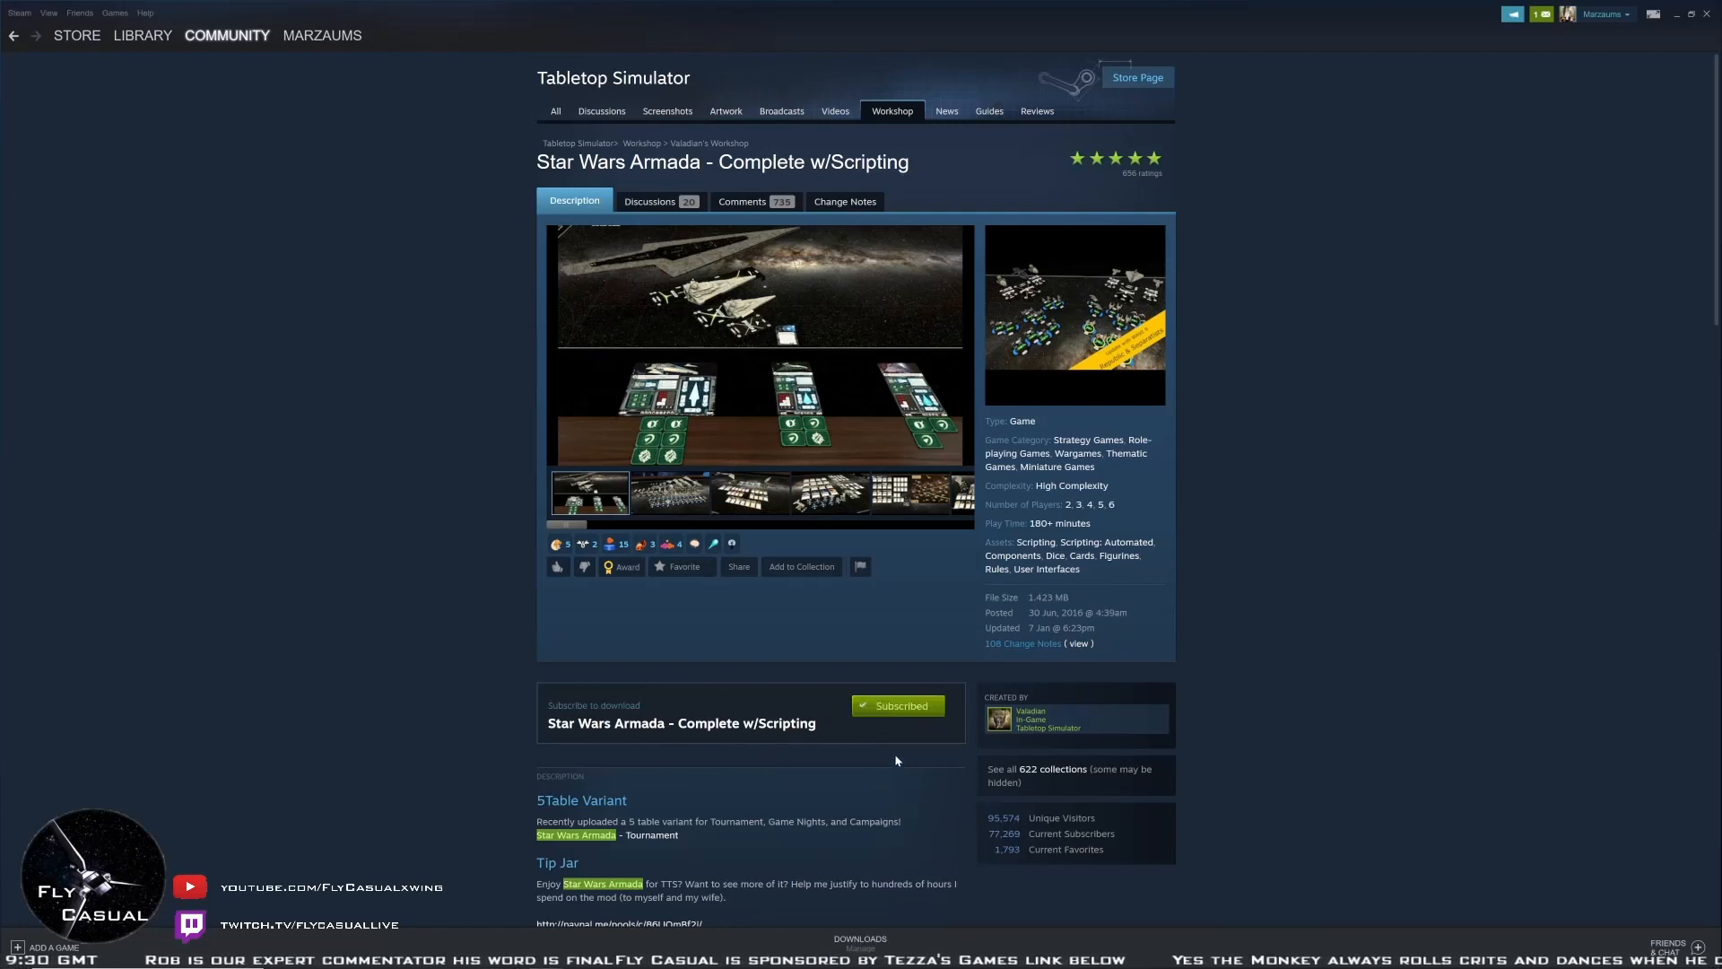
left_click(897, 705)
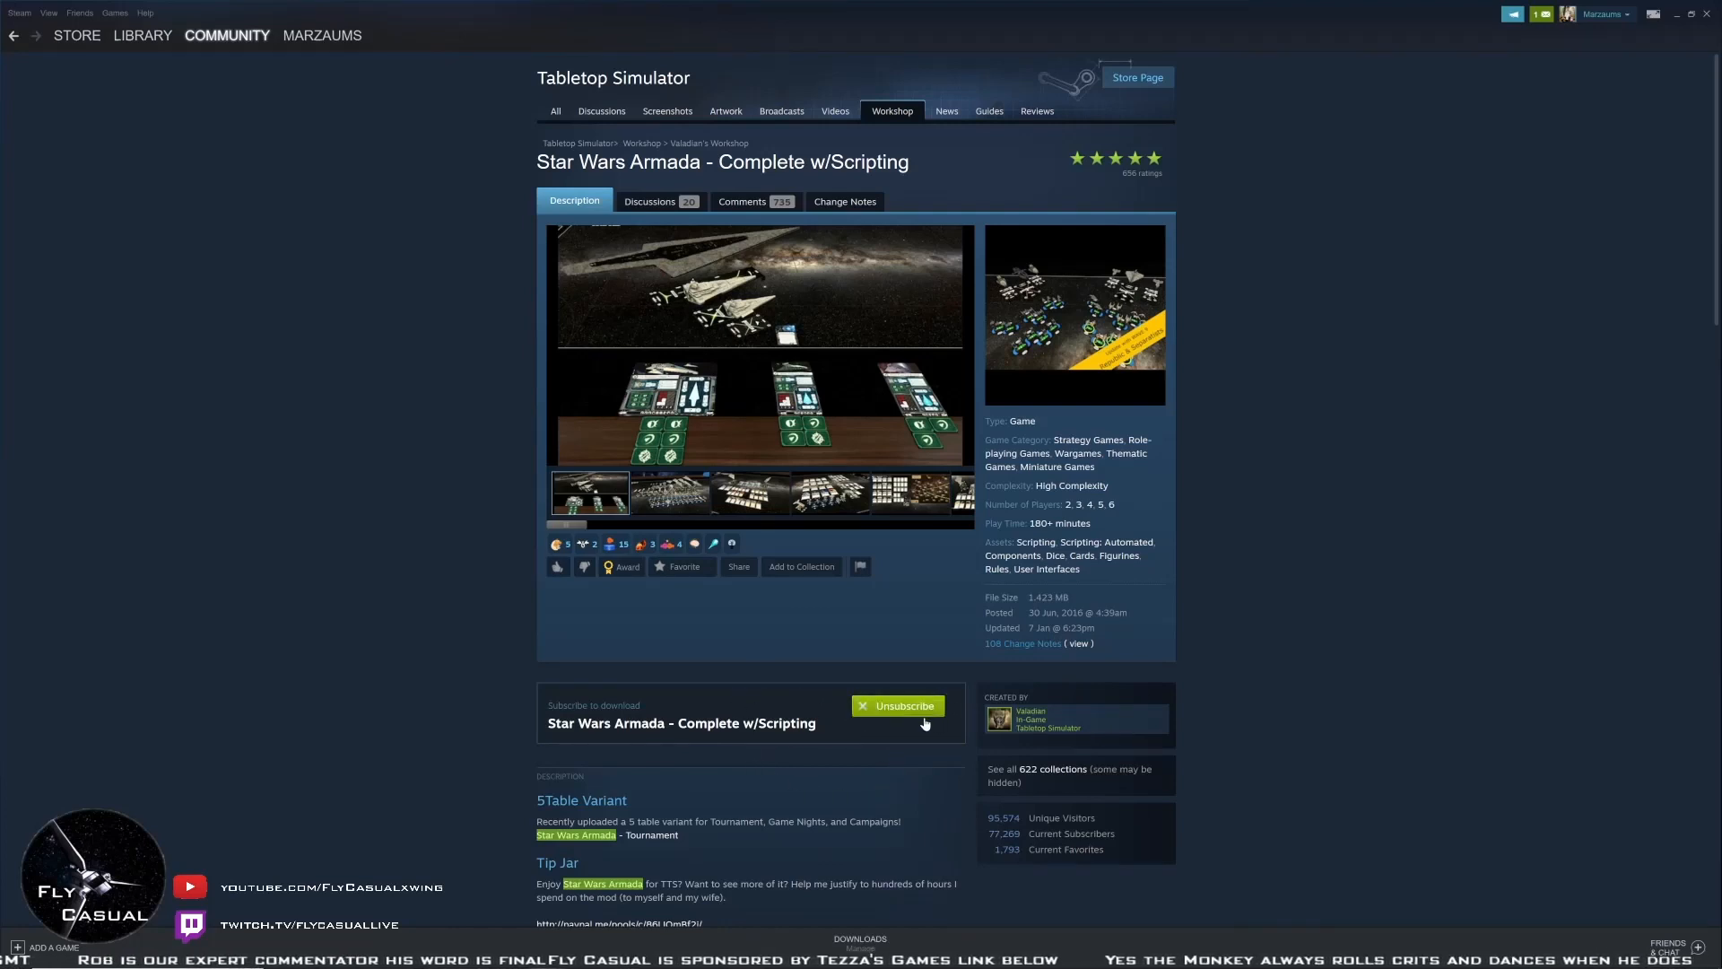
left_click(897, 705)
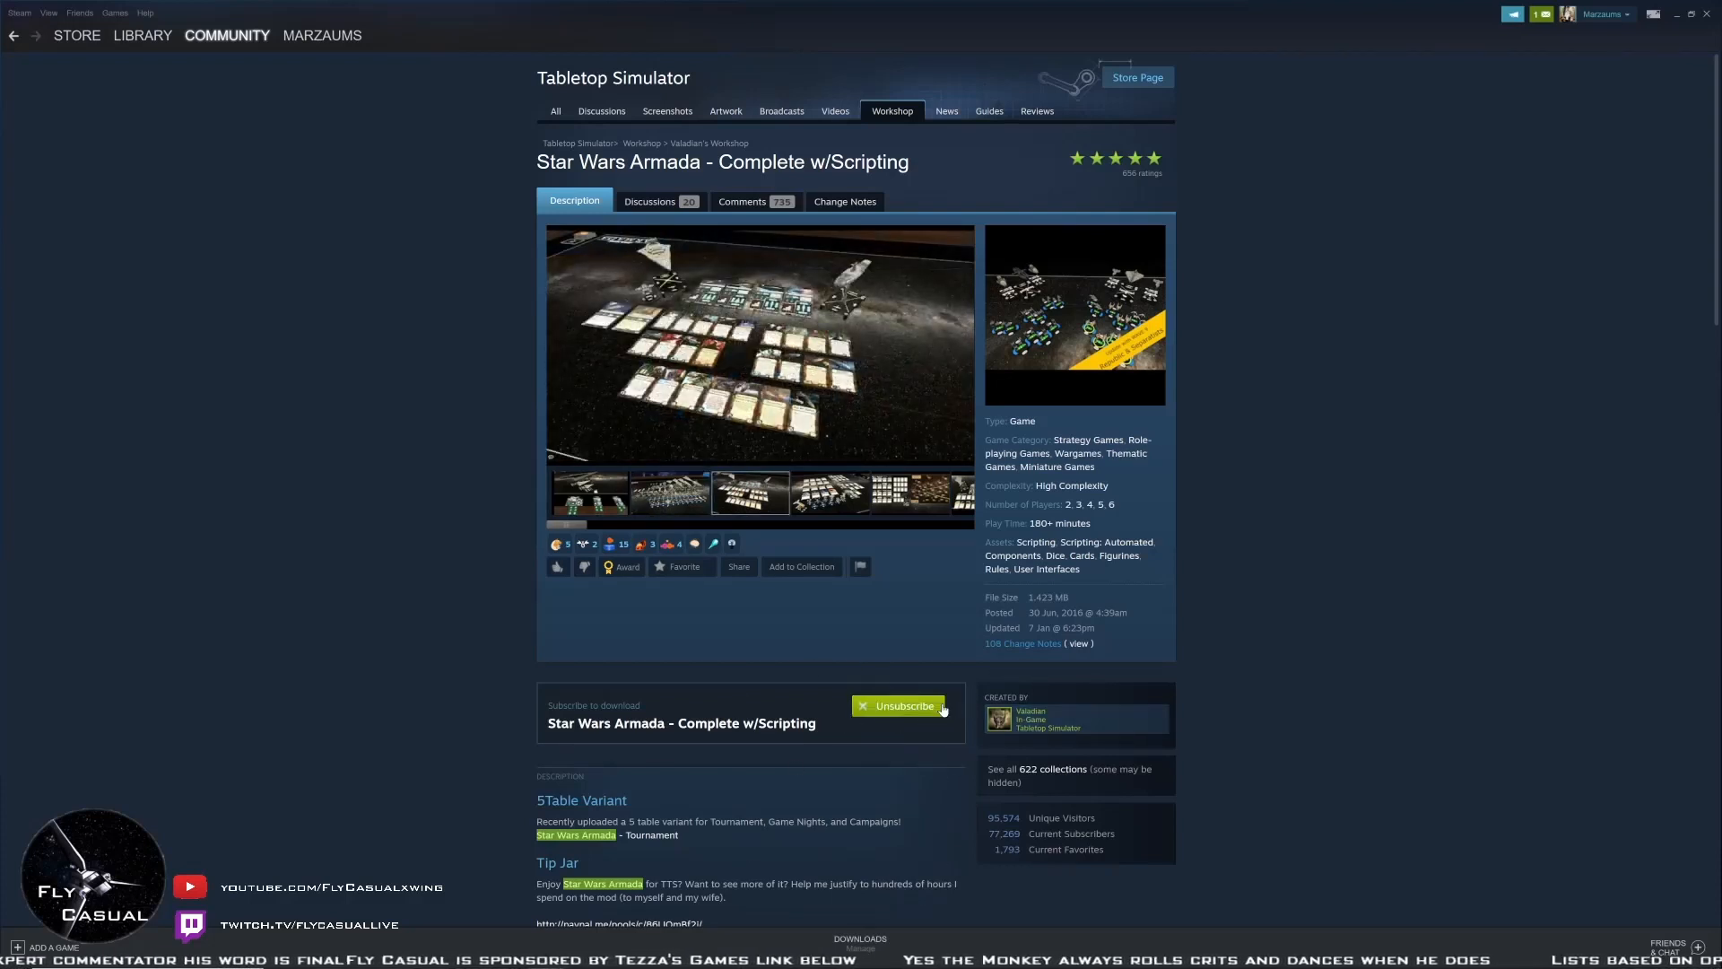
left_click(904, 705)
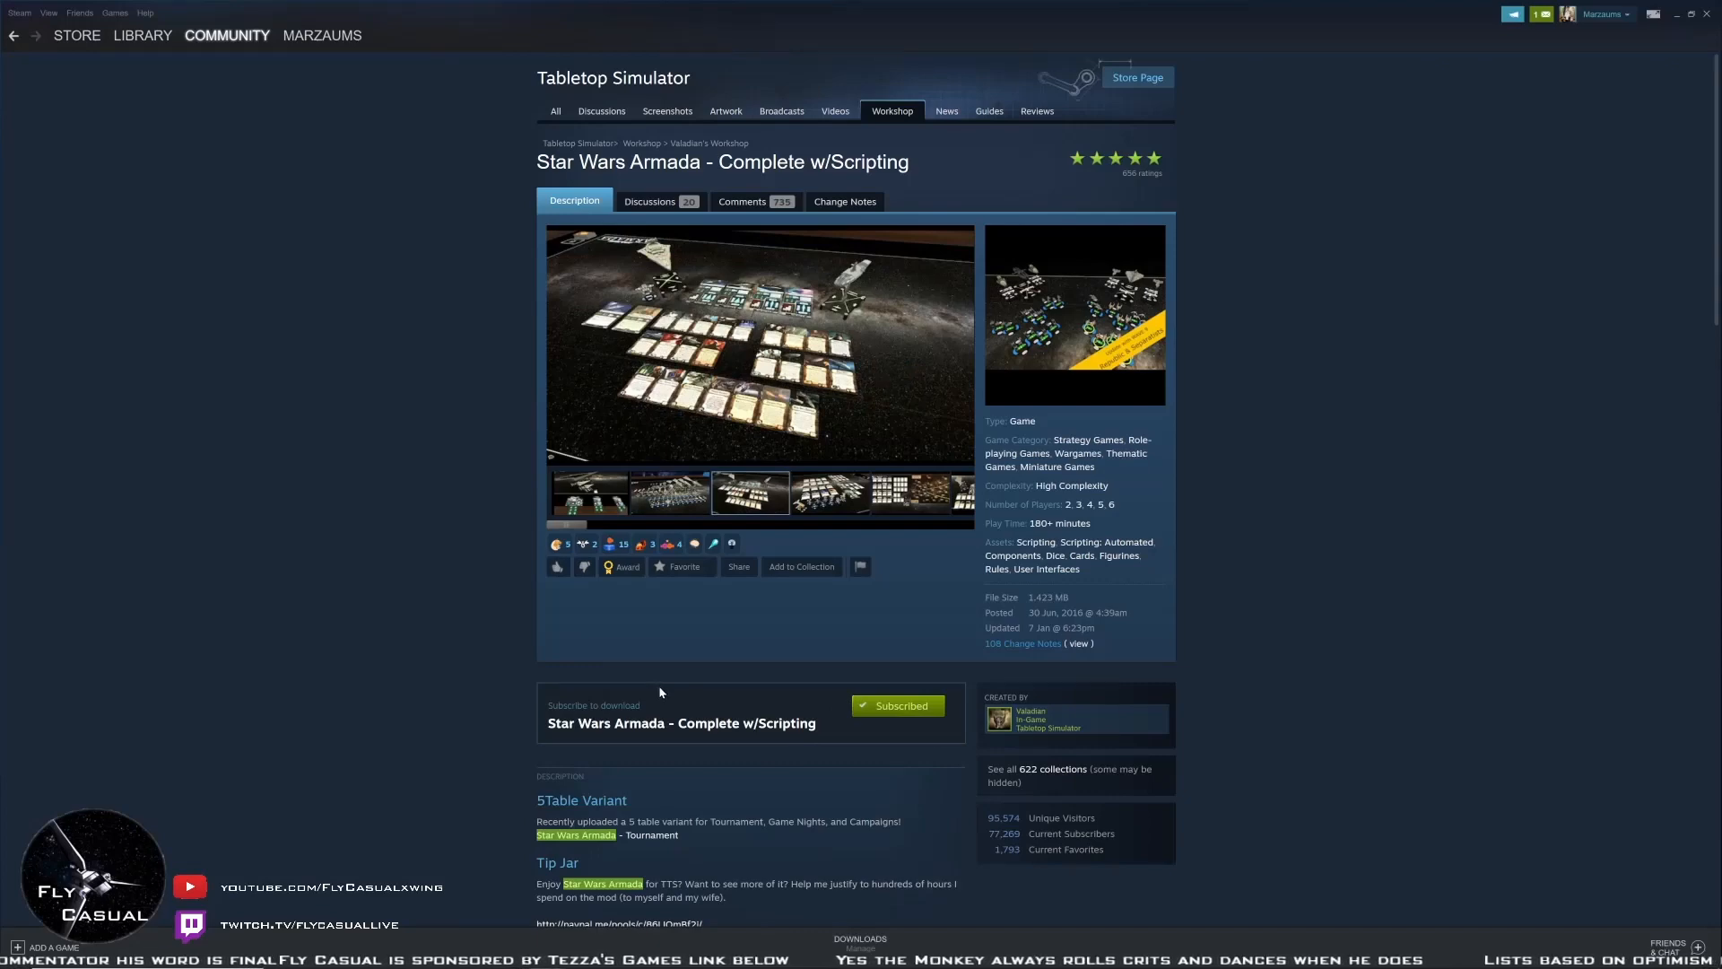
Scroll through the item page, then go to the Tabletop Simulator store page
scroll("down", 3)
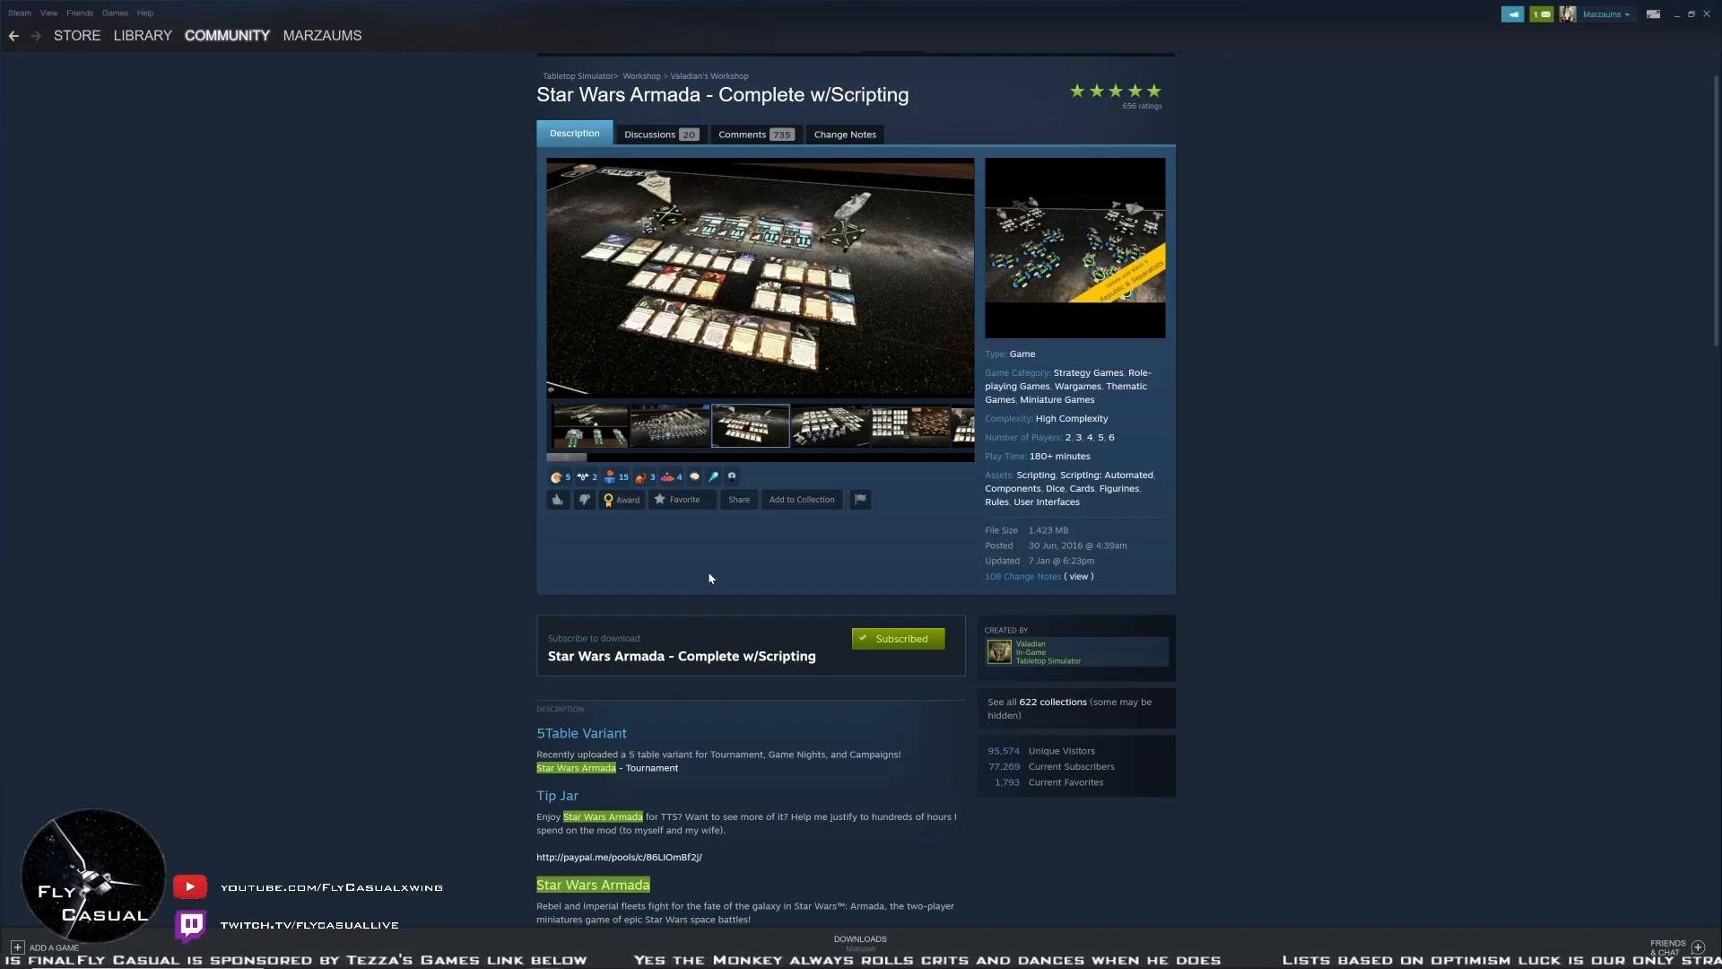
mouse_move(752, 564)
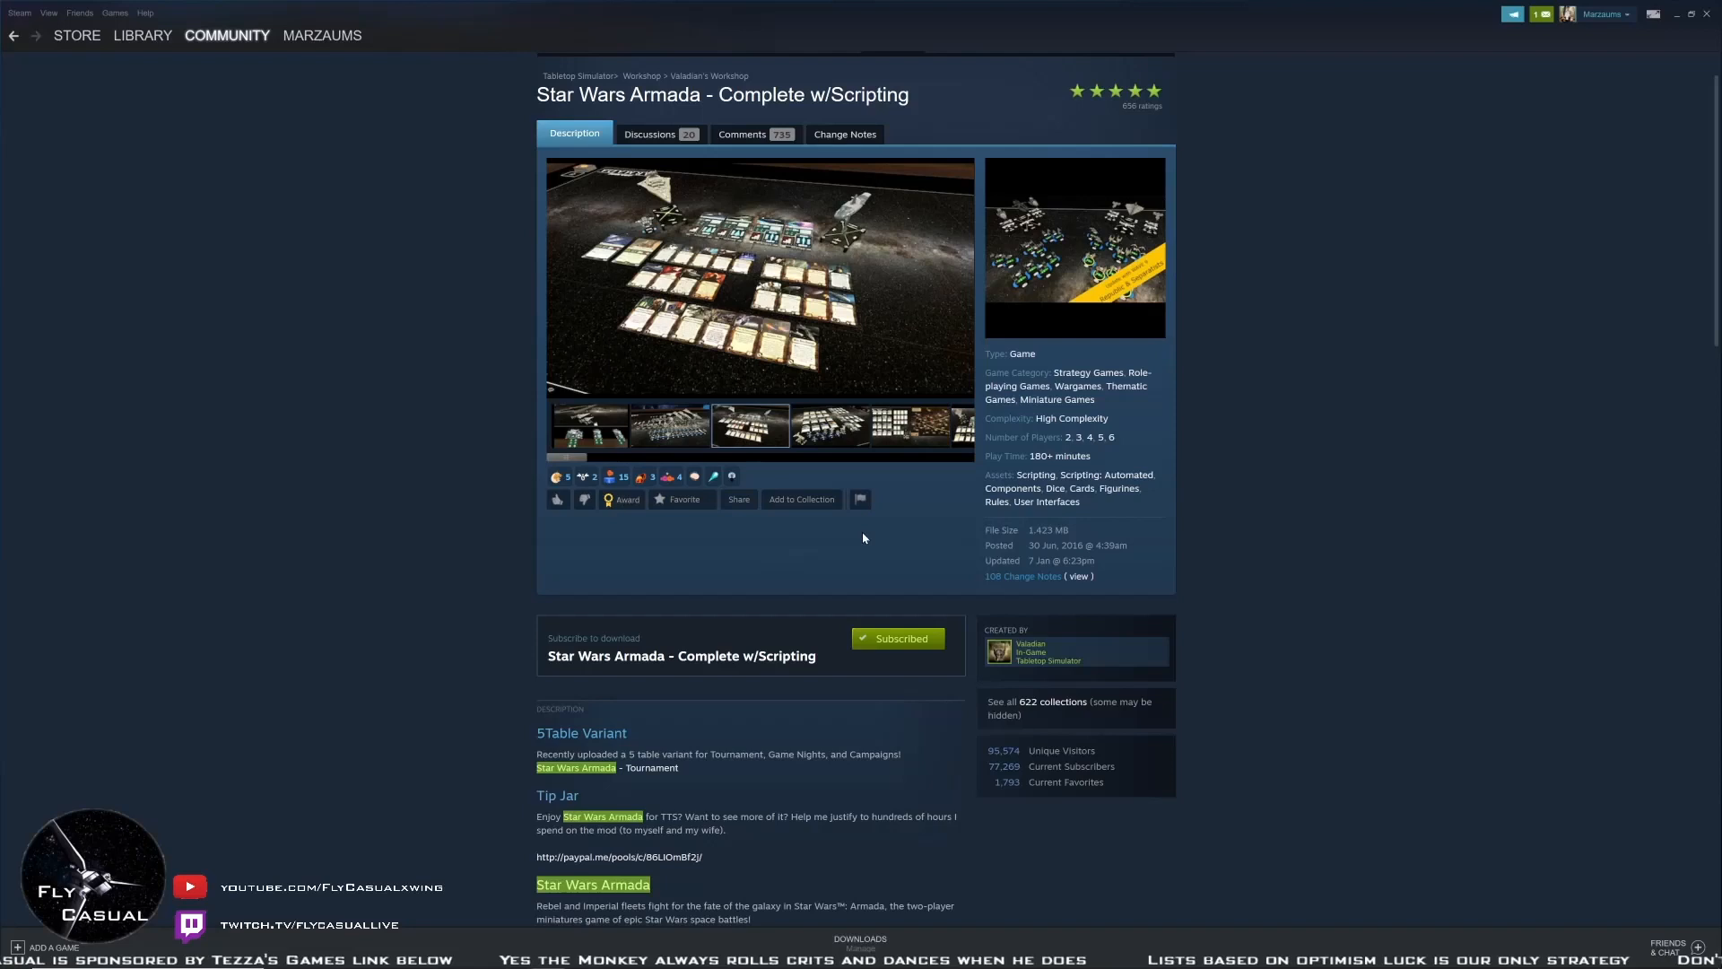
mouse_move(741, 843)
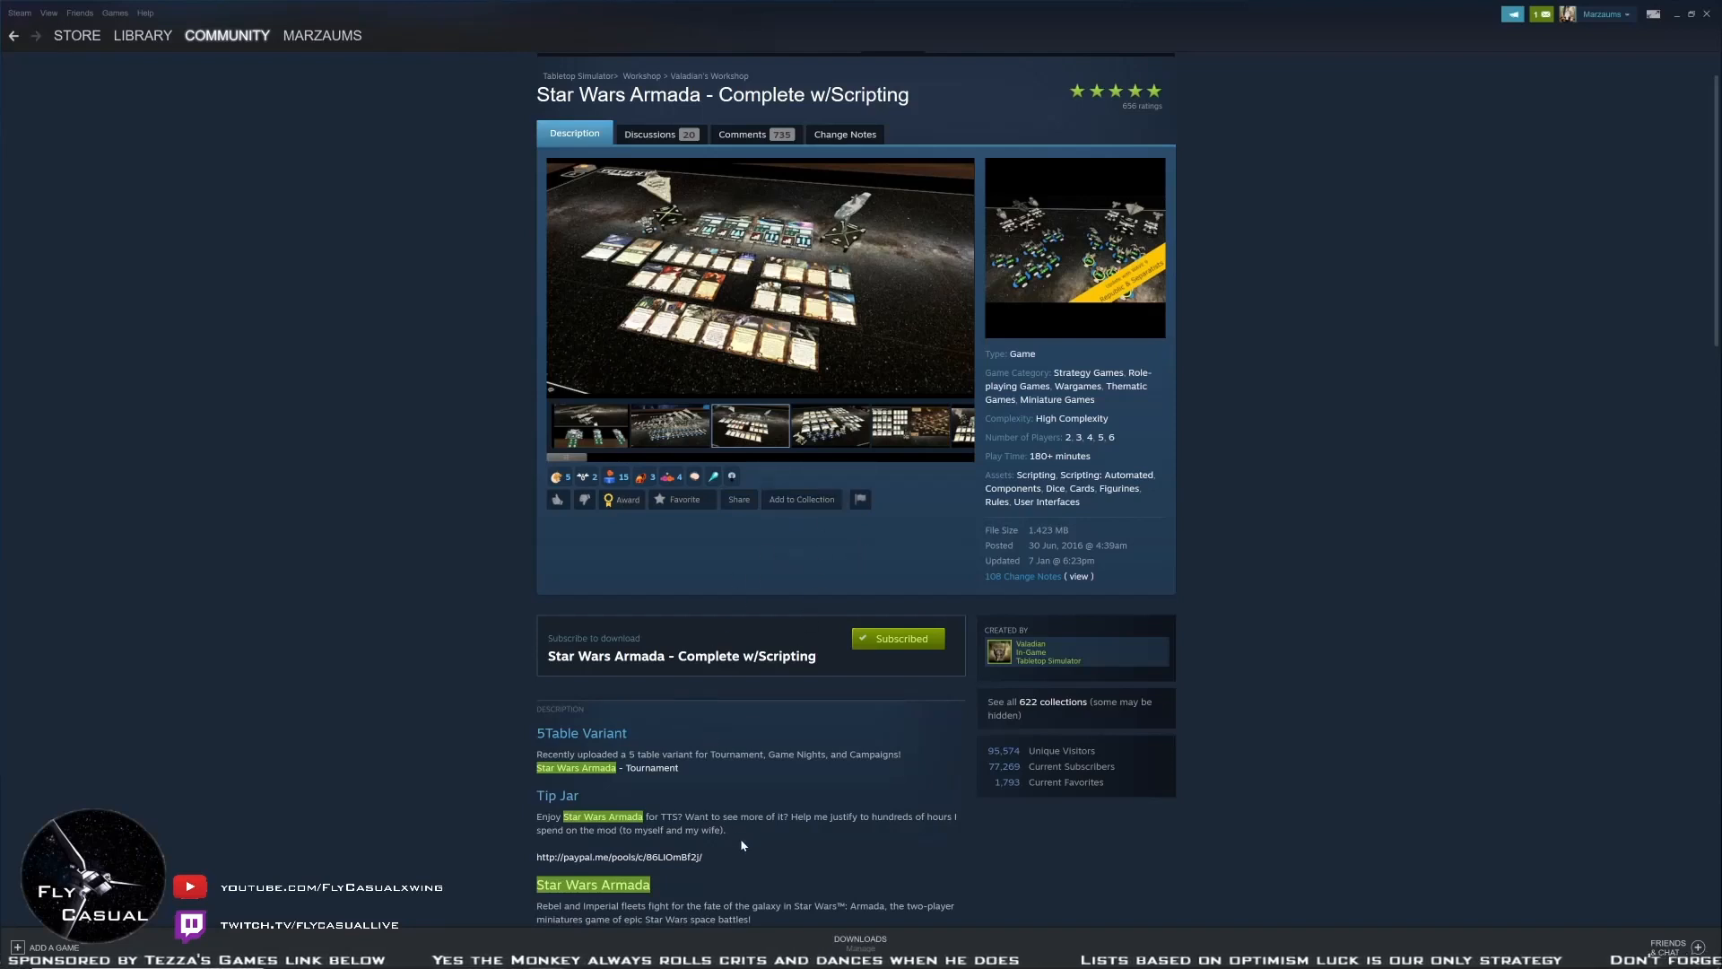
mouse_move(818, 654)
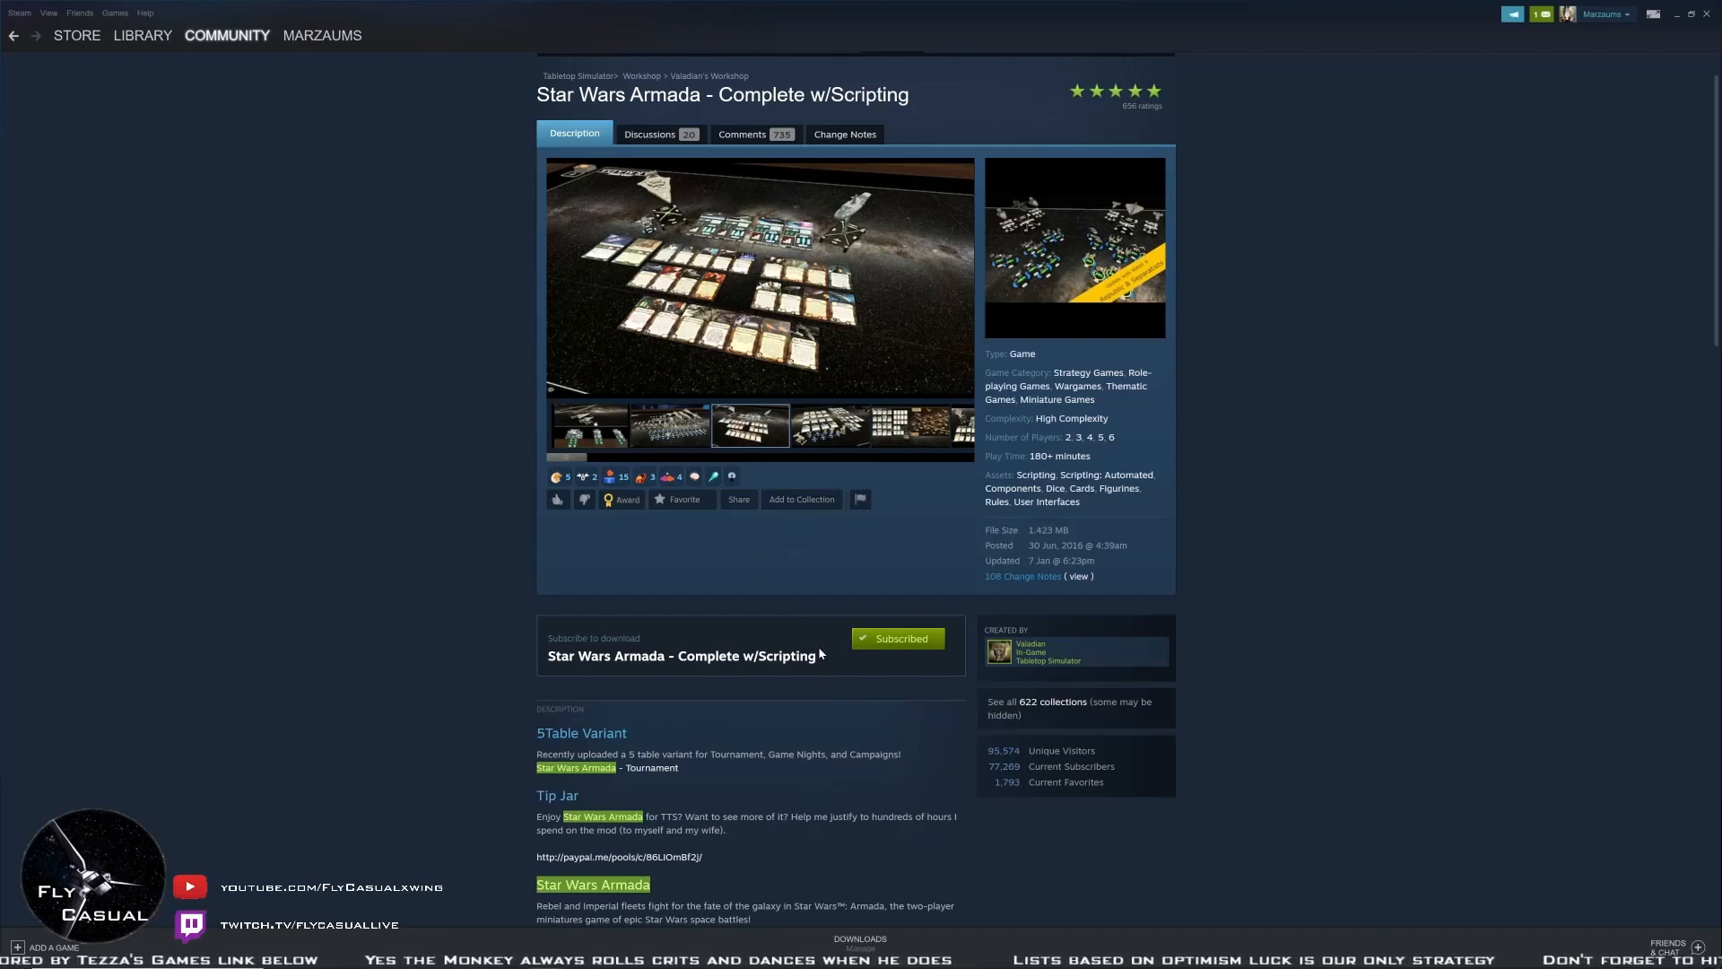
scroll("down", 3)
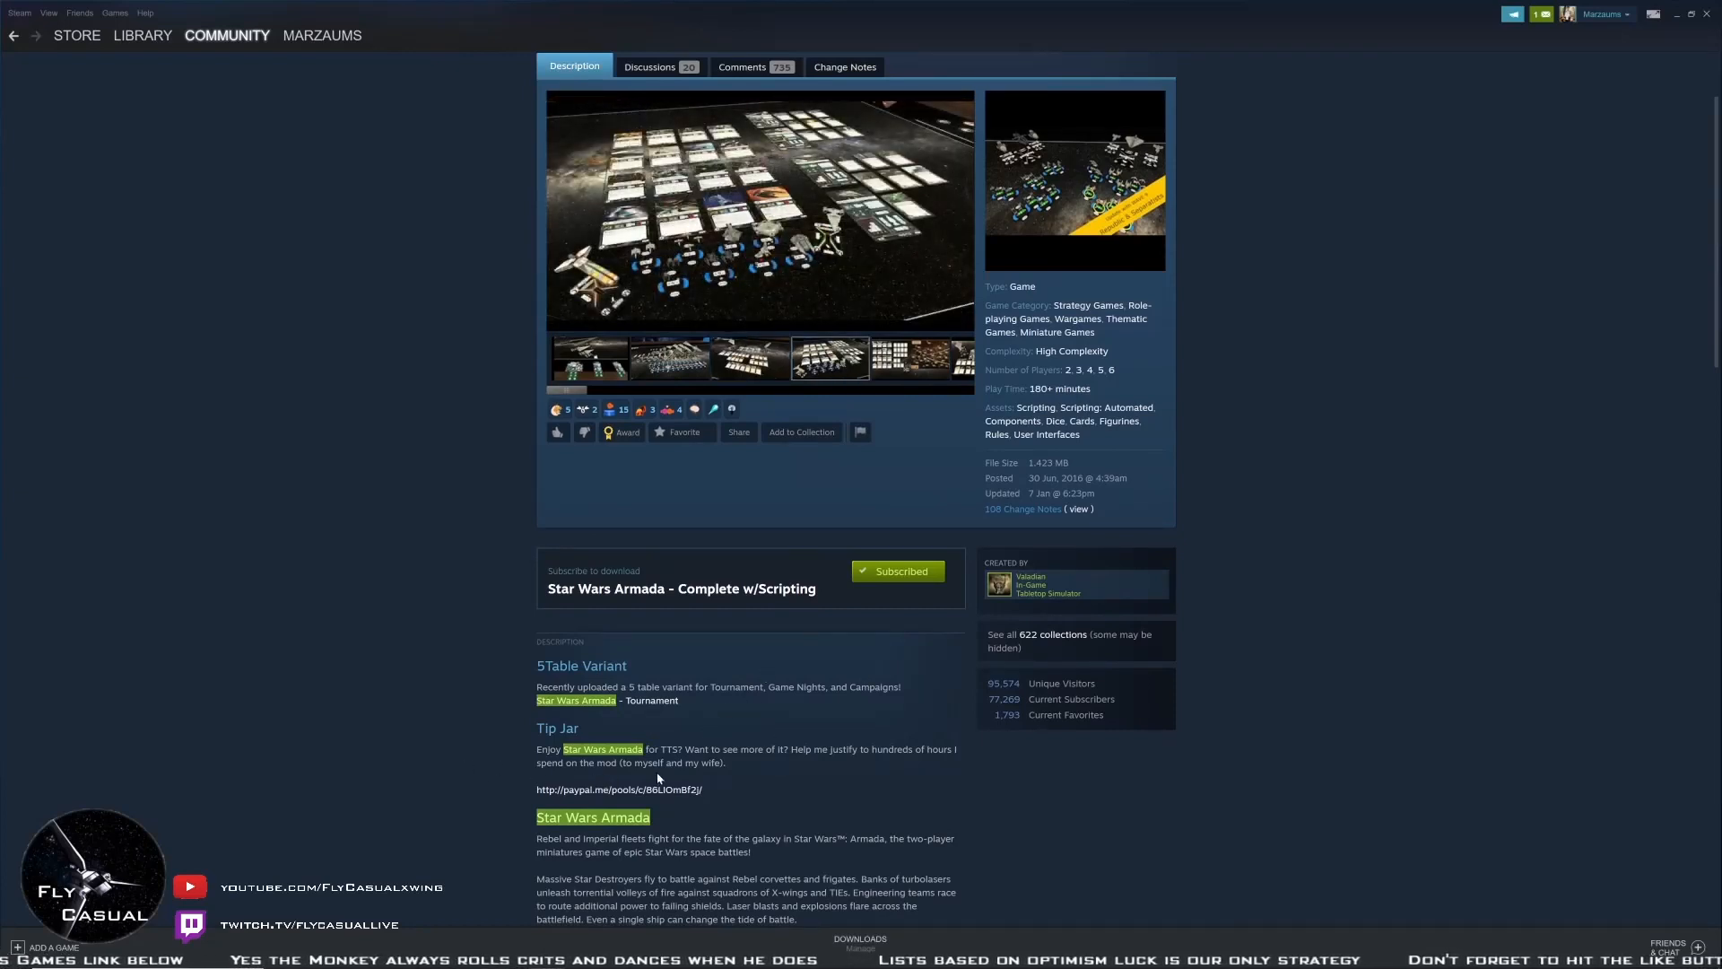
mouse_move(737, 772)
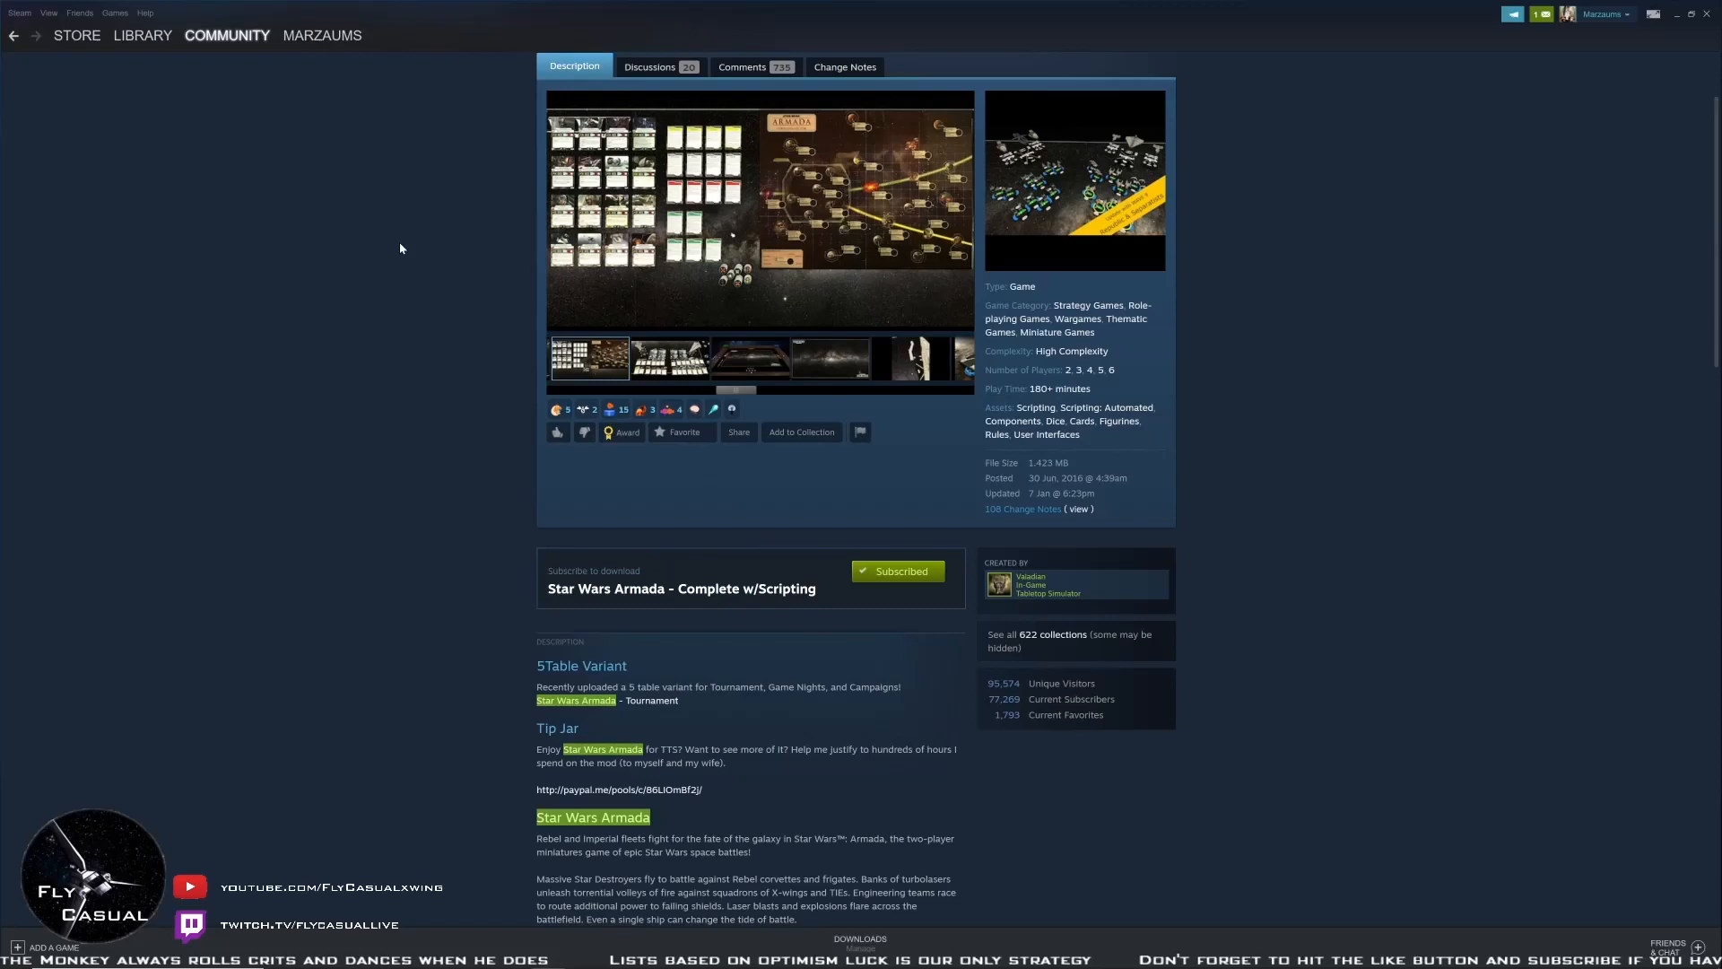
left_click(141, 35)
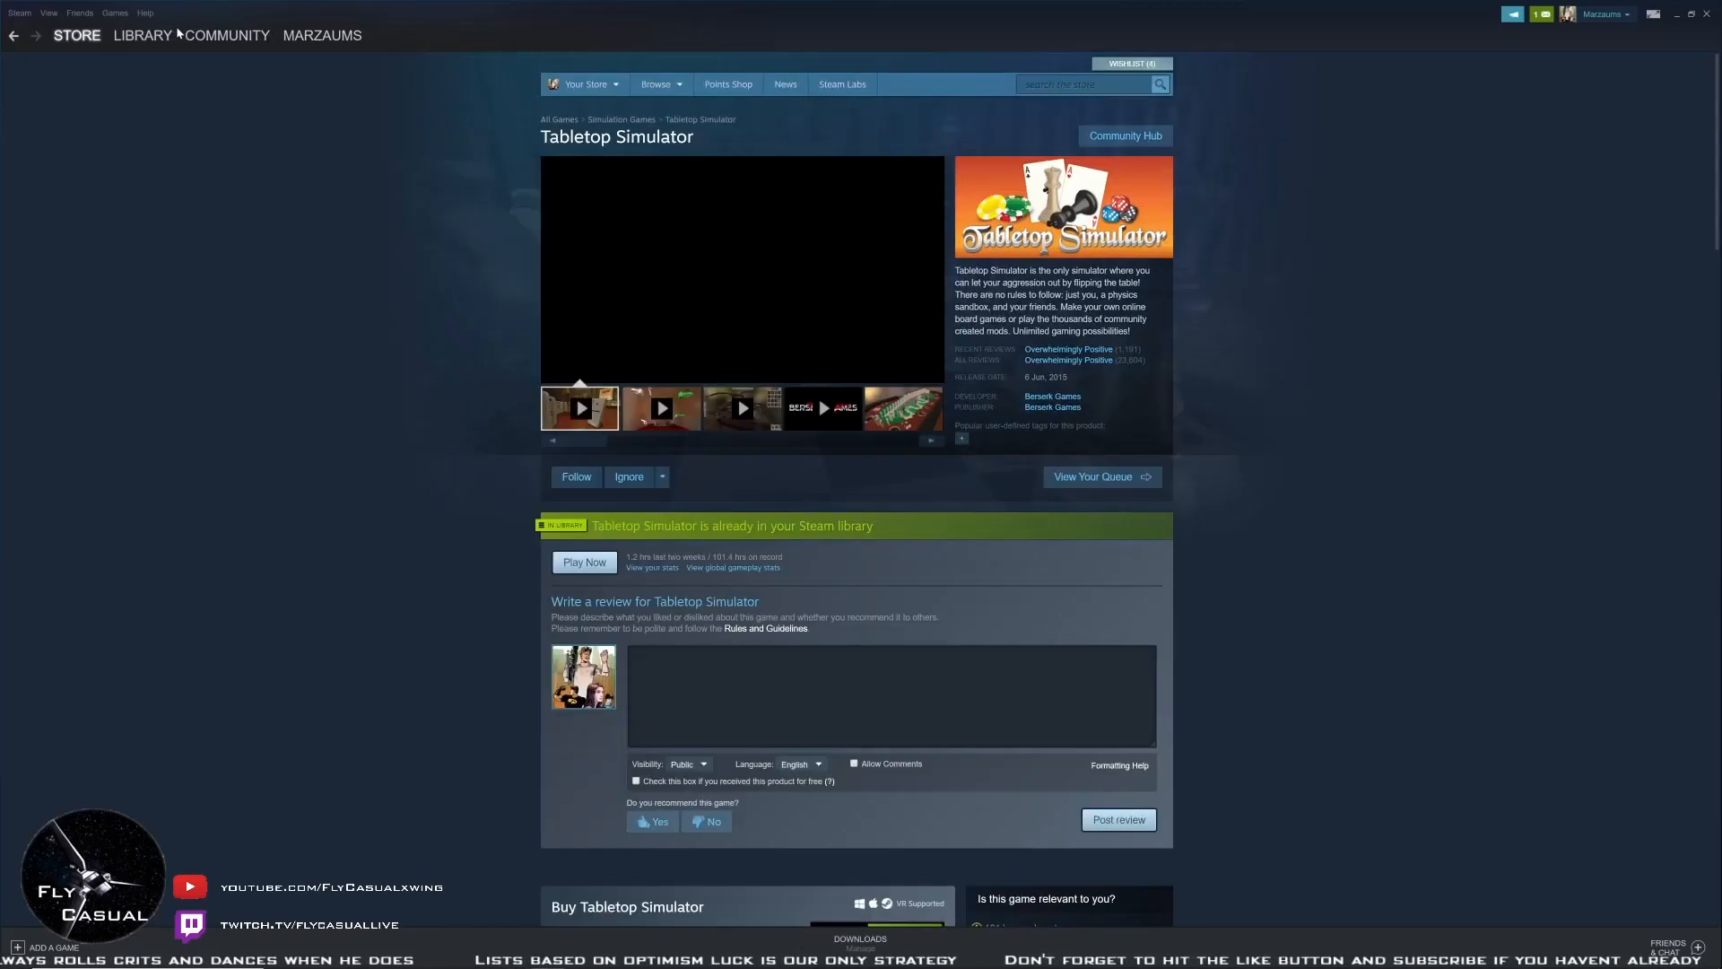
Launch Tabletop Simulator from the library using the standard Play Tabletop Simulator option
left_click(142, 35)
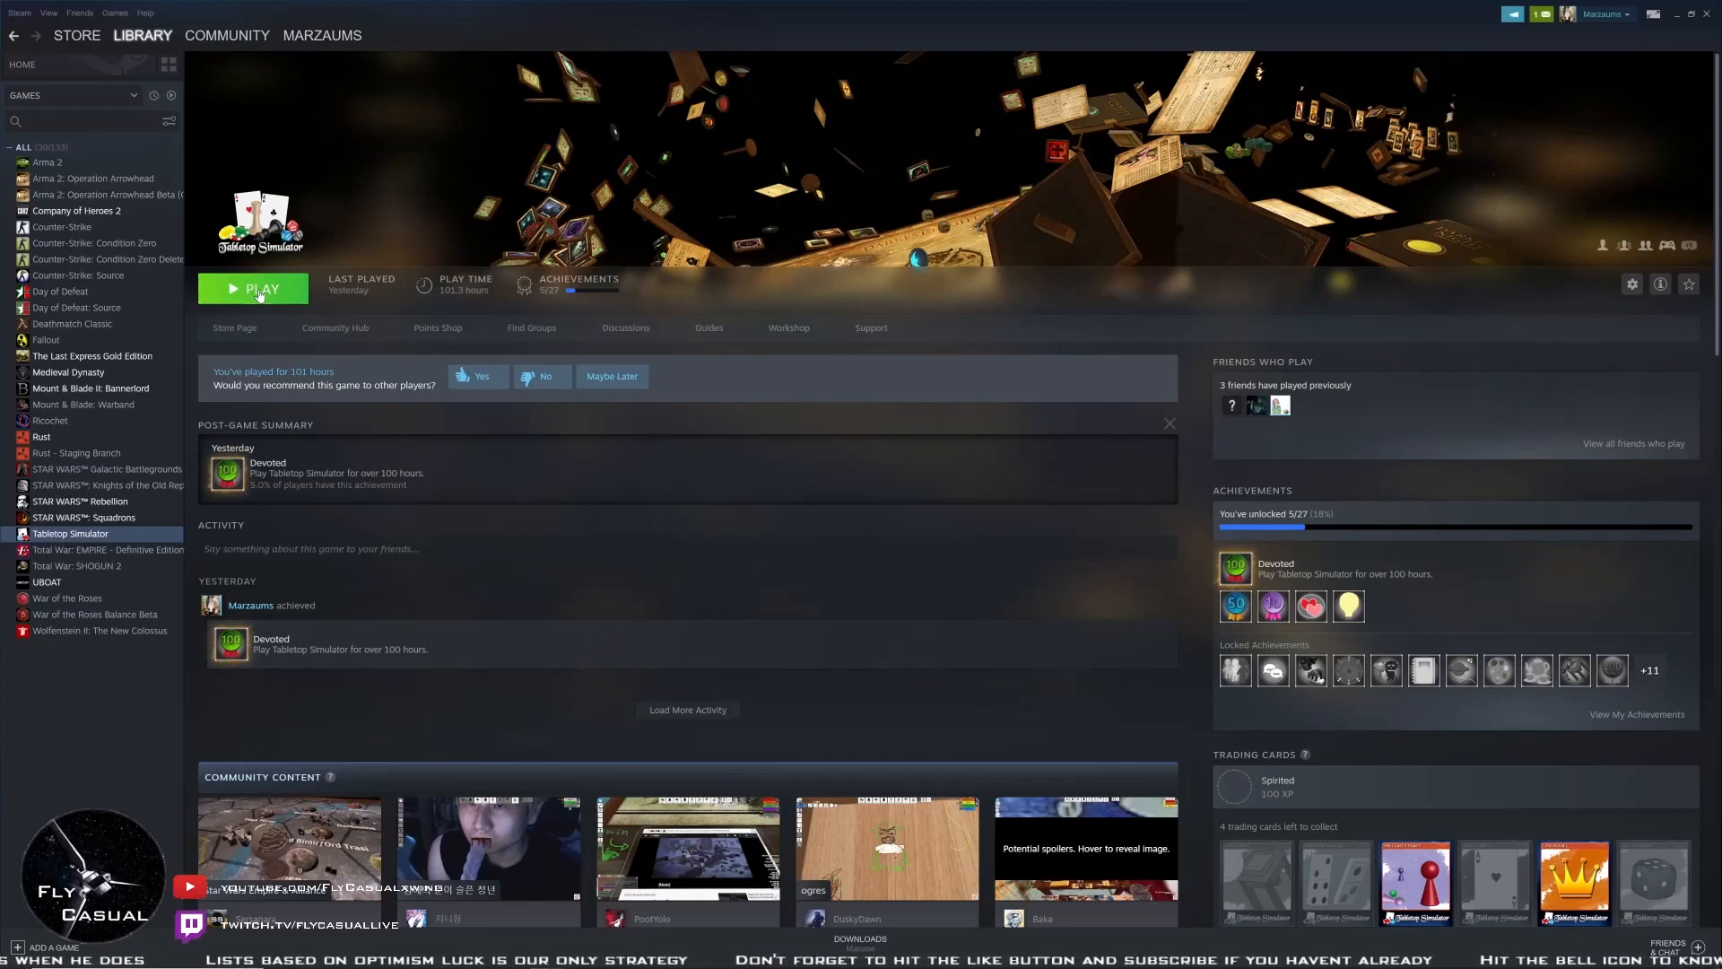
left_click(259, 288)
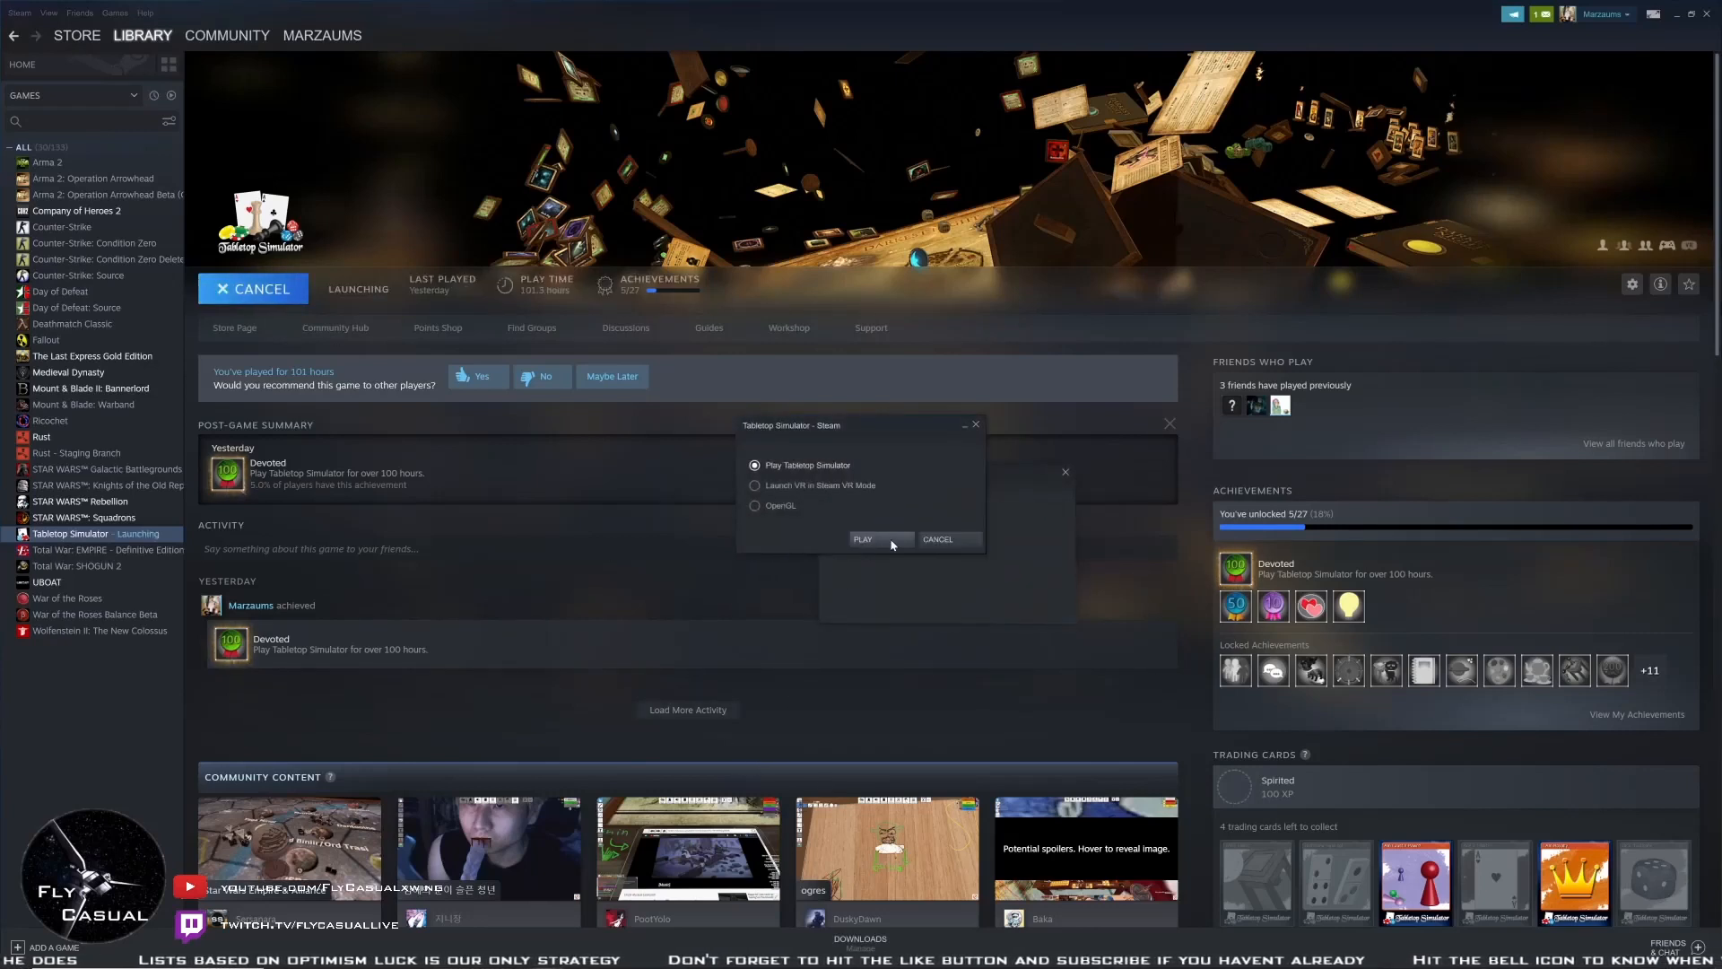
left_click(862, 539)
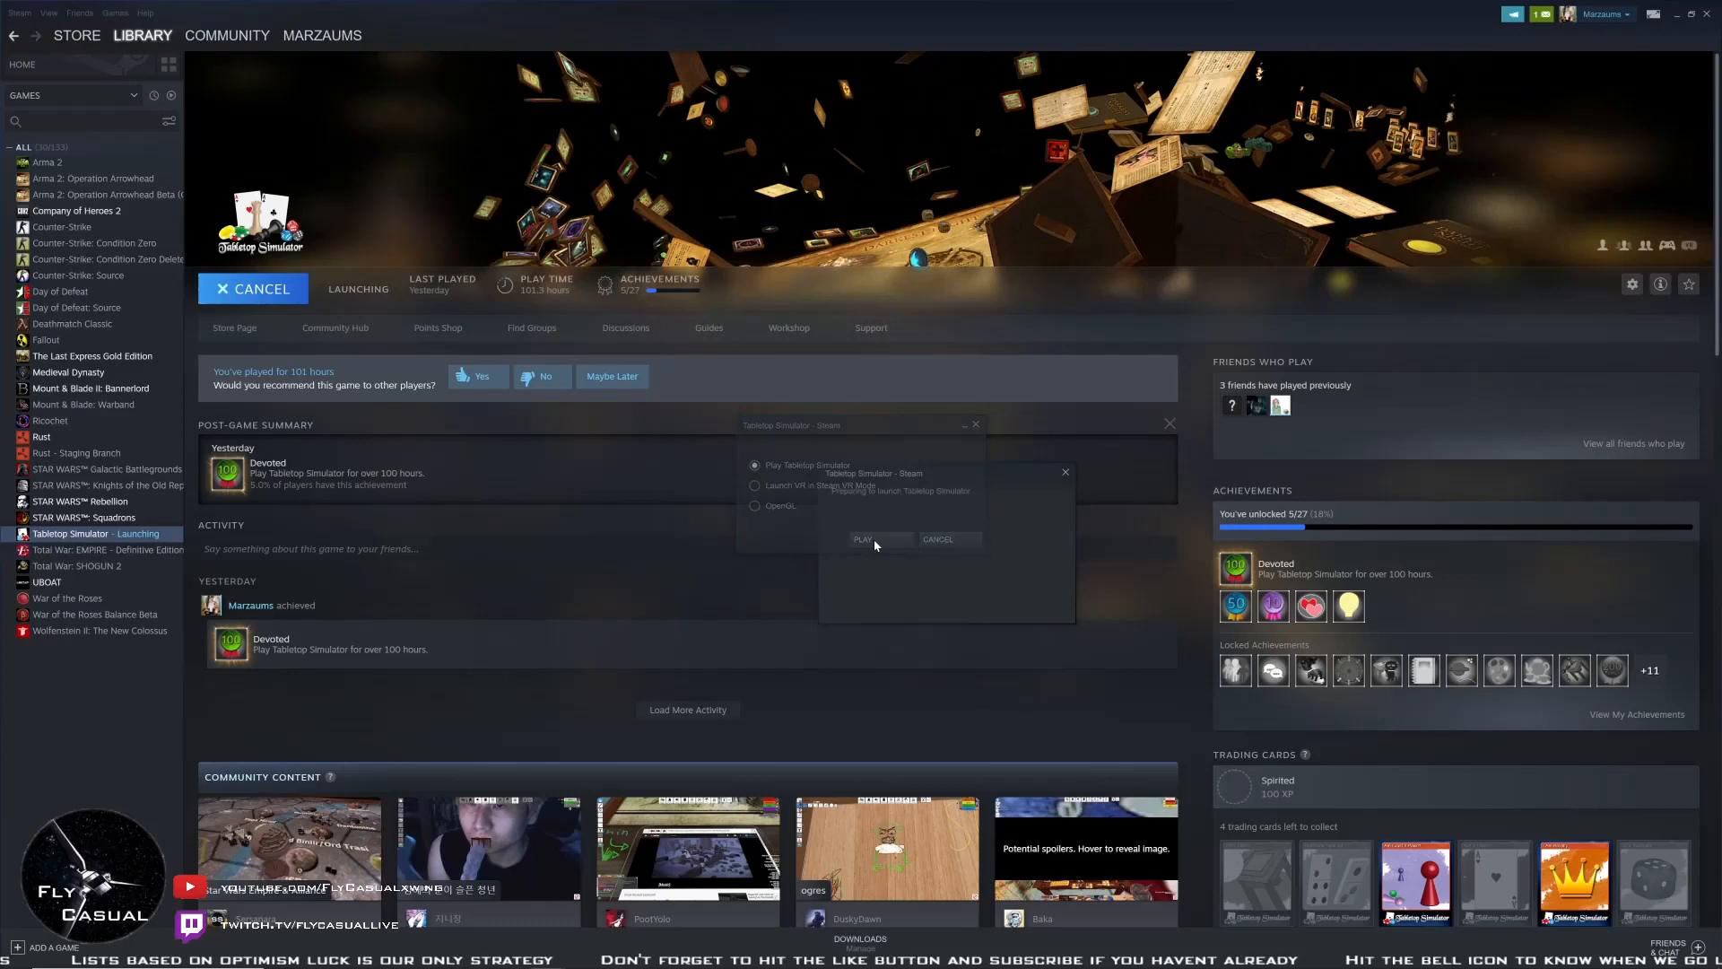
left_click(863, 538)
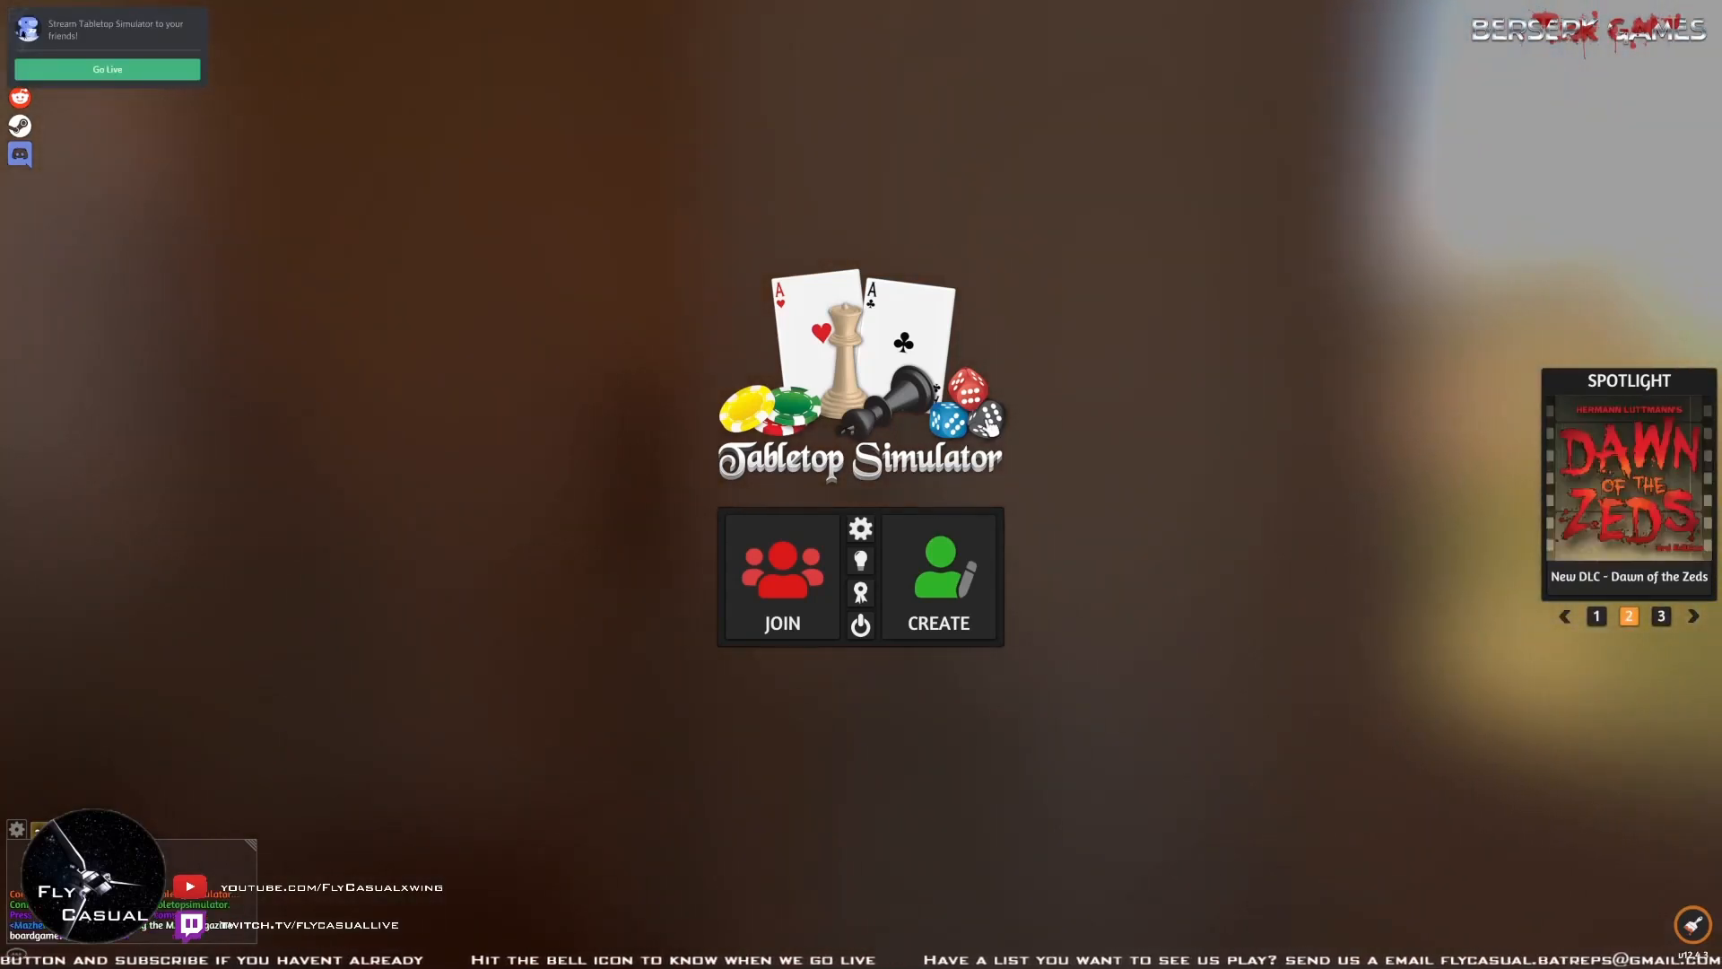
mouse_move(1129, 381)
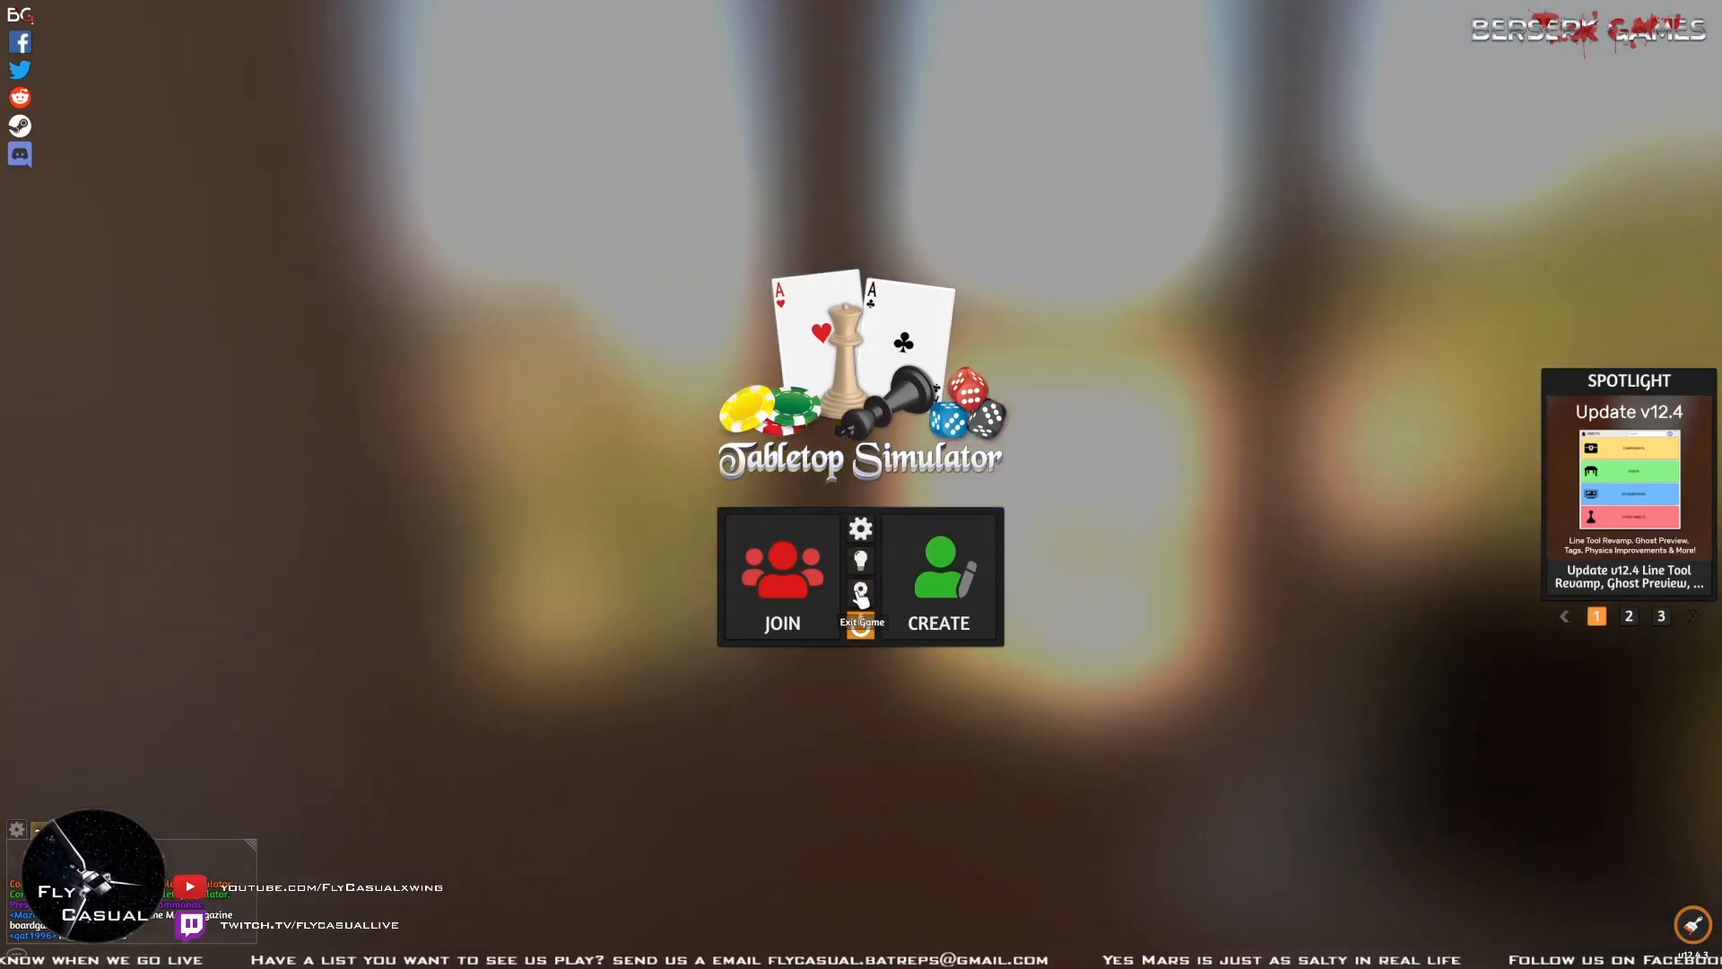
mouse_move(942, 879)
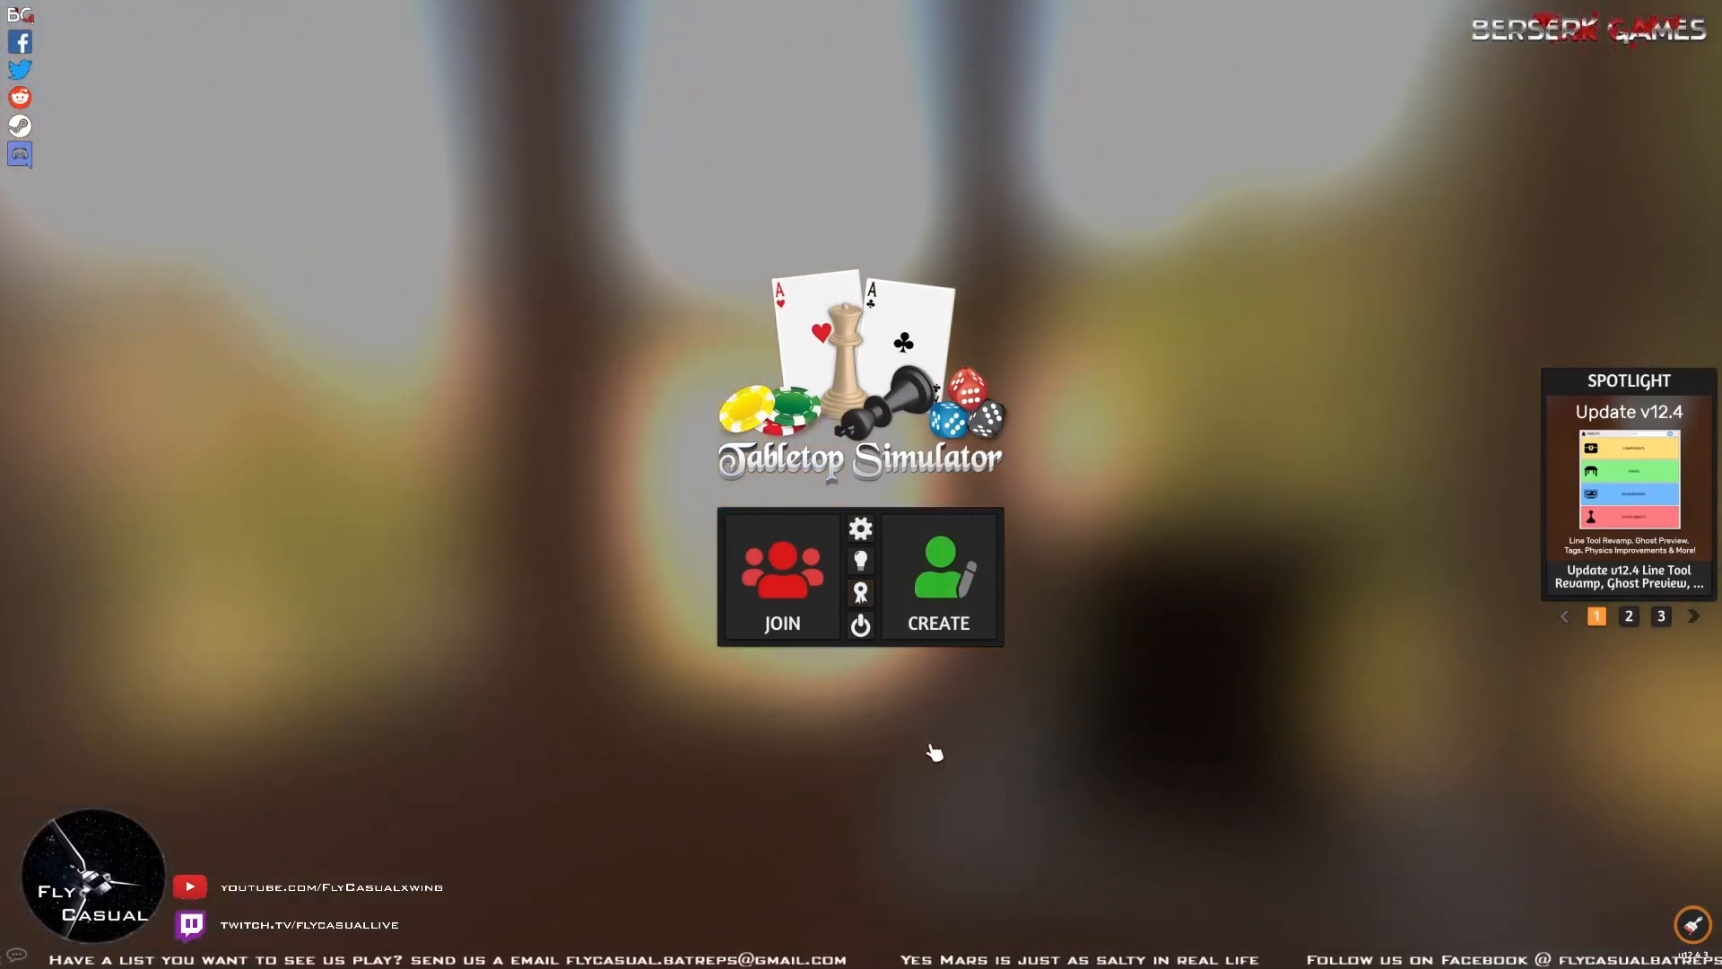
left_click(1628, 615)
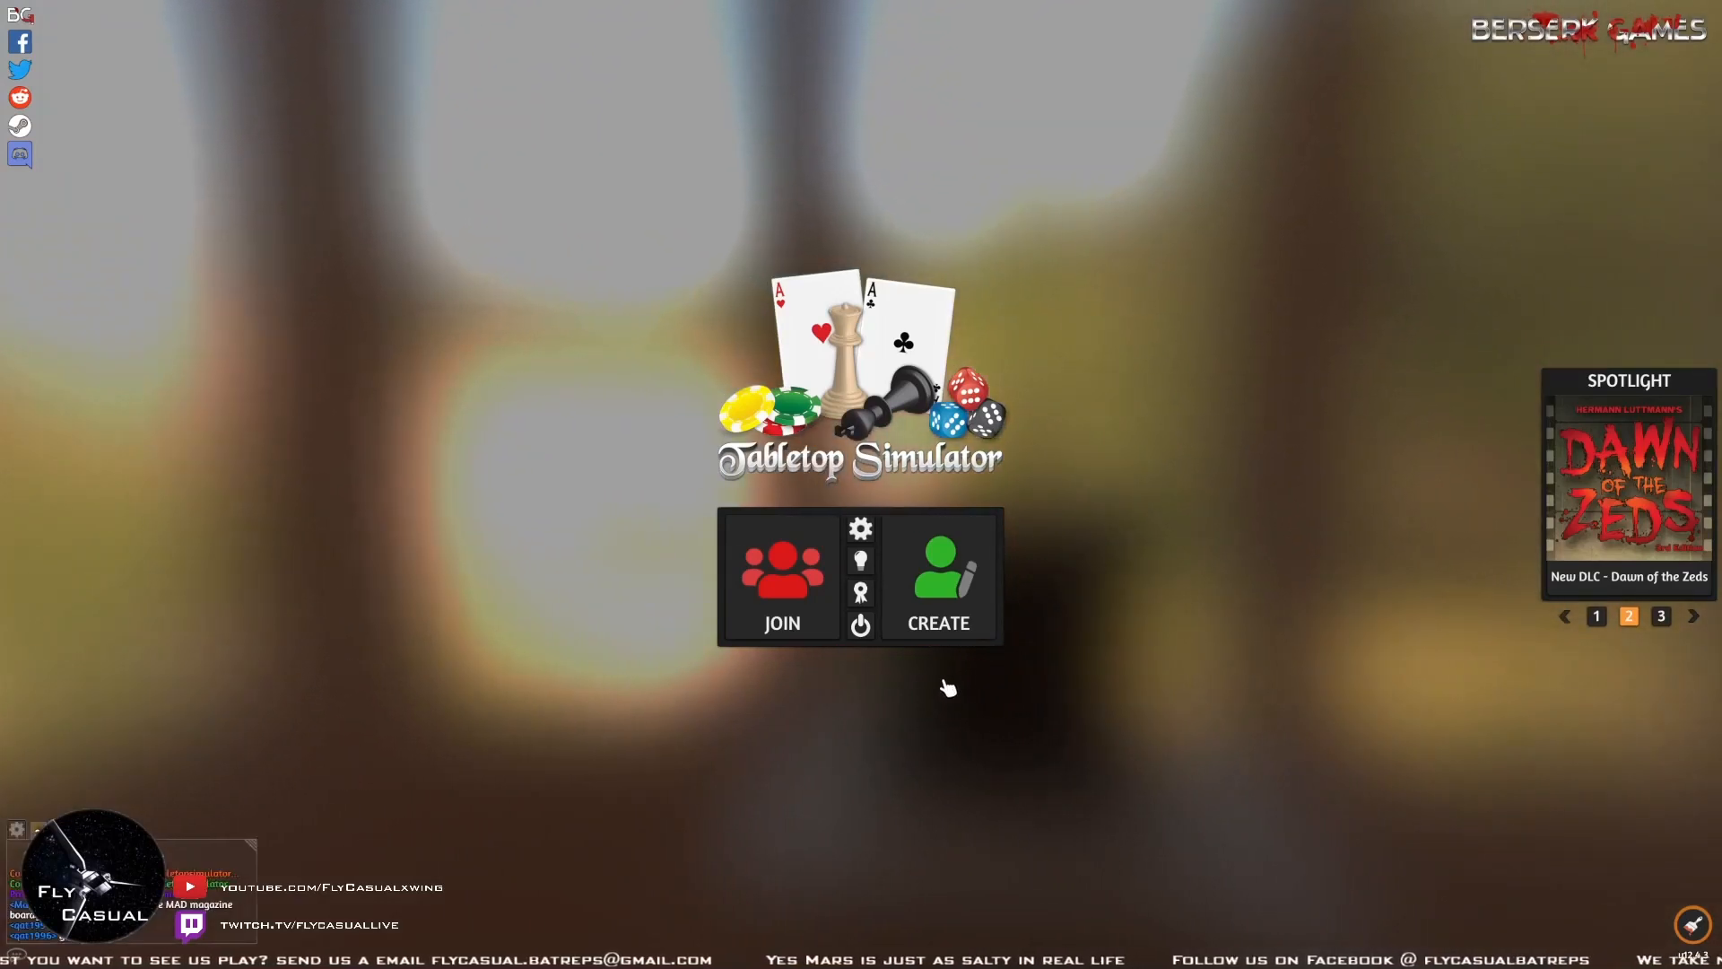
mouse_move(938, 576)
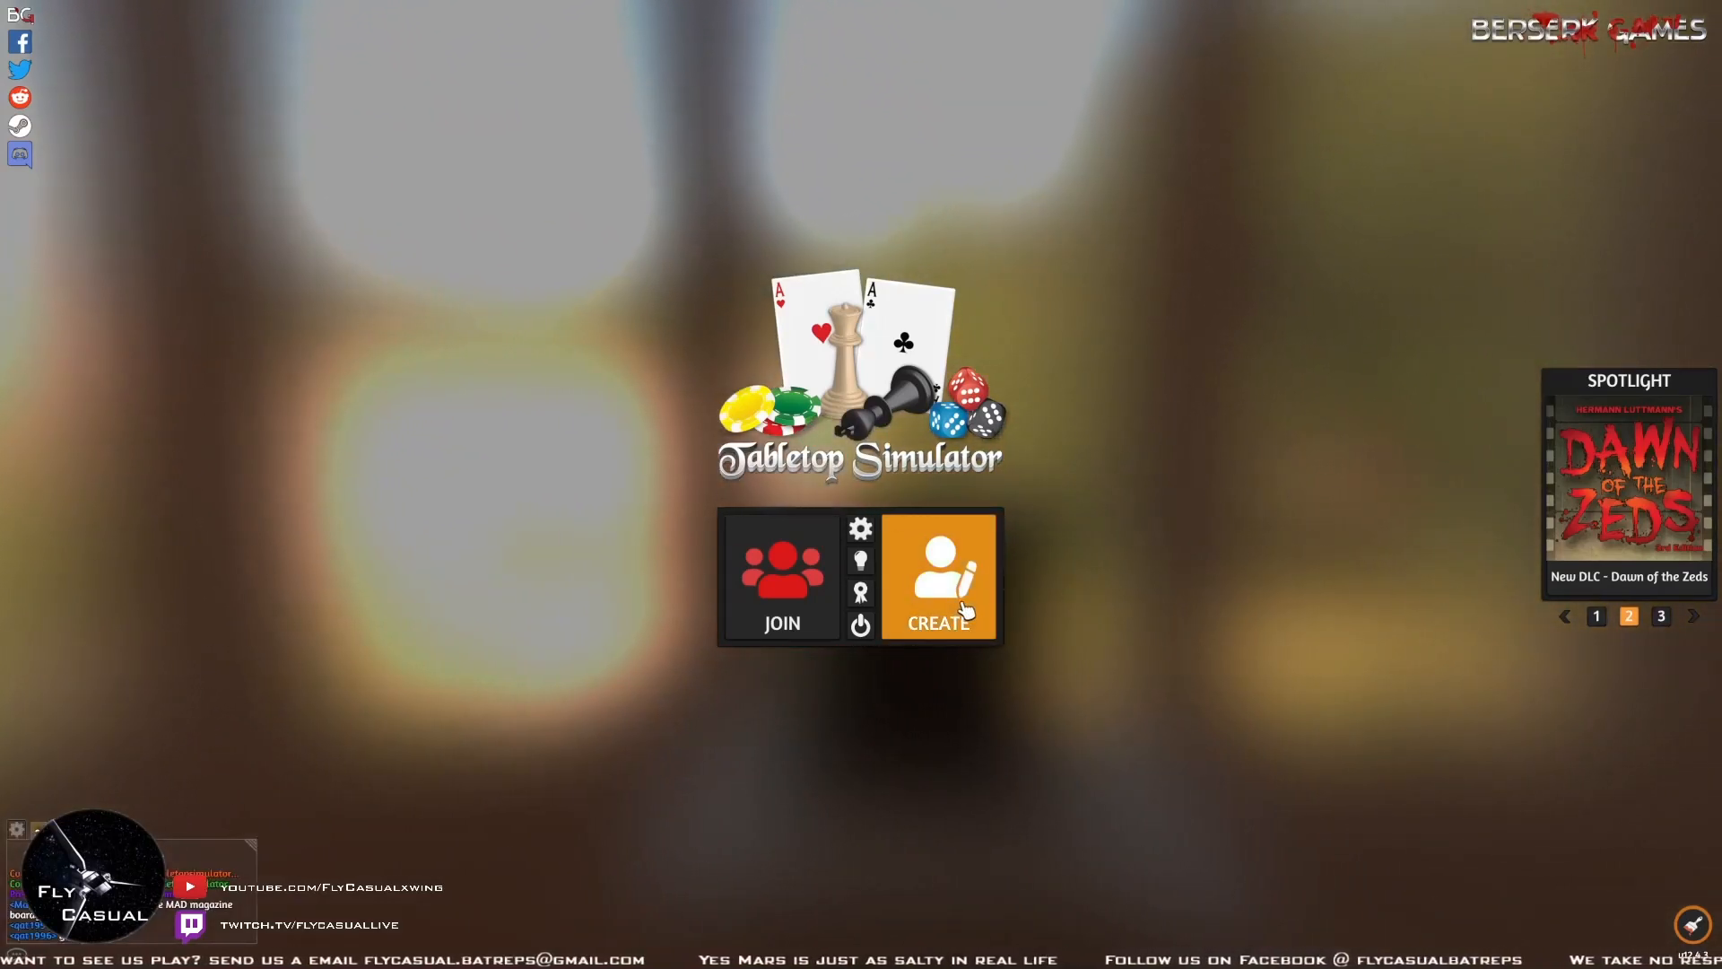
Create a game and load the Star Wars Armada - Complete w/Scripting Workshop table
left_click(936, 574)
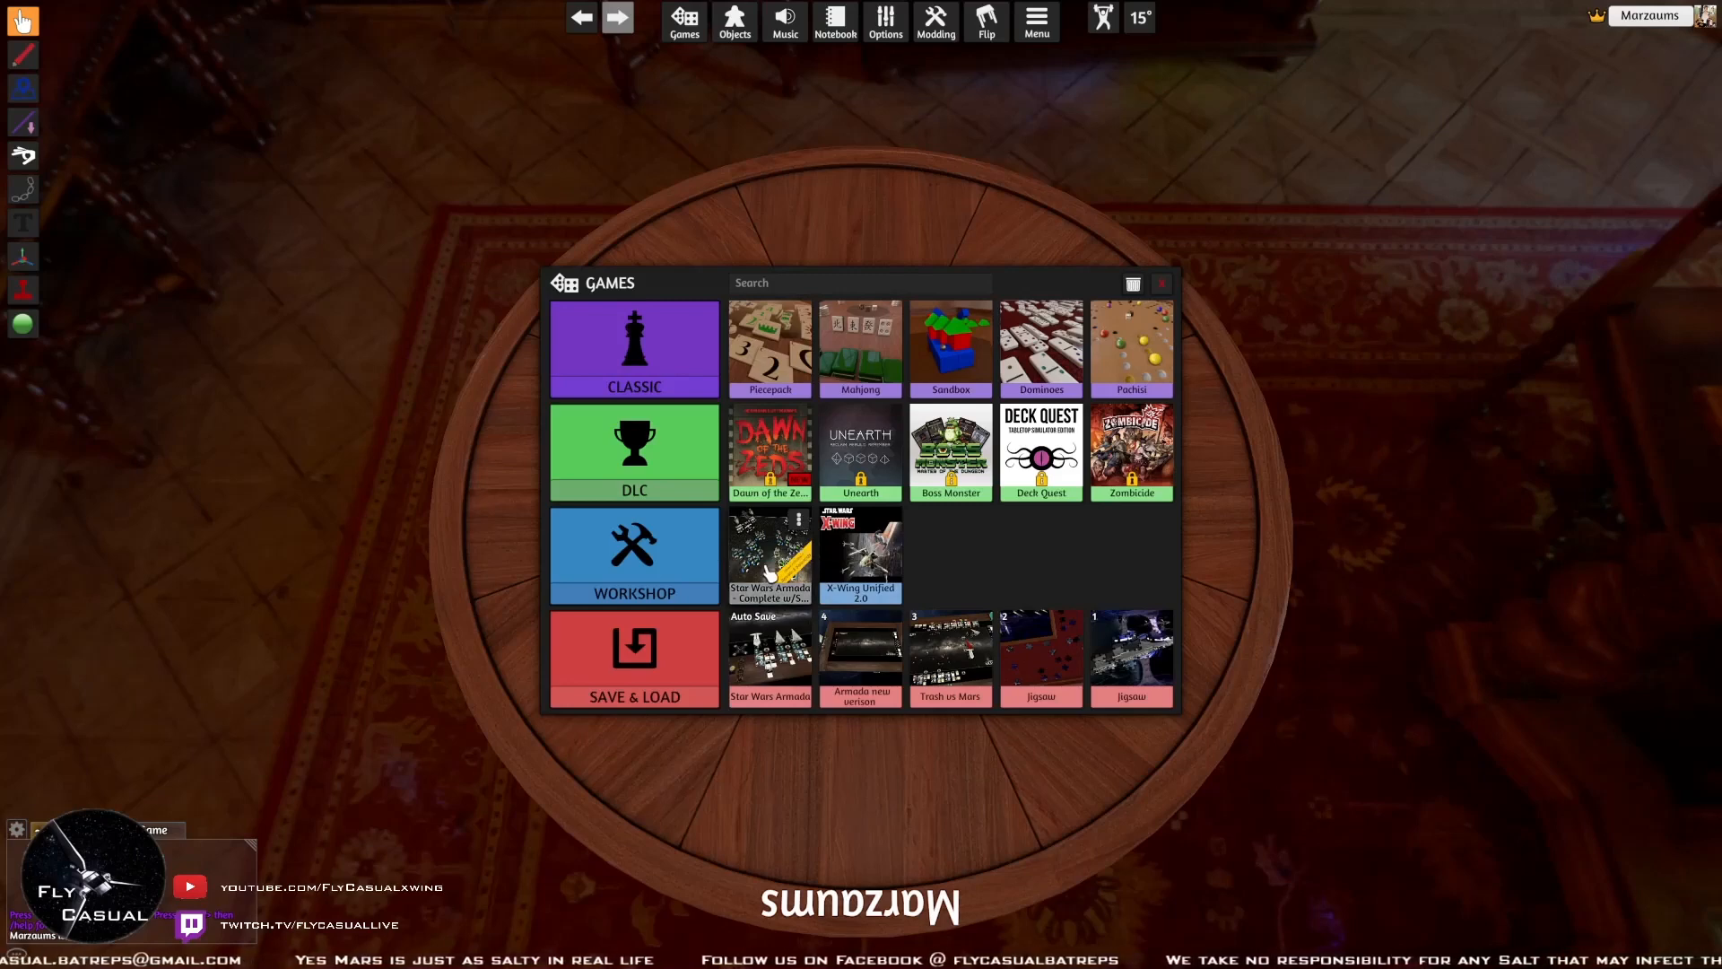
left_click(770, 557)
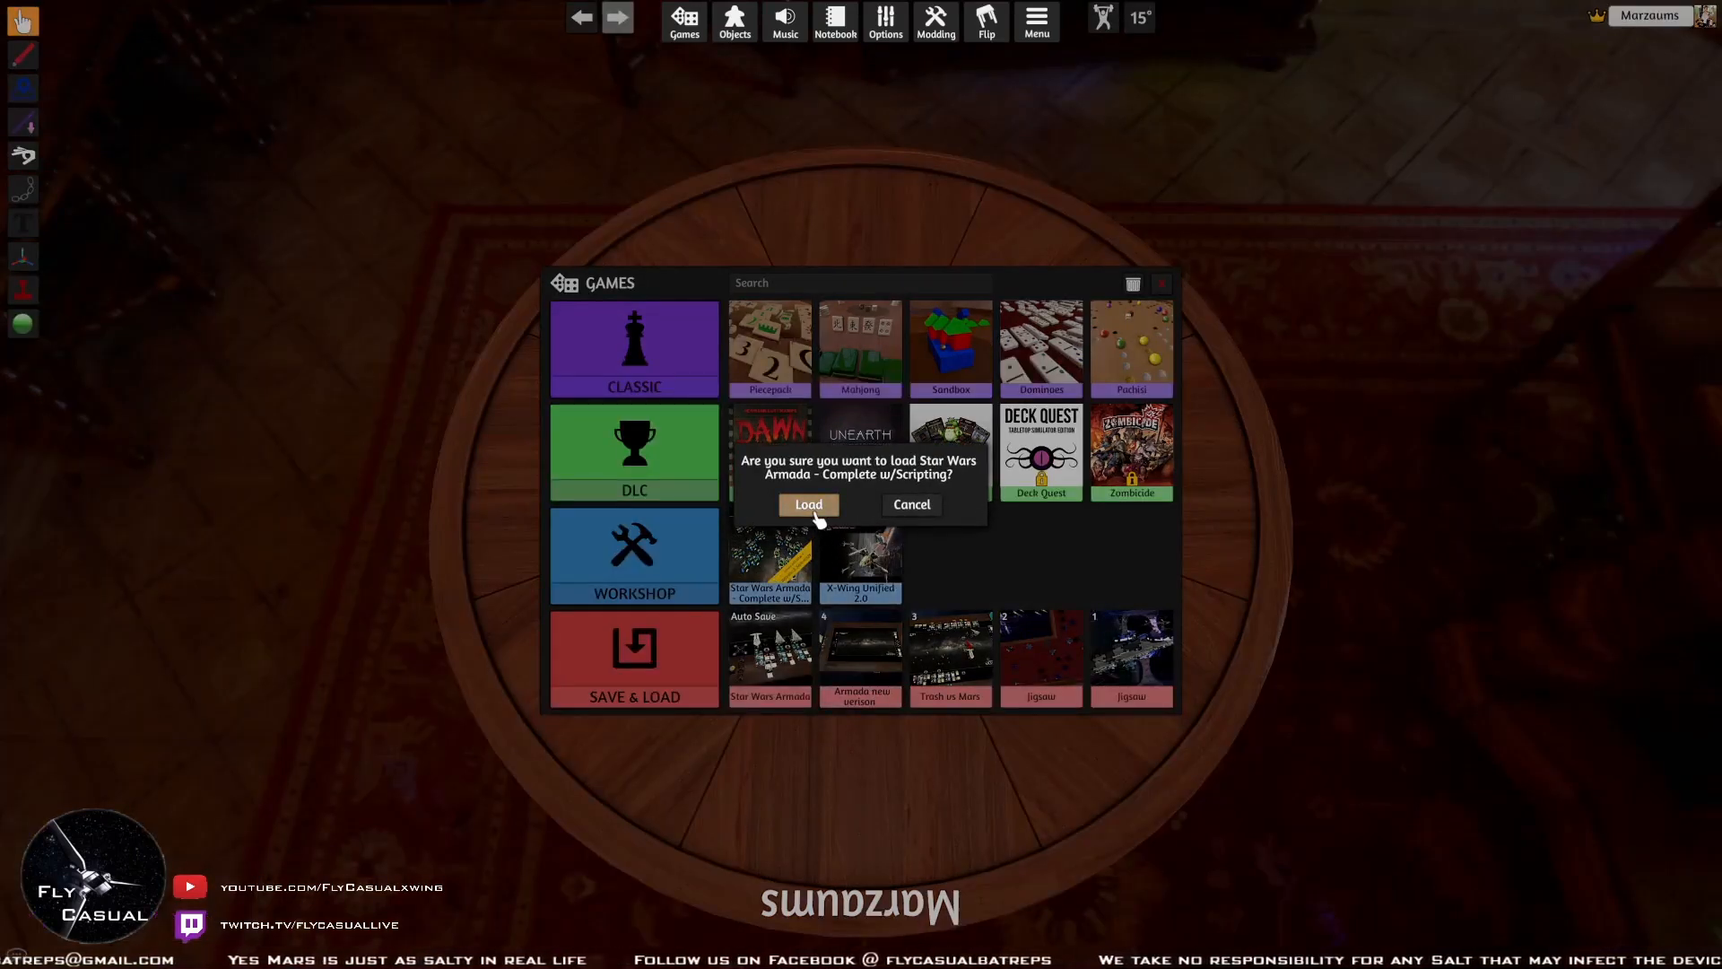
left_click(808, 504)
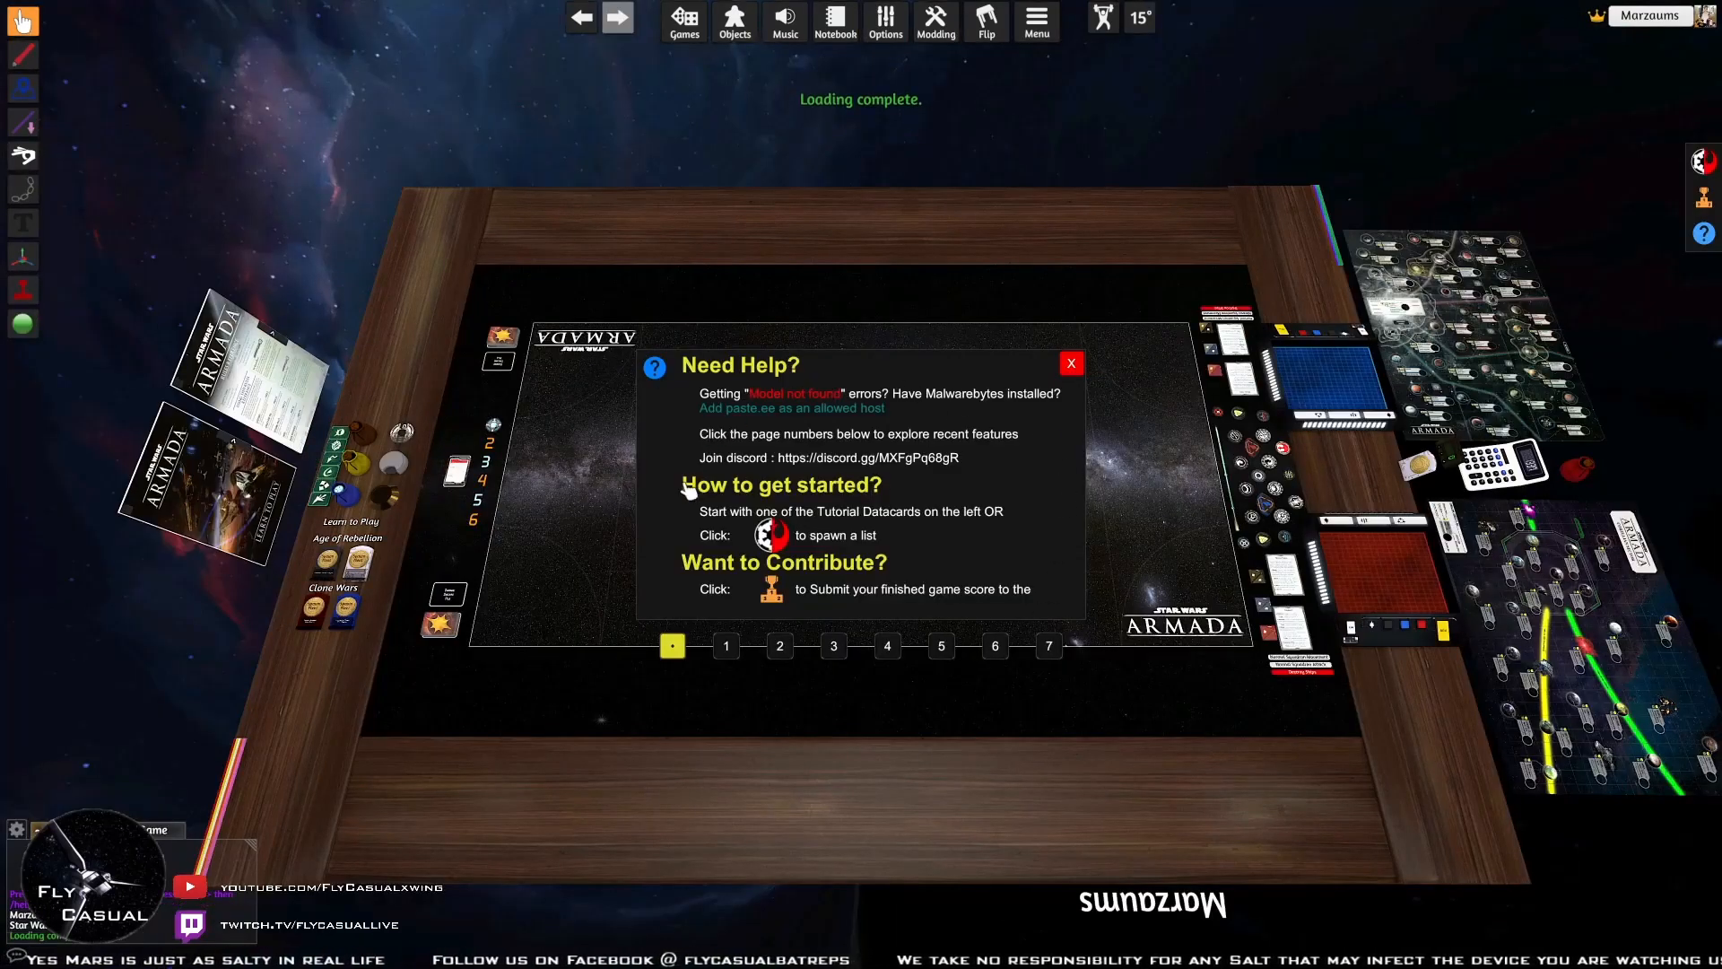
mouse_move(1037, 534)
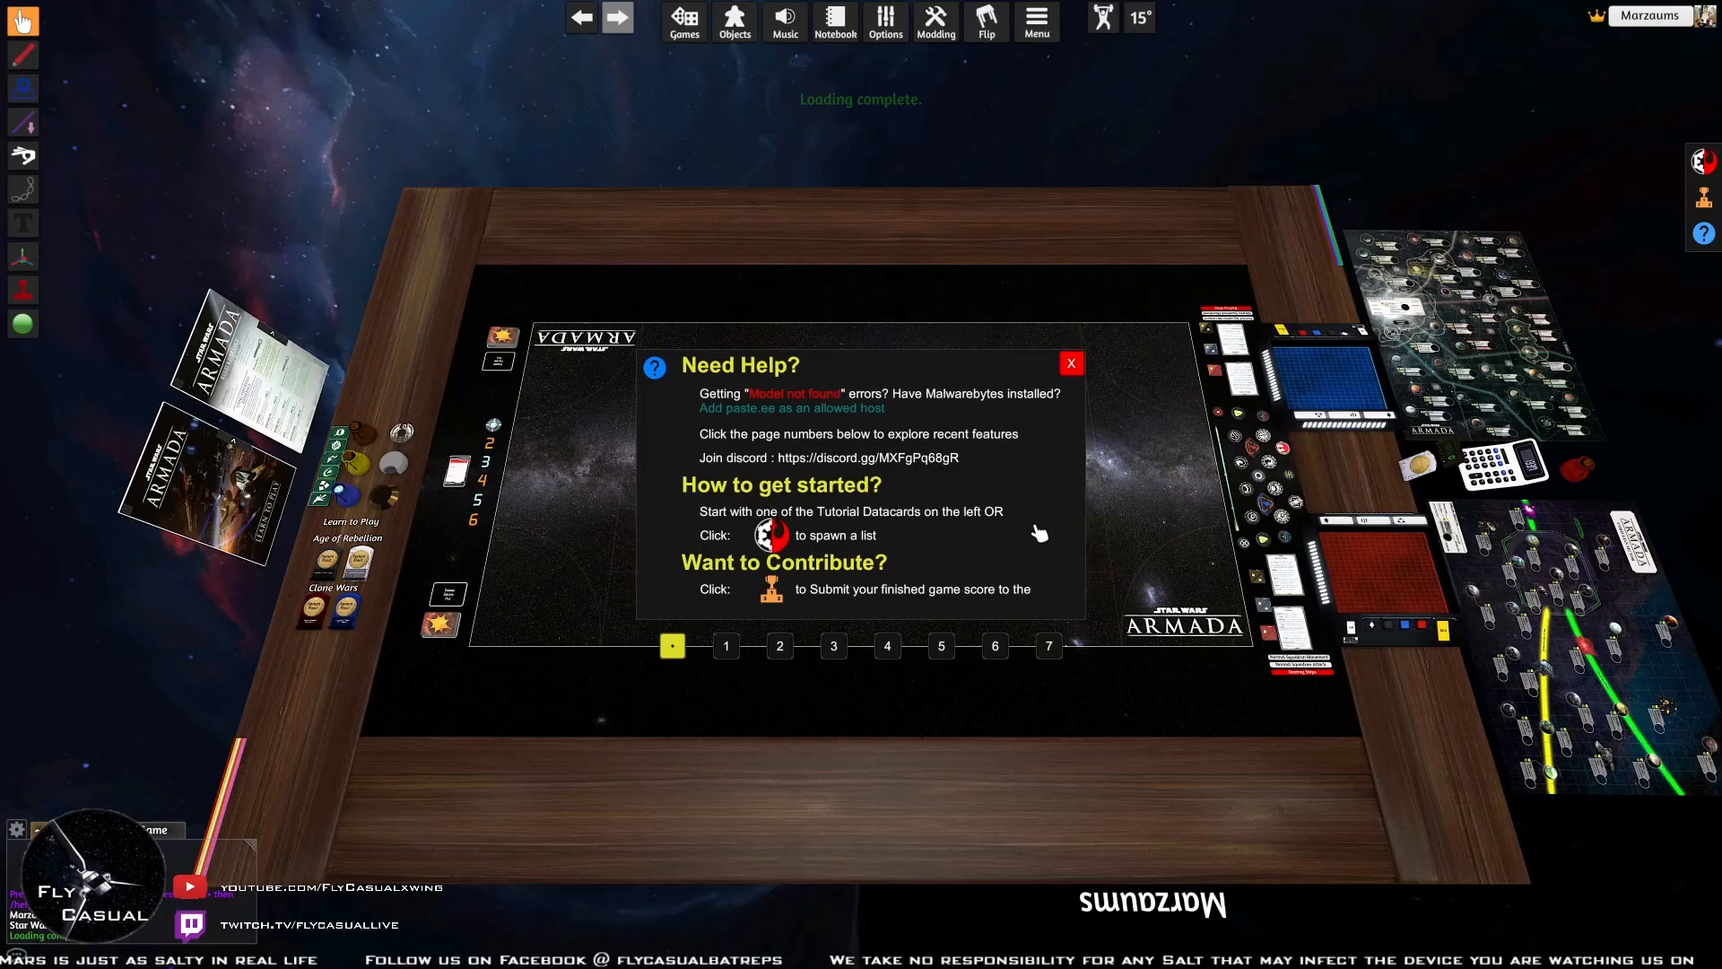
mouse_move(1037, 366)
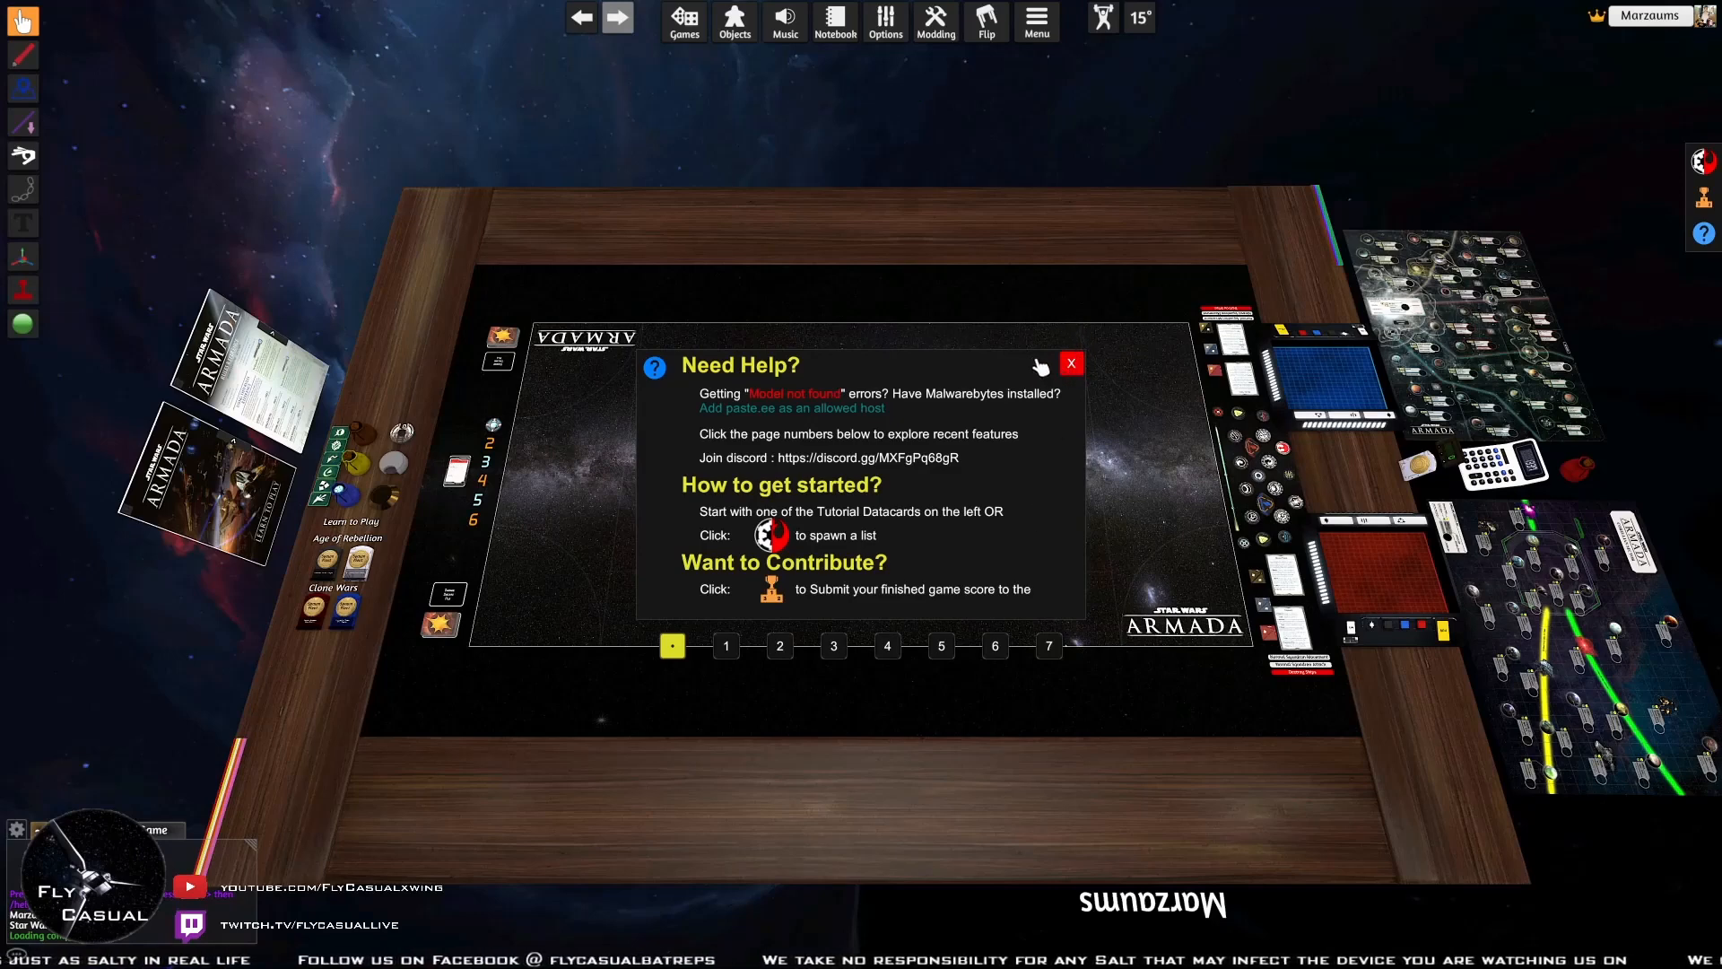
mouse_move(1071, 364)
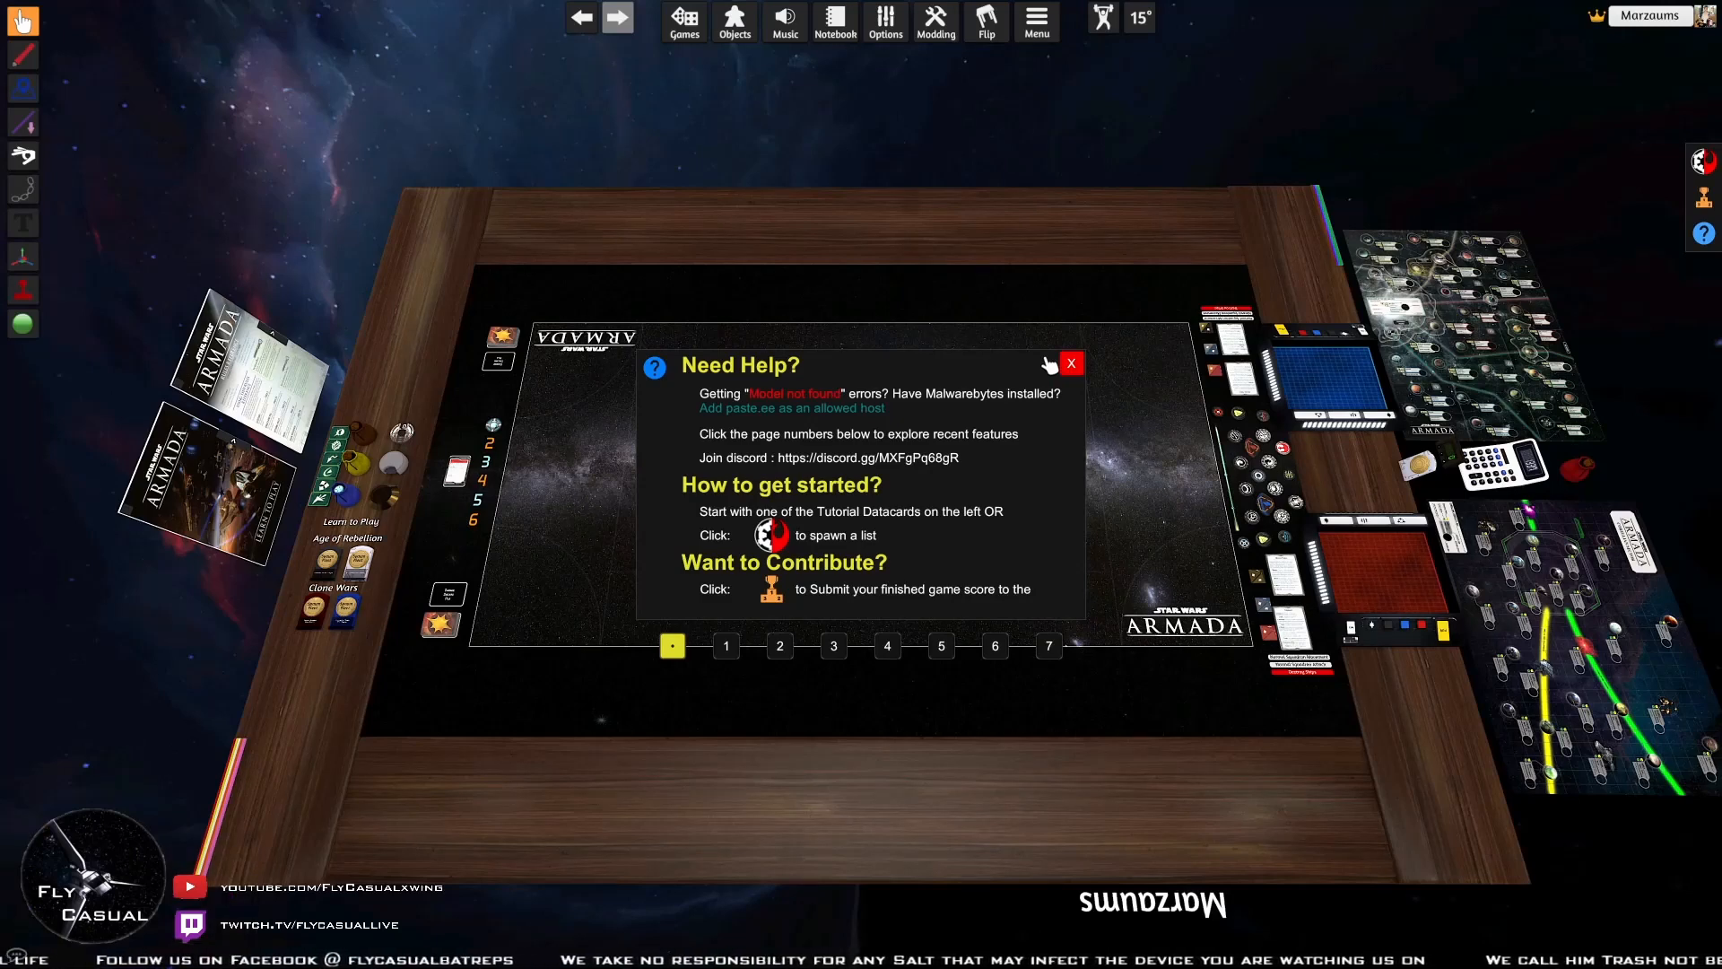
mouse_move(1071, 363)
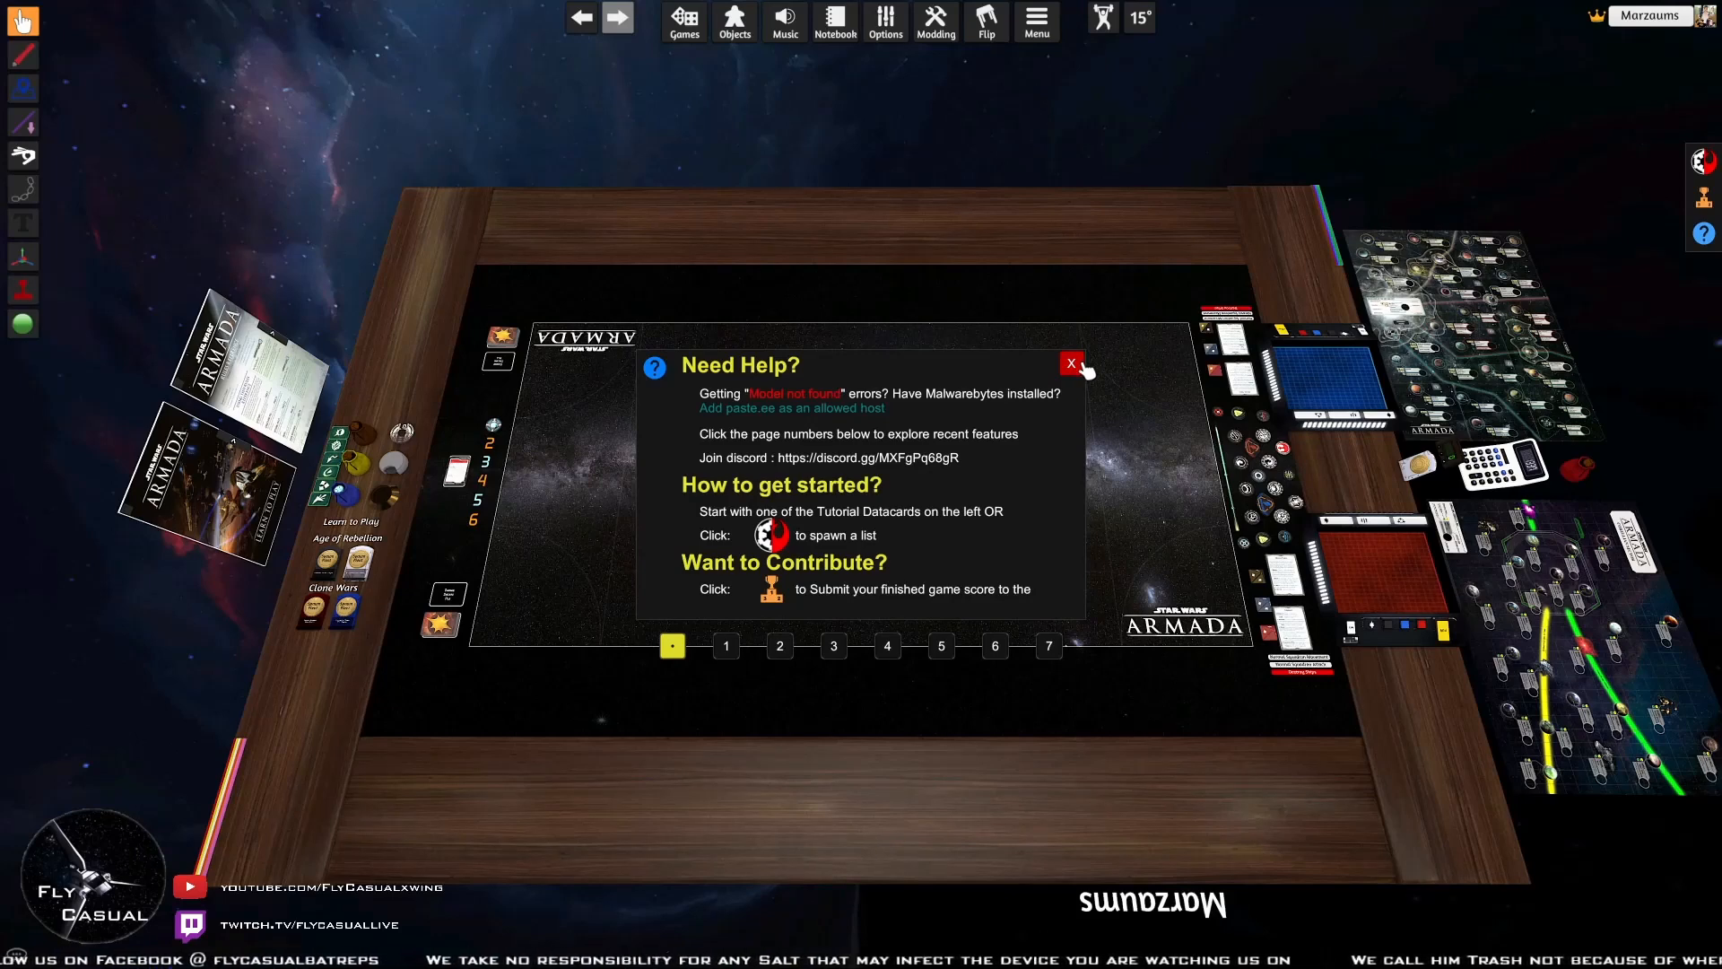
Close the Need Help panel with its red X
left_click(1072, 363)
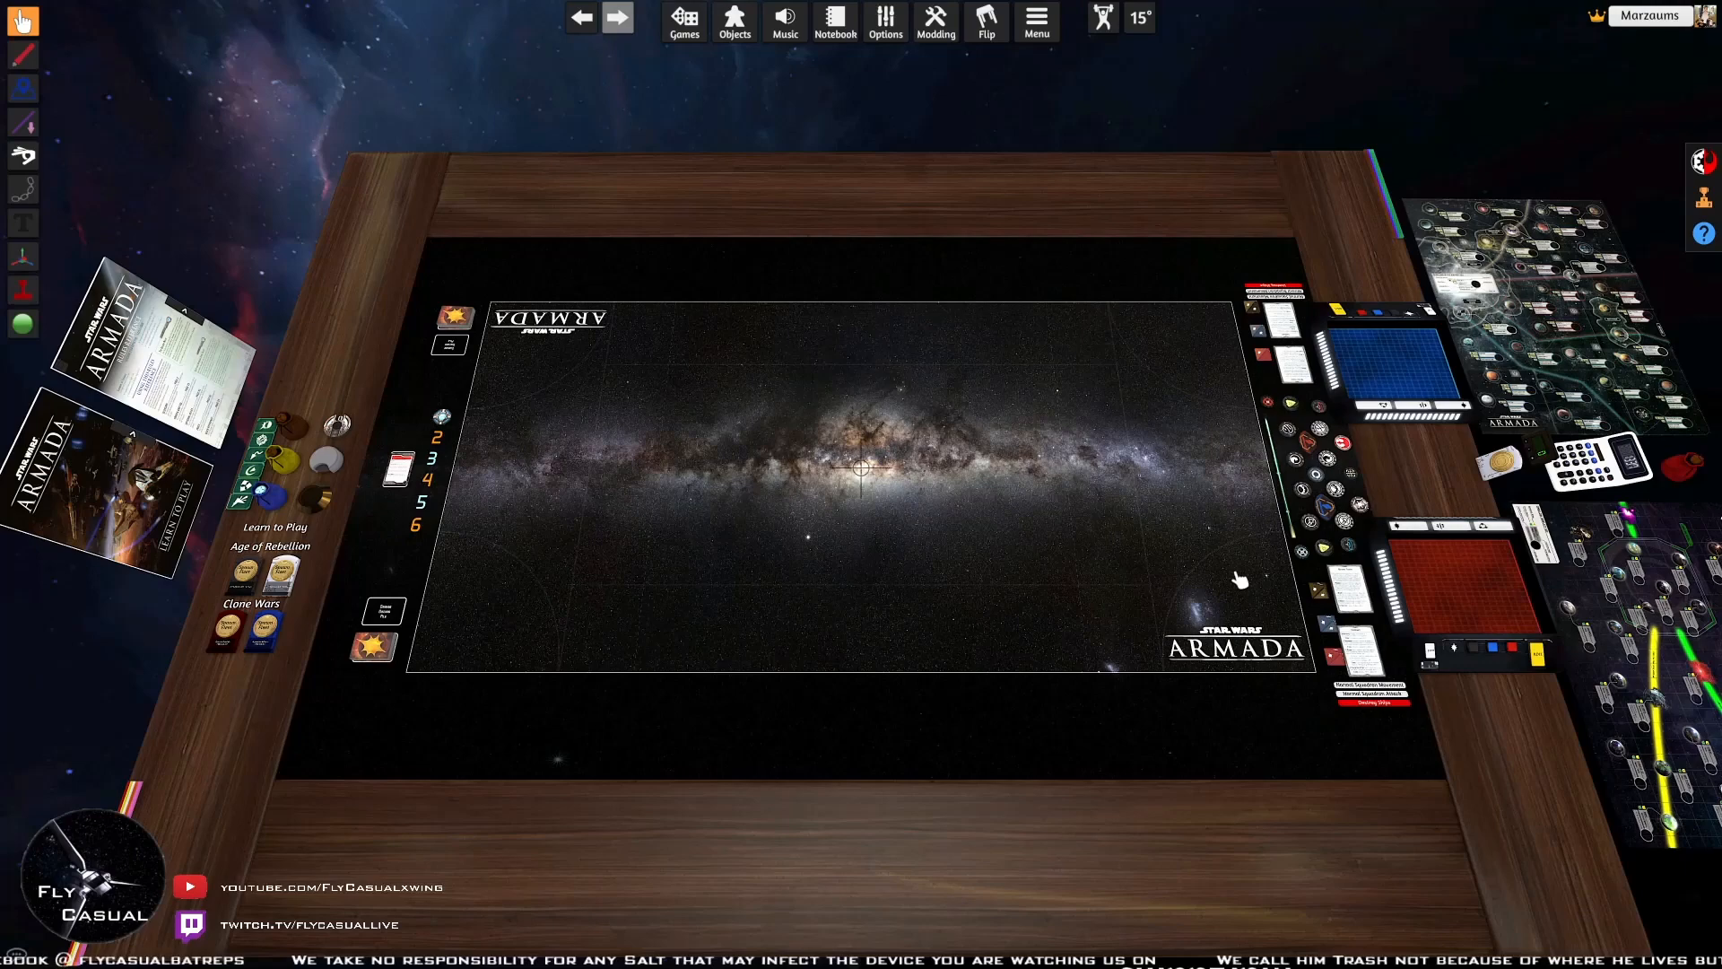
mouse_move(776, 496)
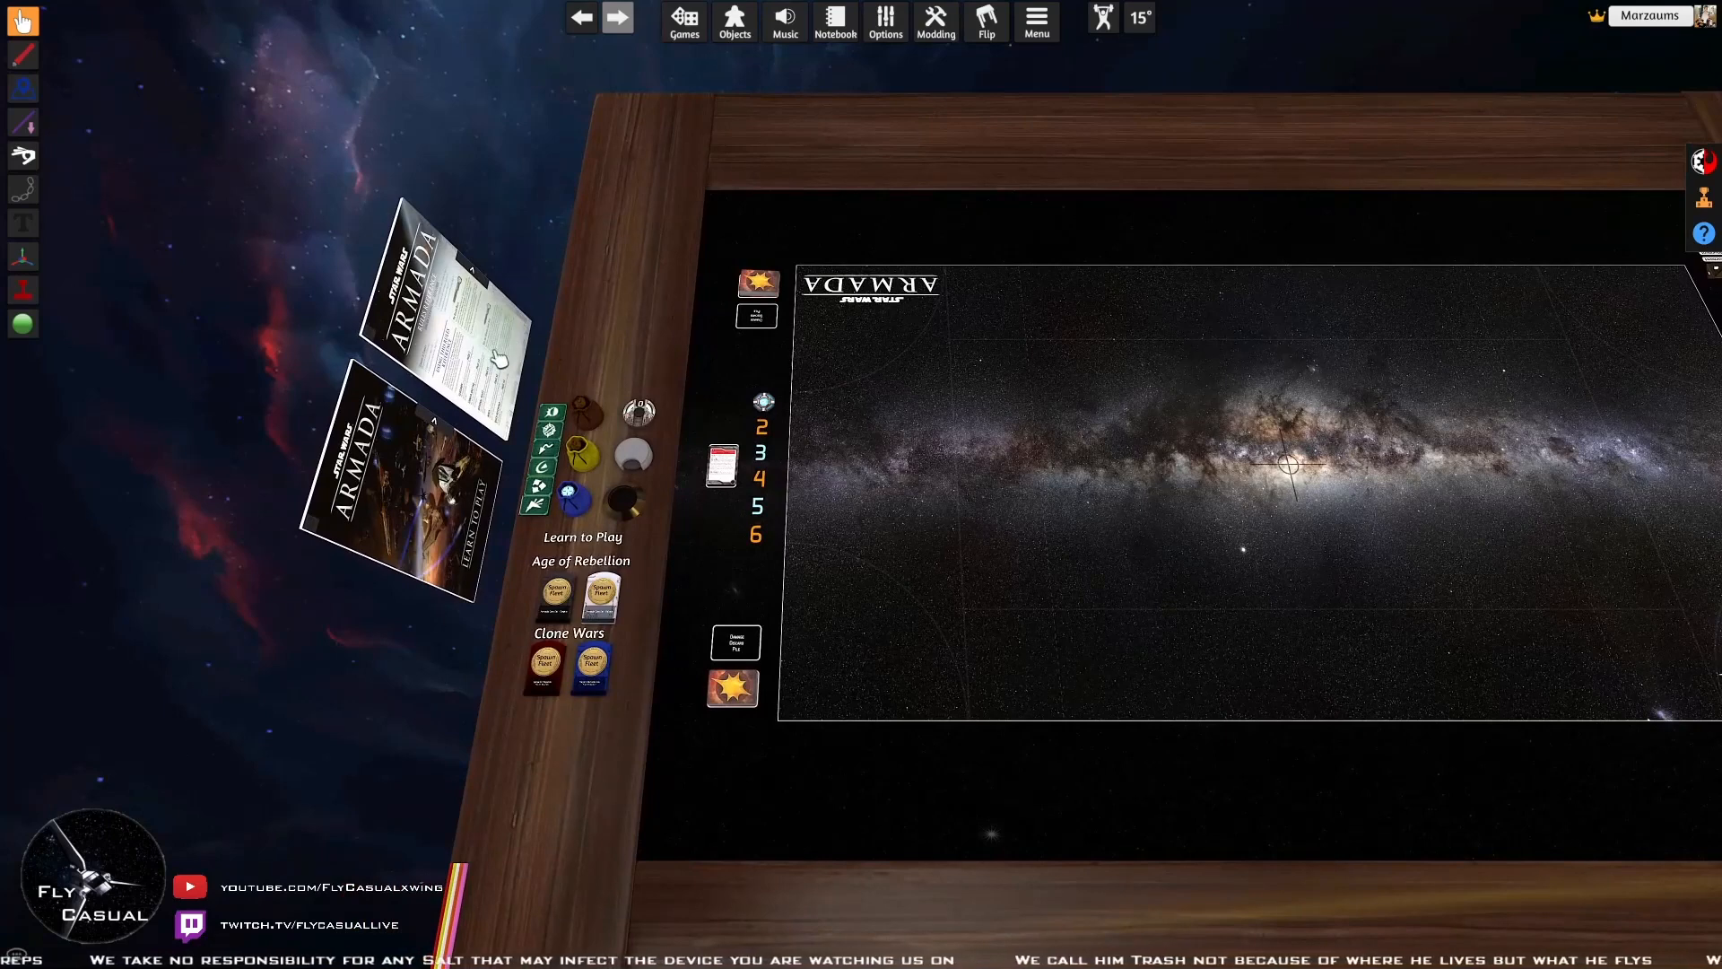
mouse_move(538, 508)
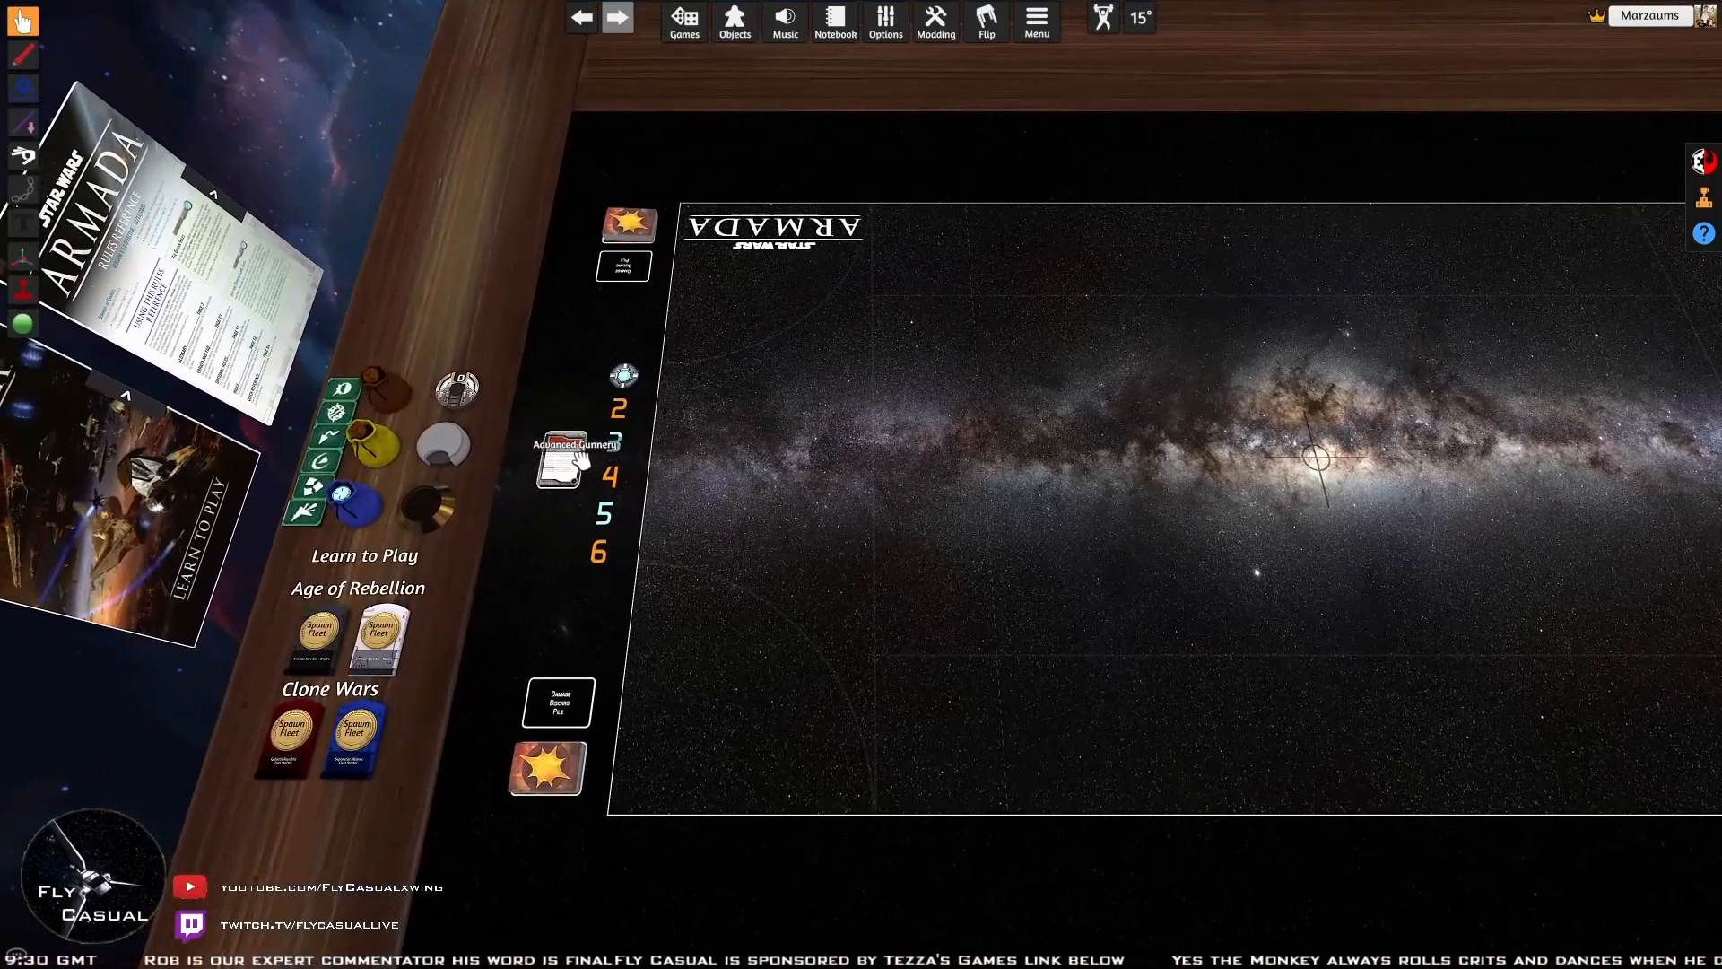
left_click(559, 445)
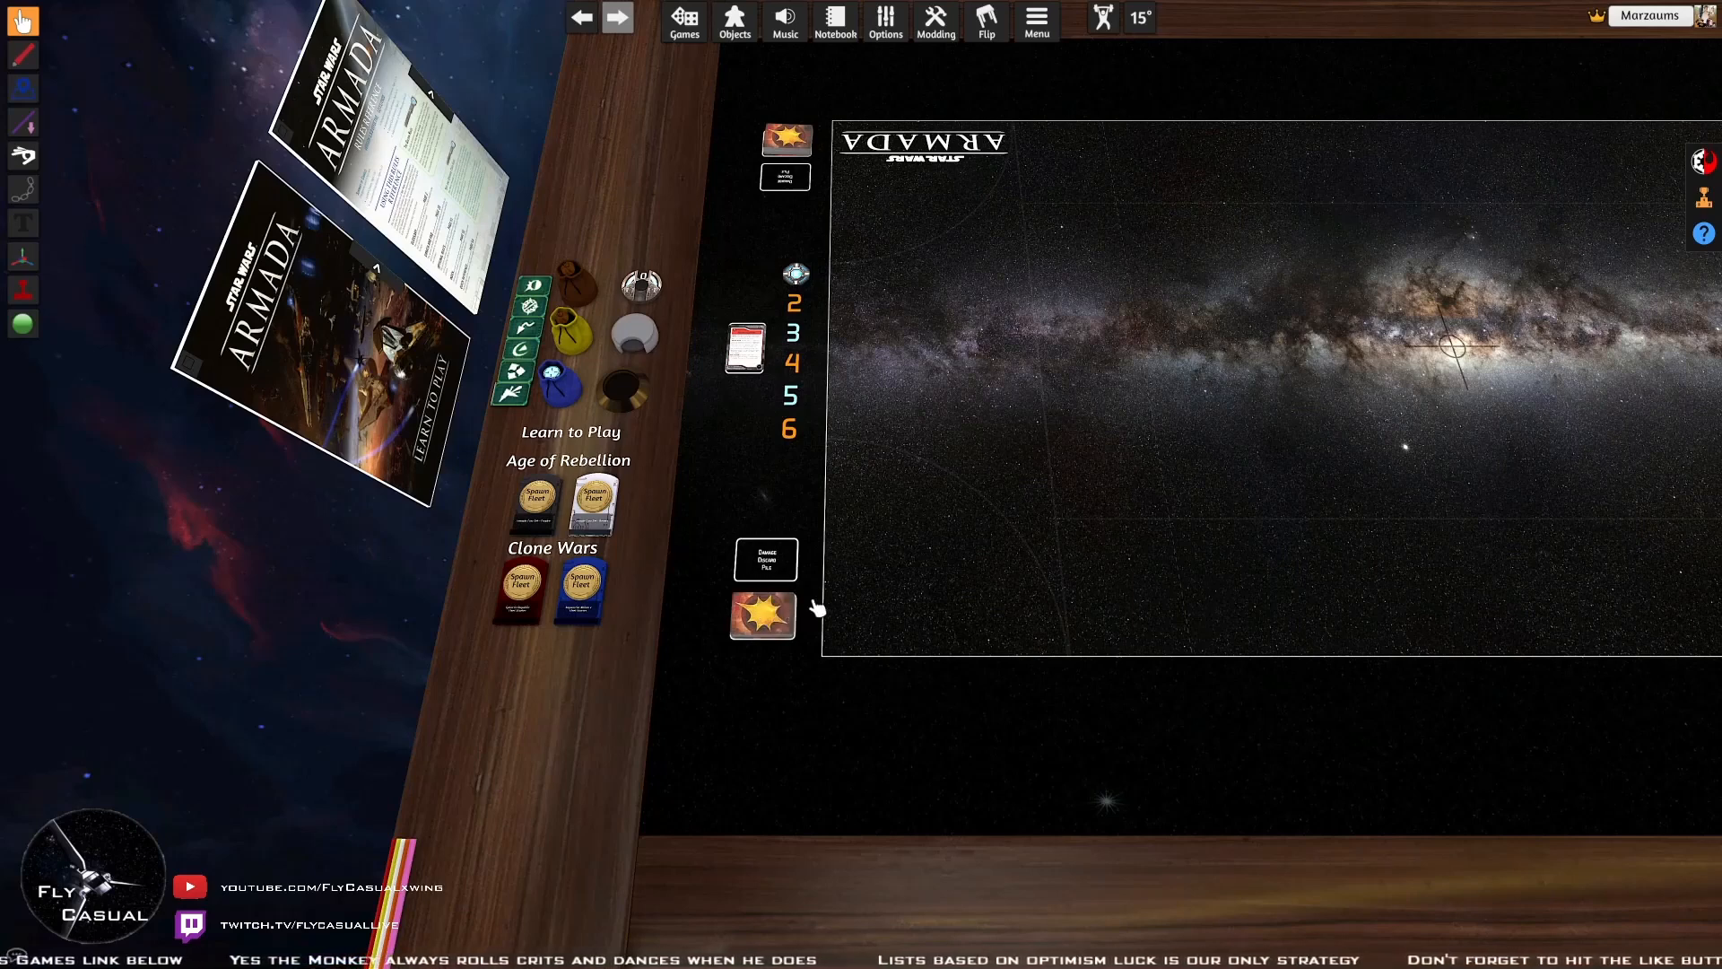
left_click_drag(763, 615, 951, 591)
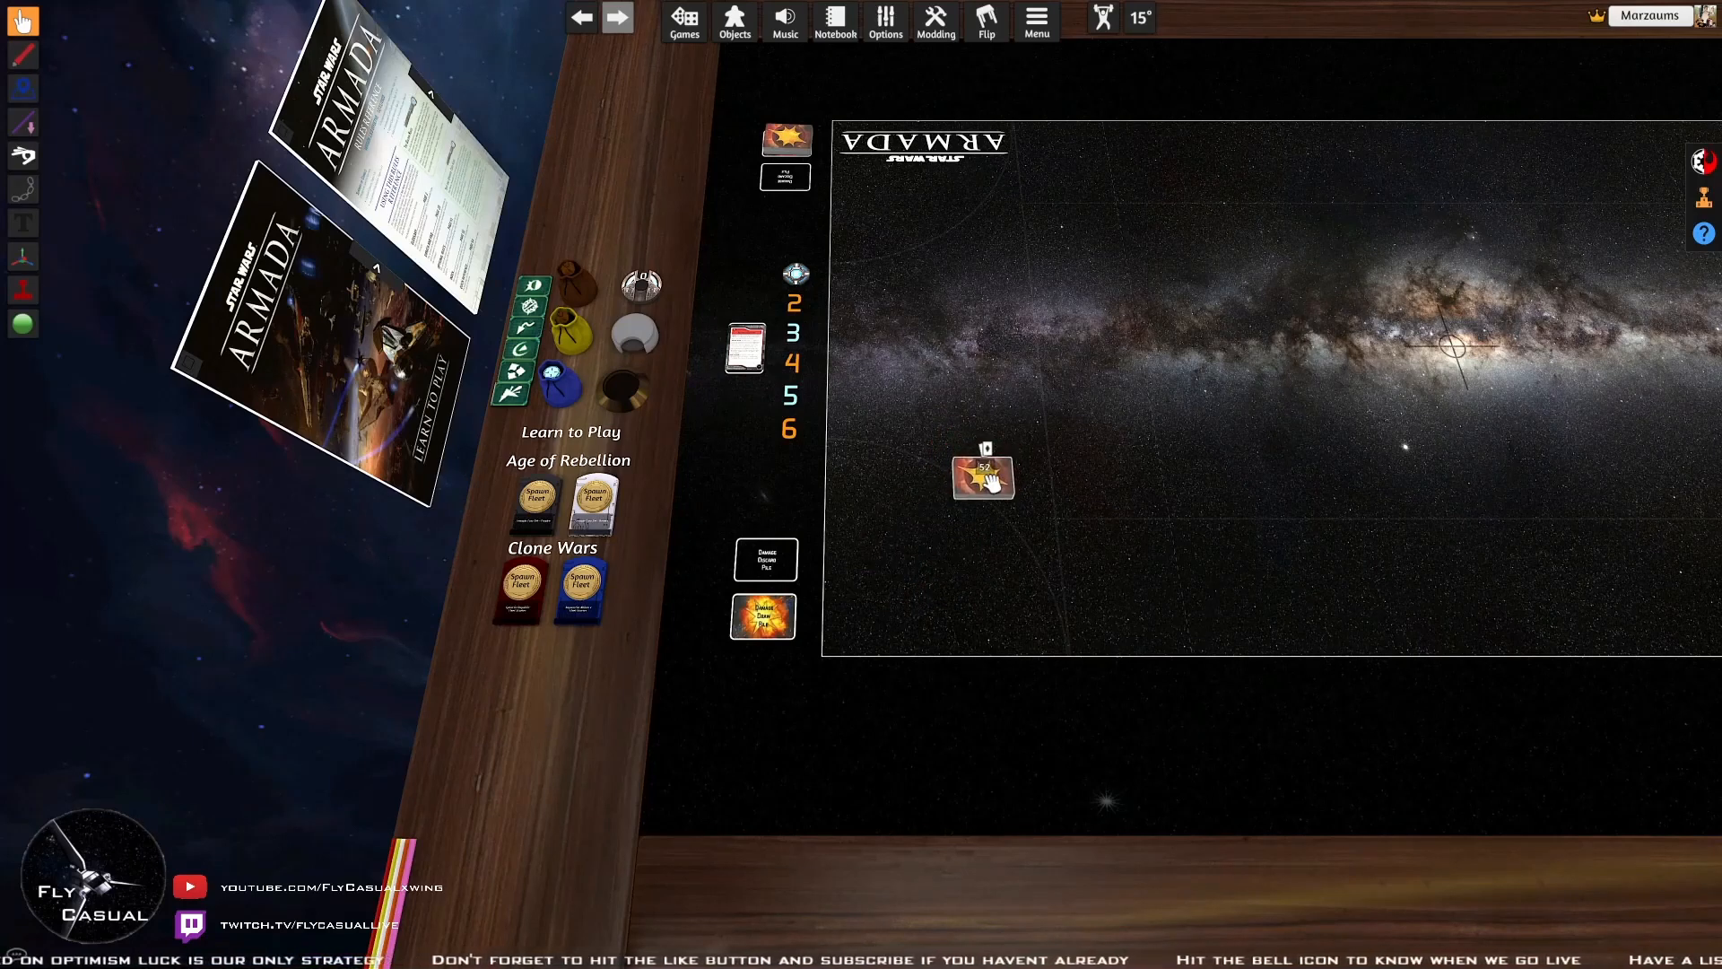
left_click_drag(983, 475, 763, 615)
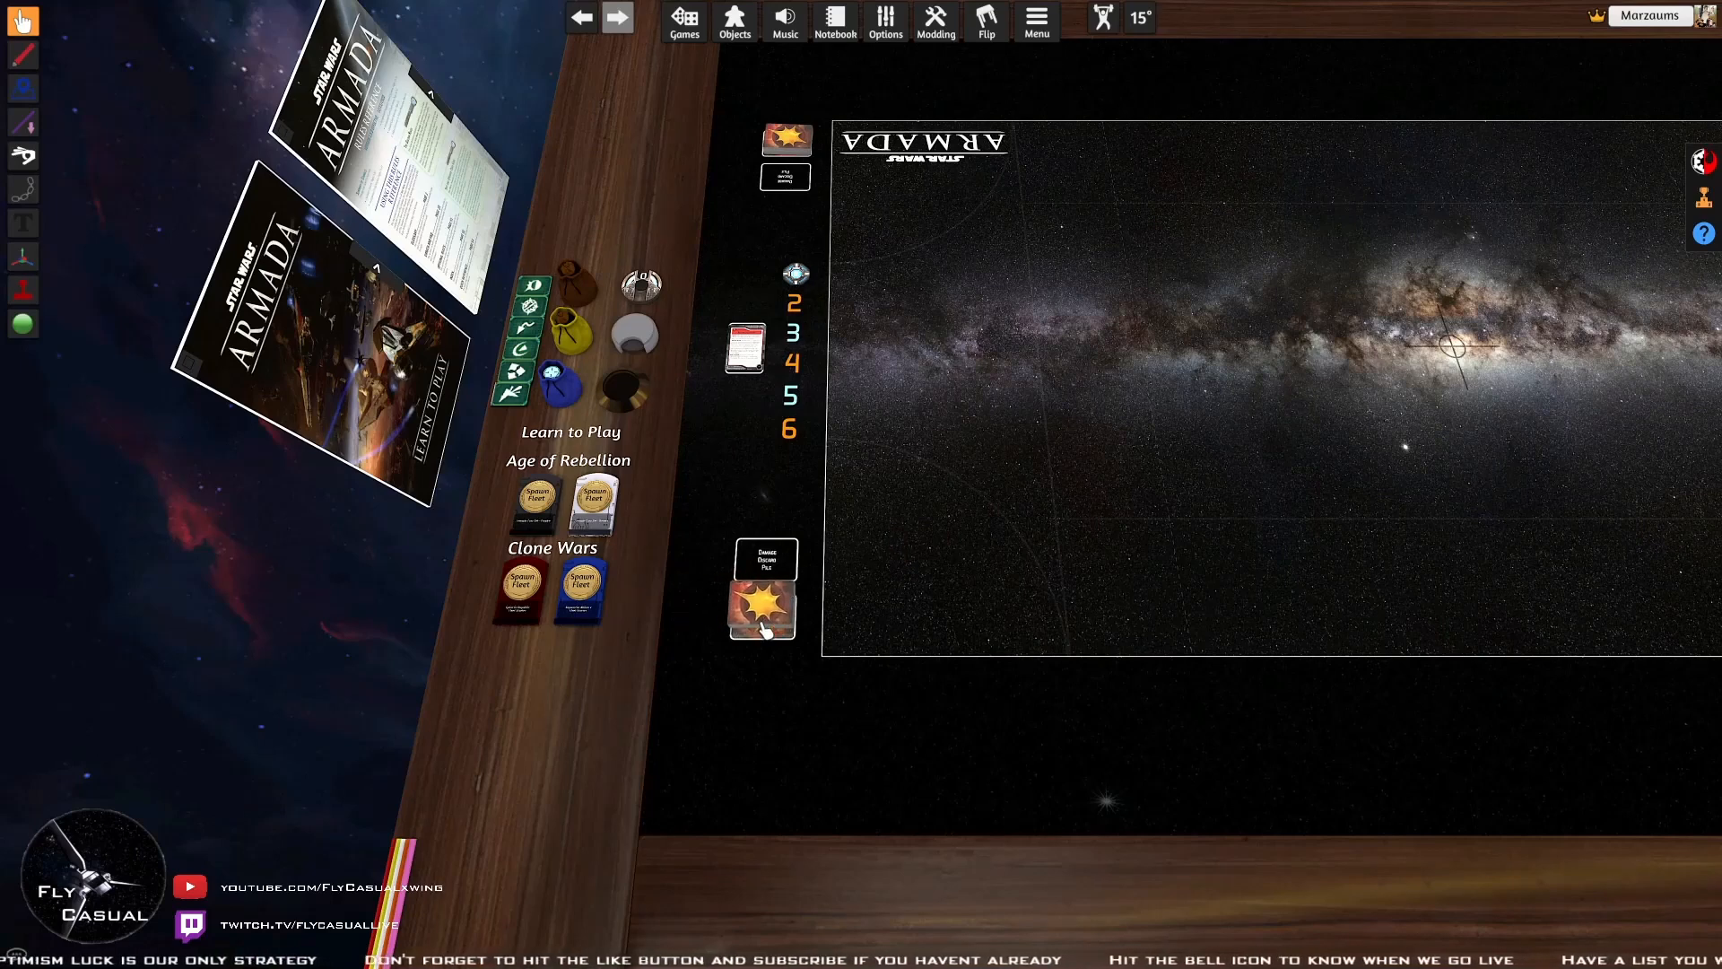
right_click(763, 613)
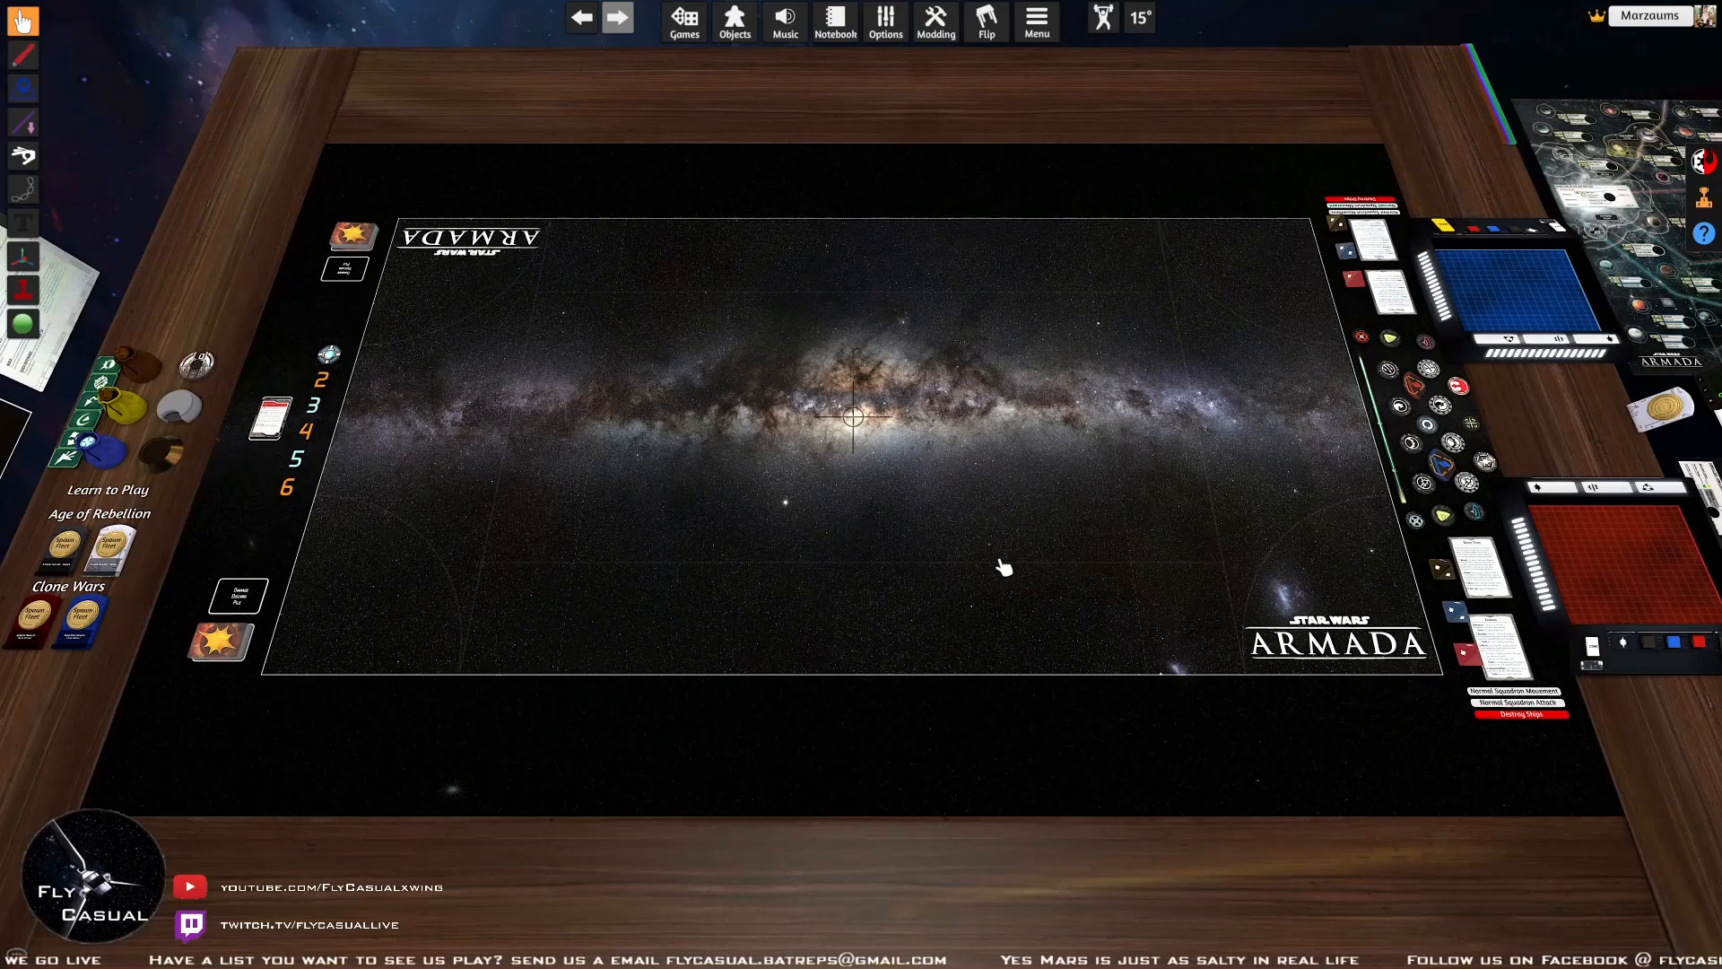
mouse_move(1354, 461)
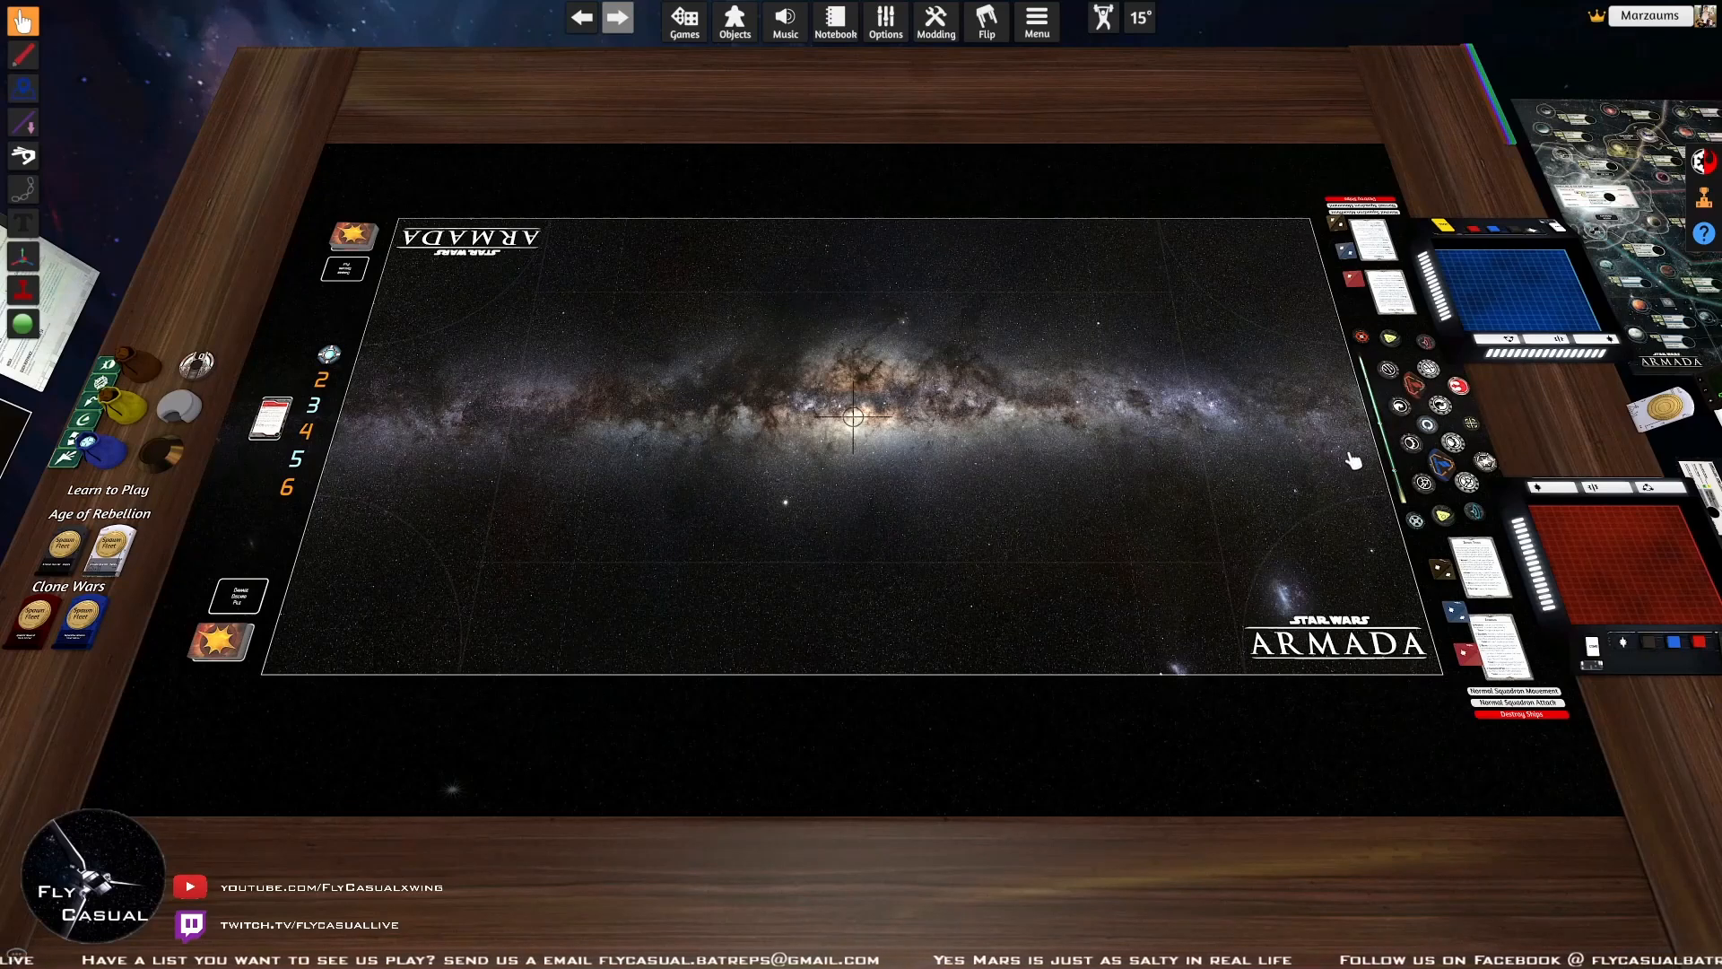
mouse_move(1184, 722)
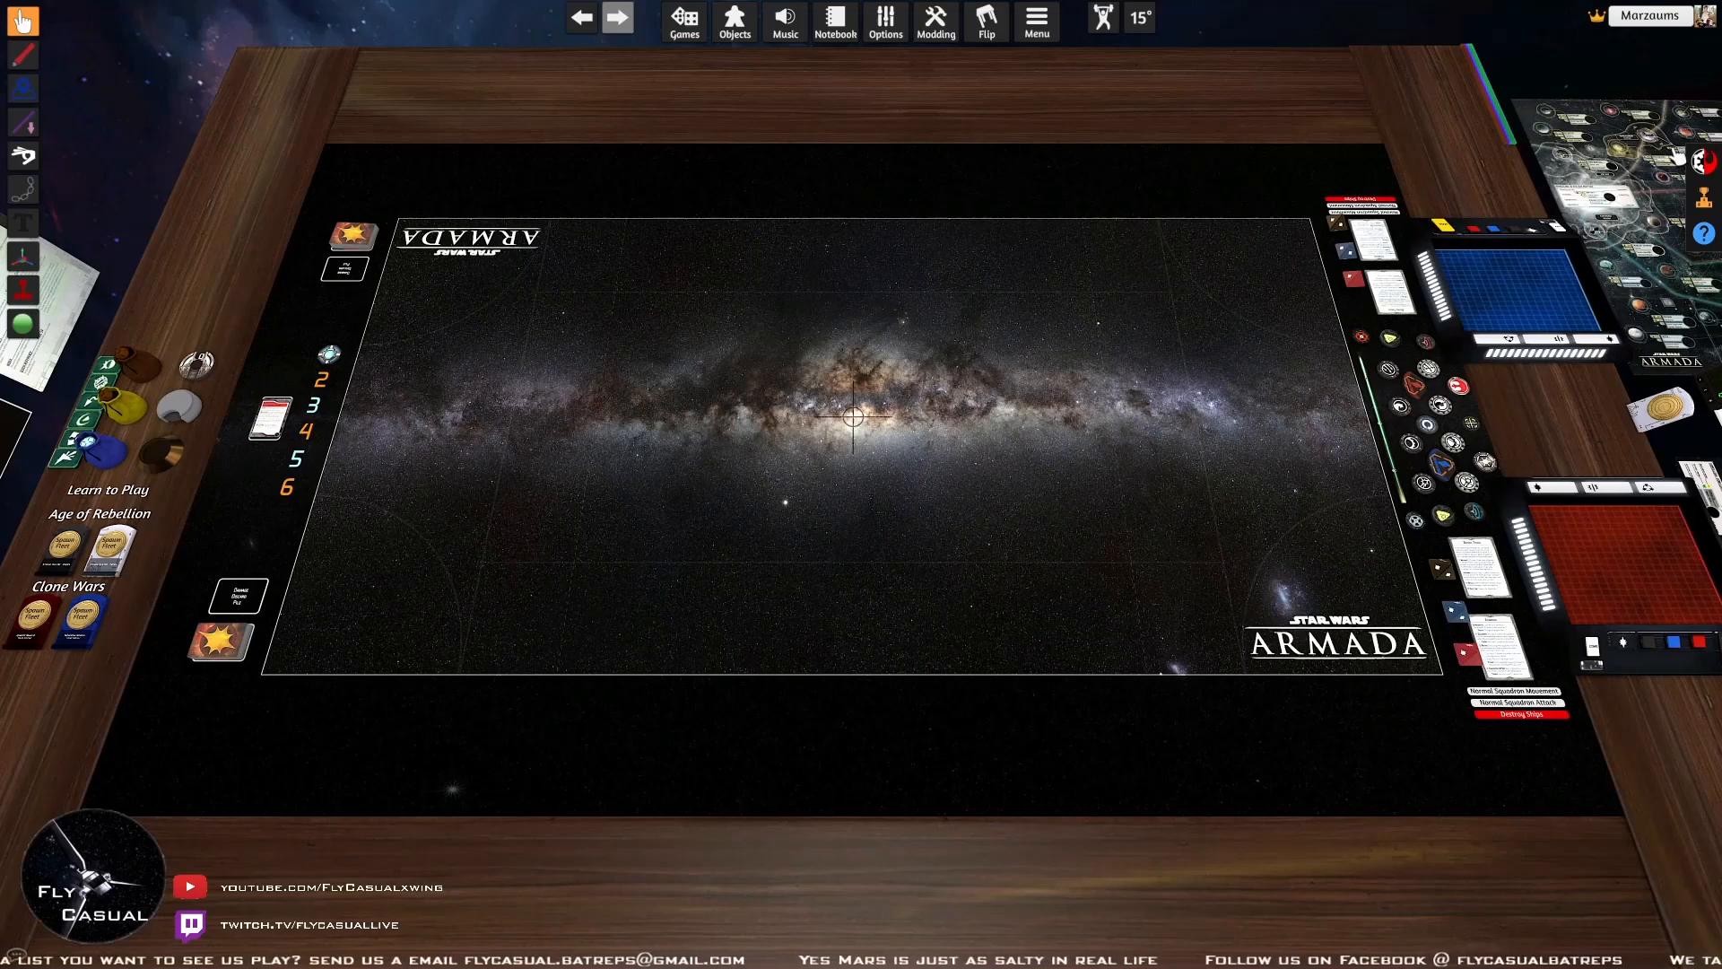
mouse_move(1704, 161)
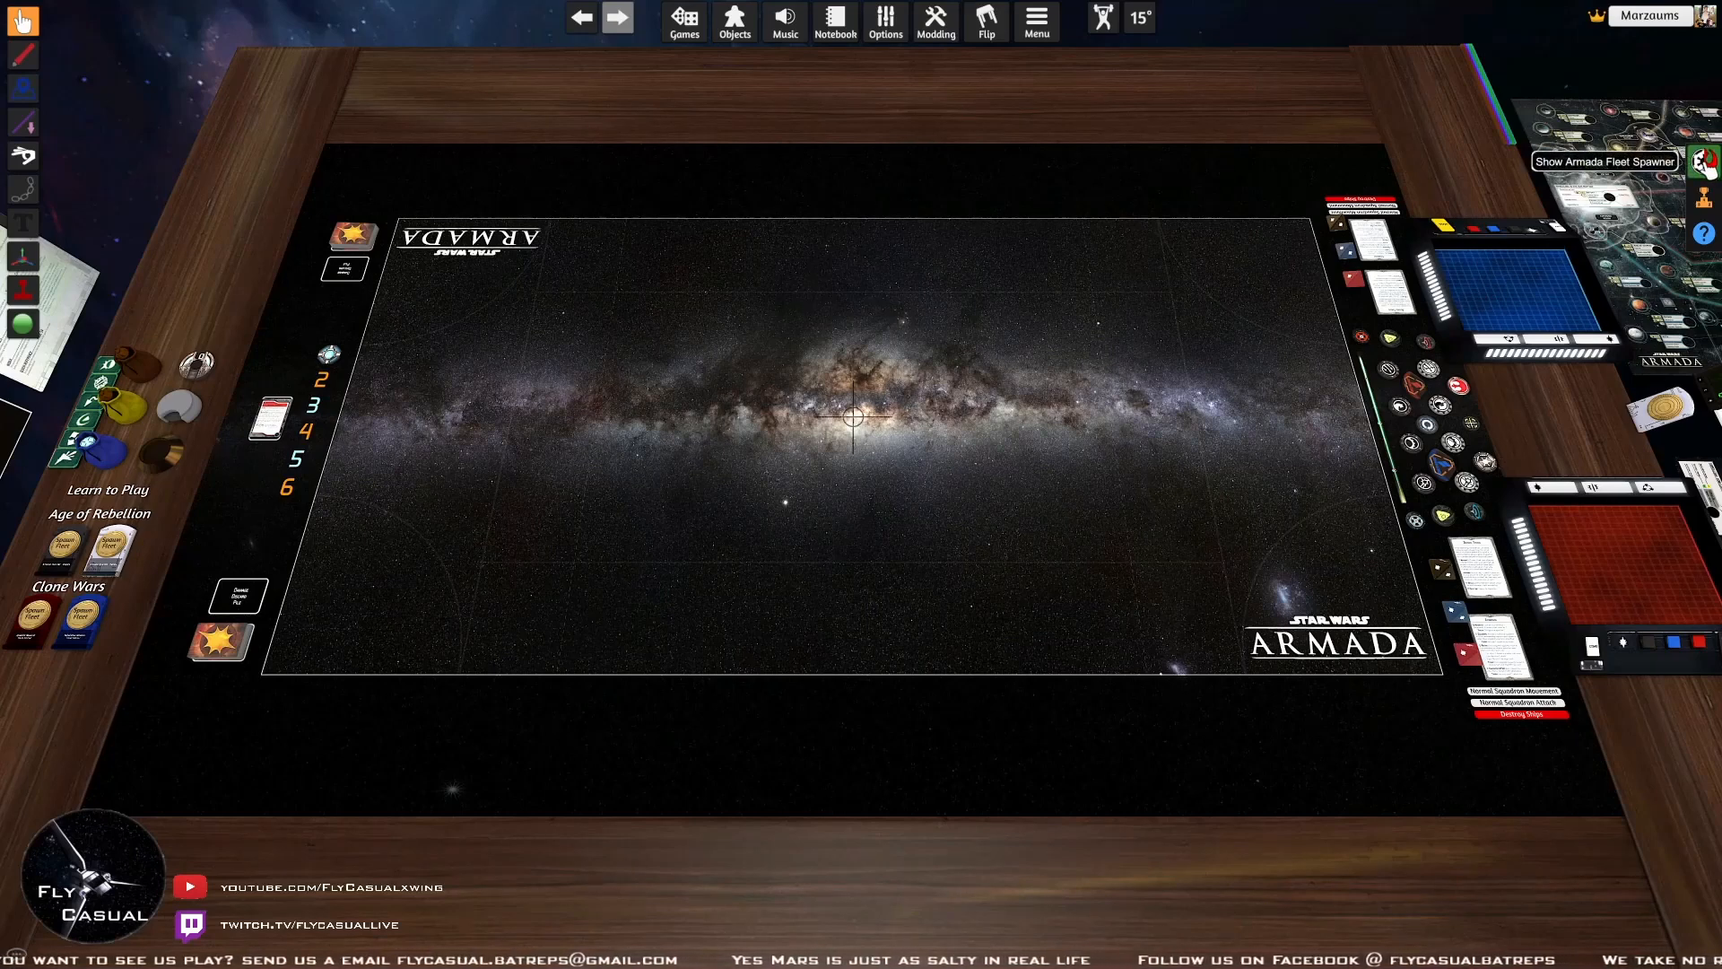
Open the Armada Fleet Spawner from the right-hand toolbar
left_click(1599, 161)
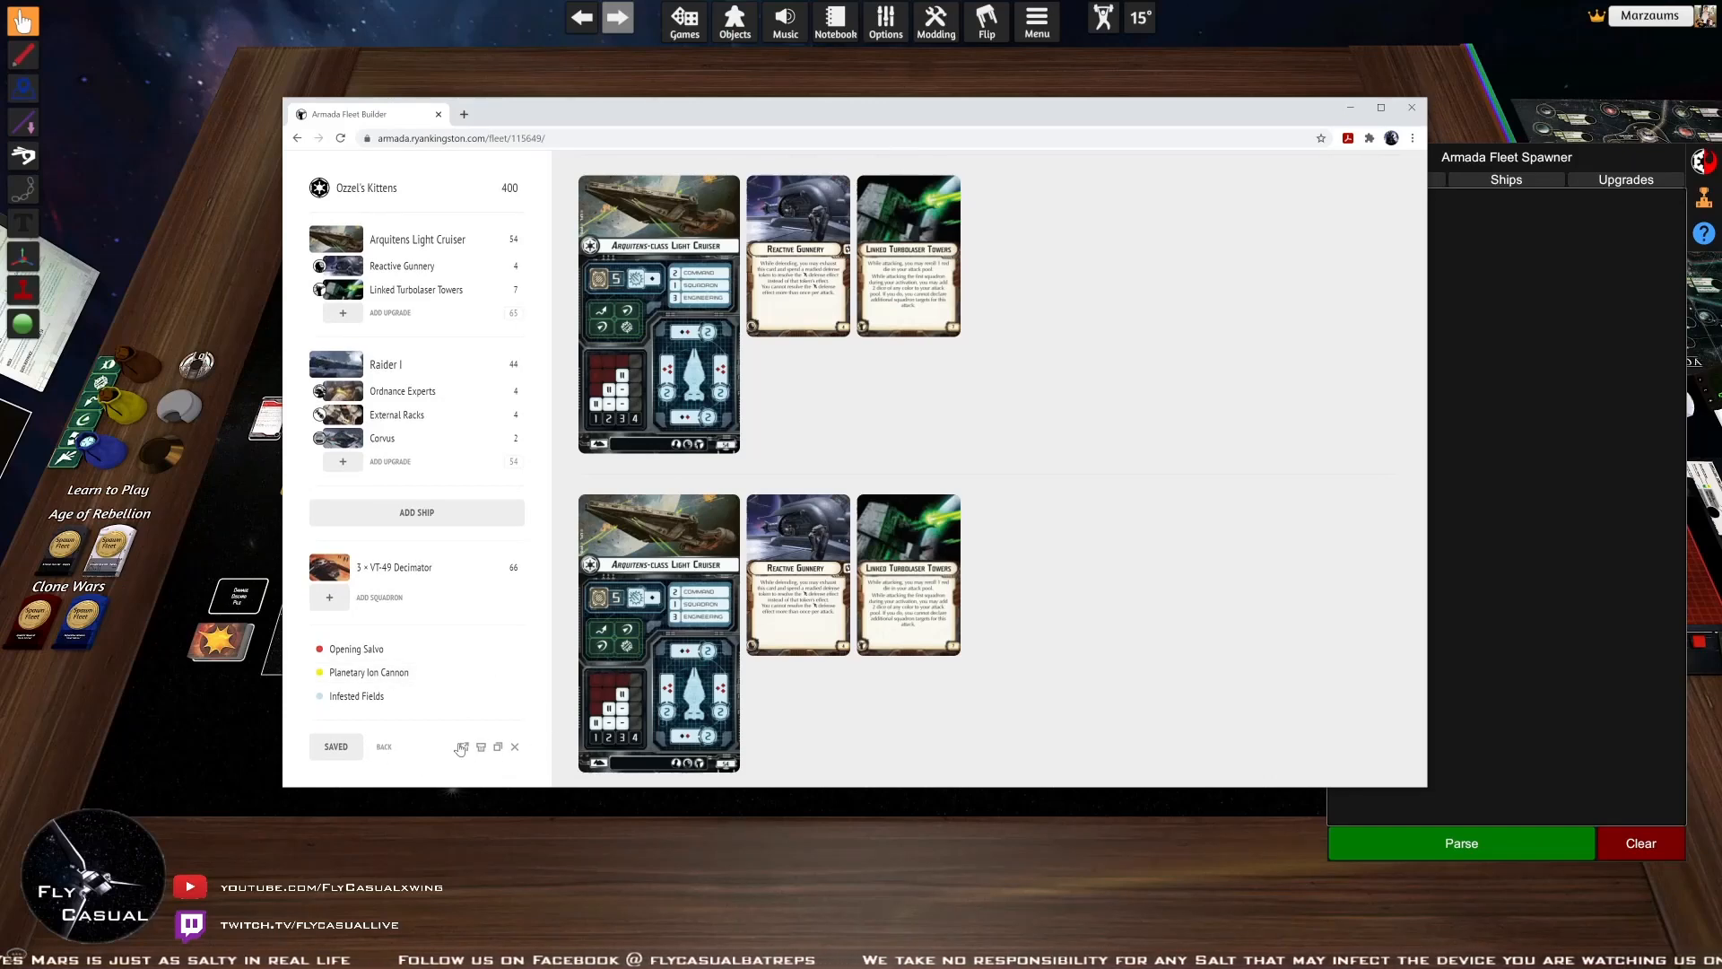
Export the Ozzel's Kittens fleet as text and copy it into the spawner
left_click(460, 747)
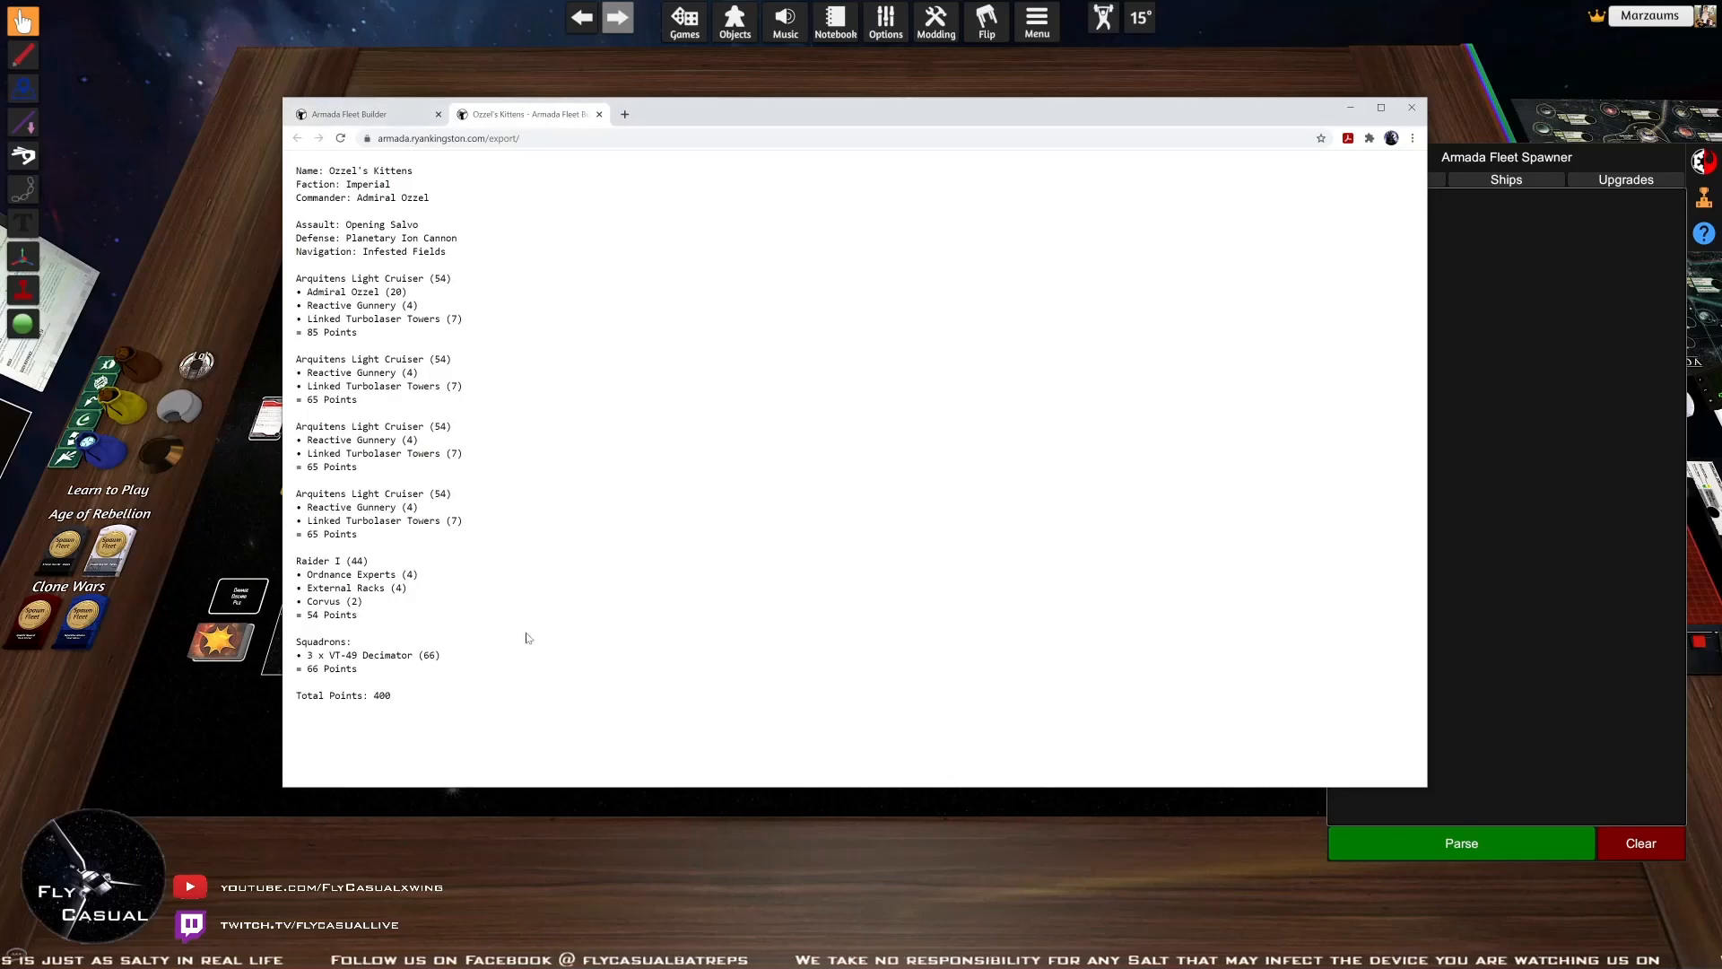
key("ctrl+a")
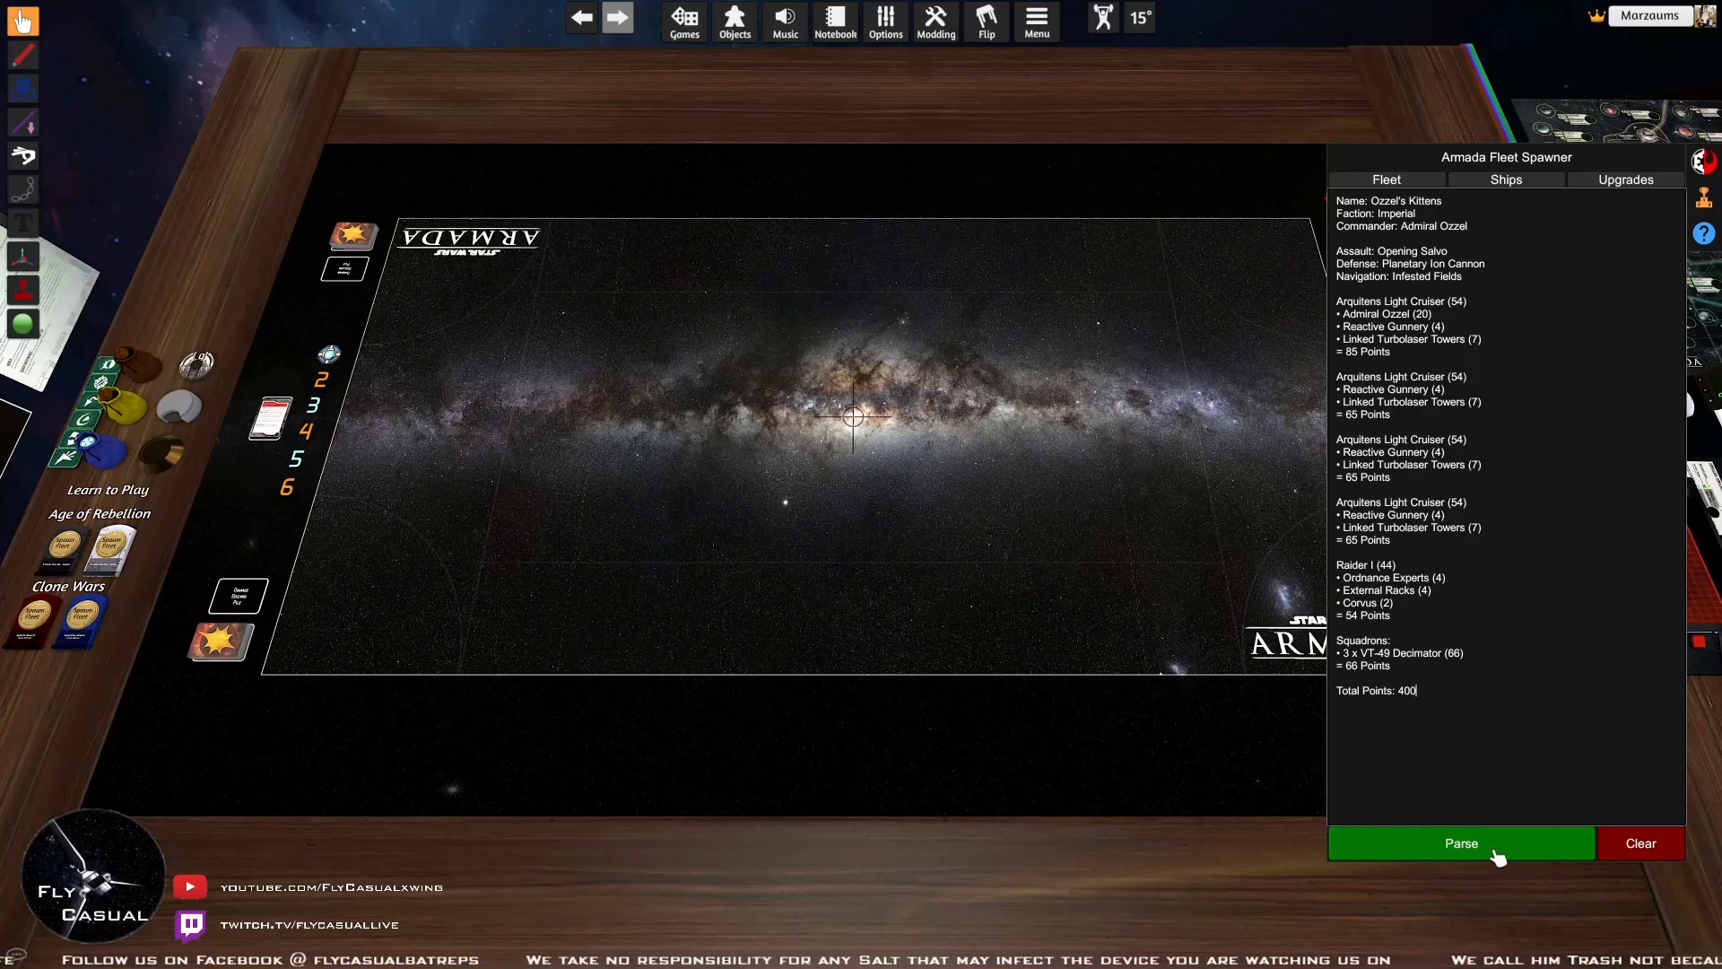
Parse the pasted Ozzel's Kittens list into ship, upgrade and squadron rows
left_click(1459, 842)
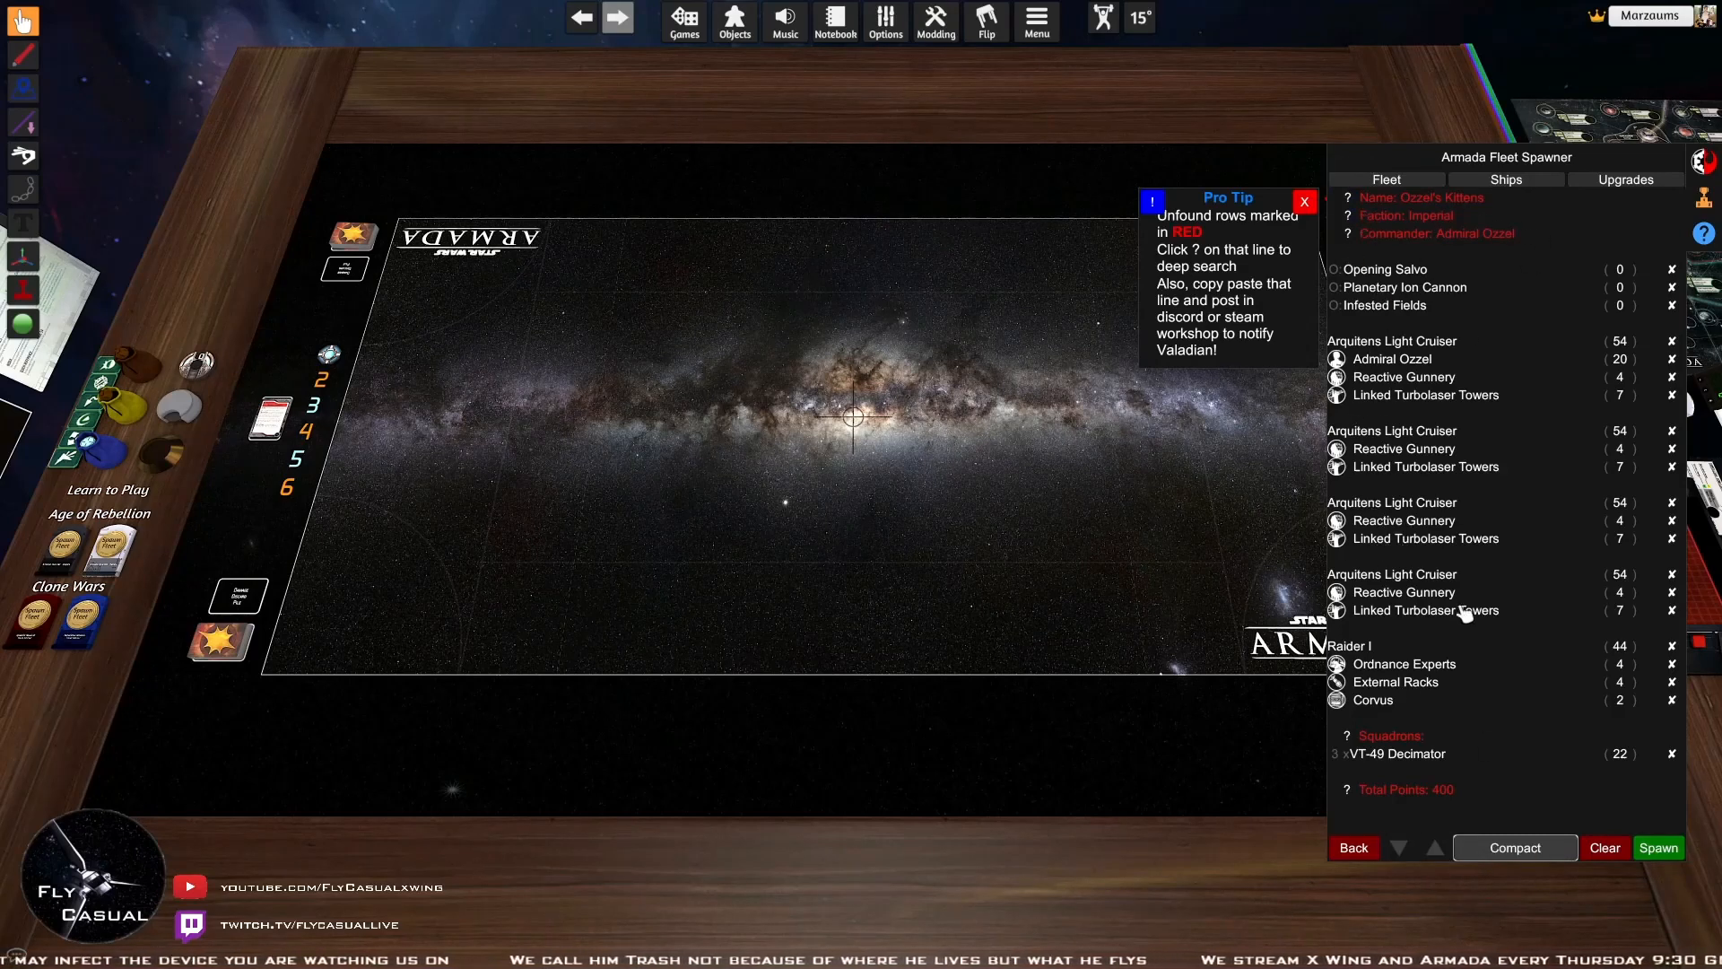
mouse_move(1417, 569)
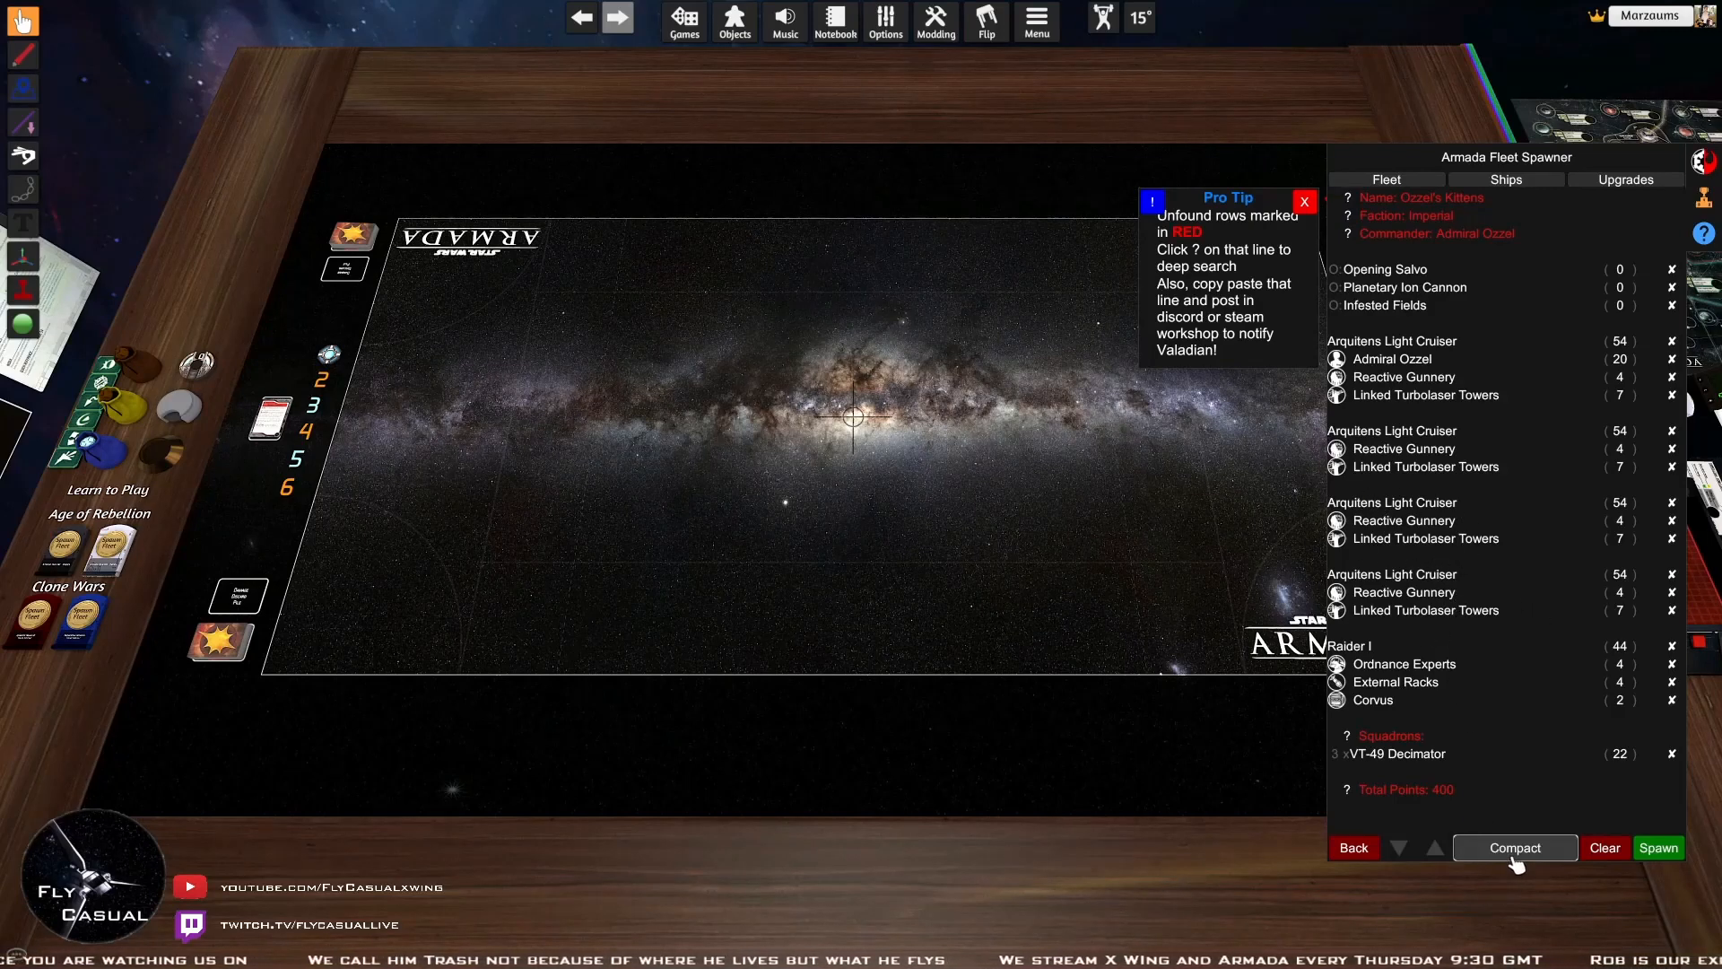
mouse_move(1522, 785)
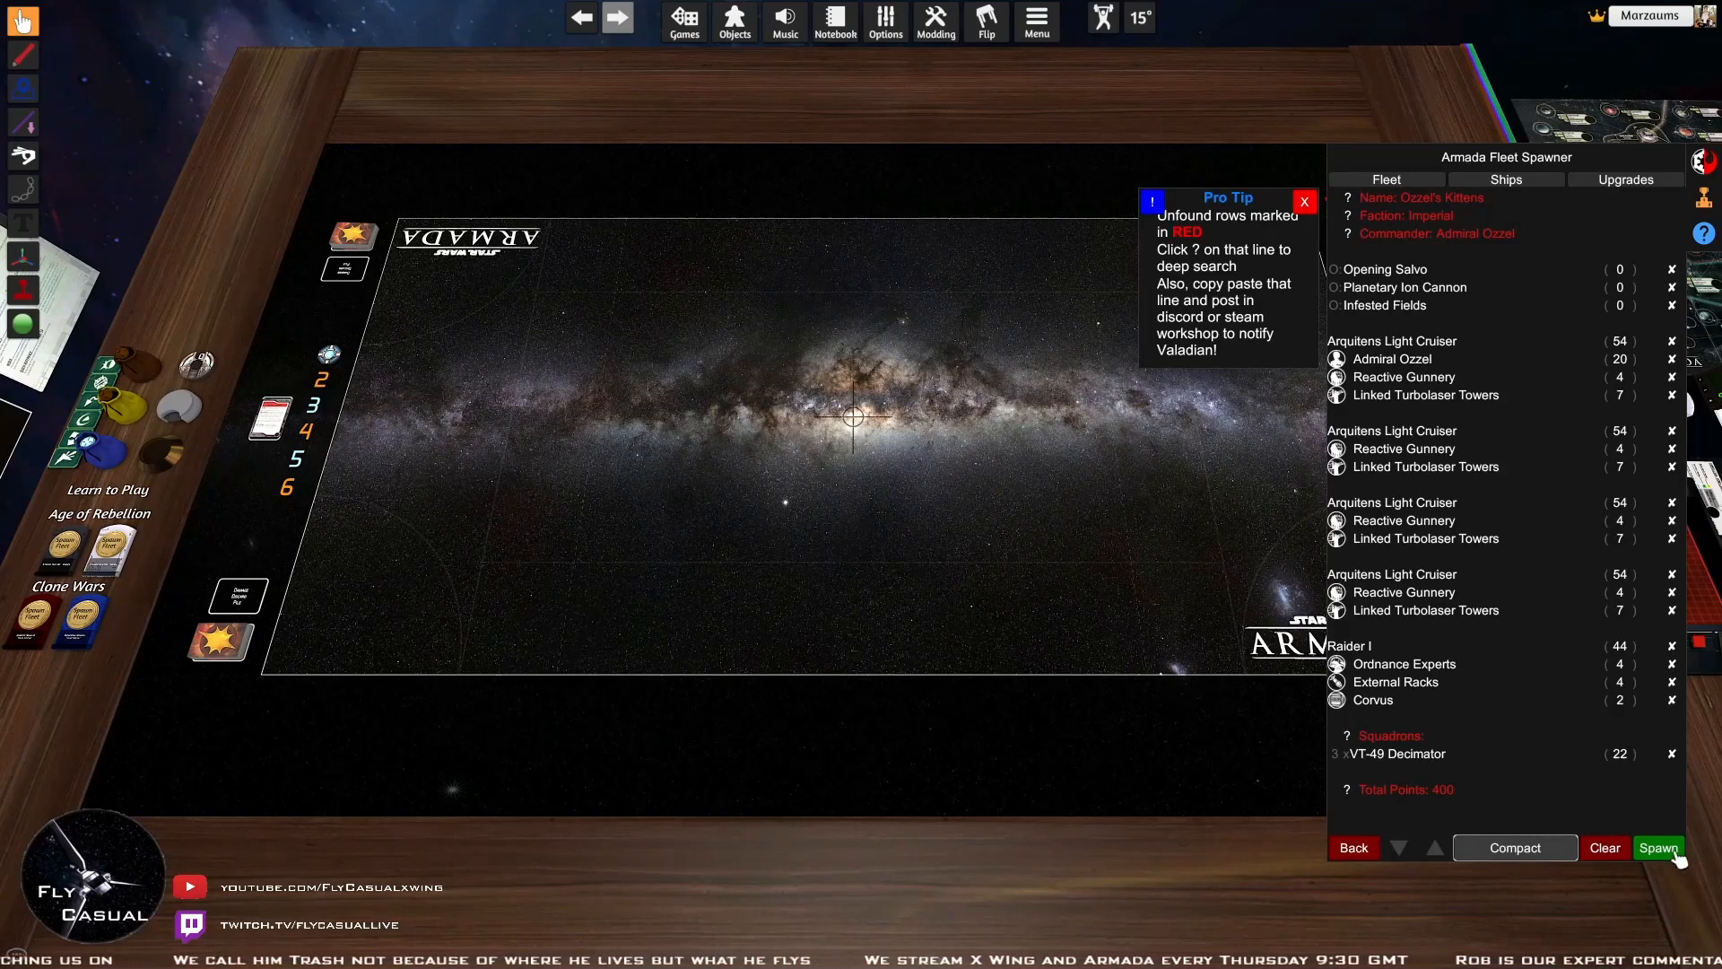
Spawn the Ozzel's Kittens ships, dials and cards below the map and close the spawner
left_click(1656, 847)
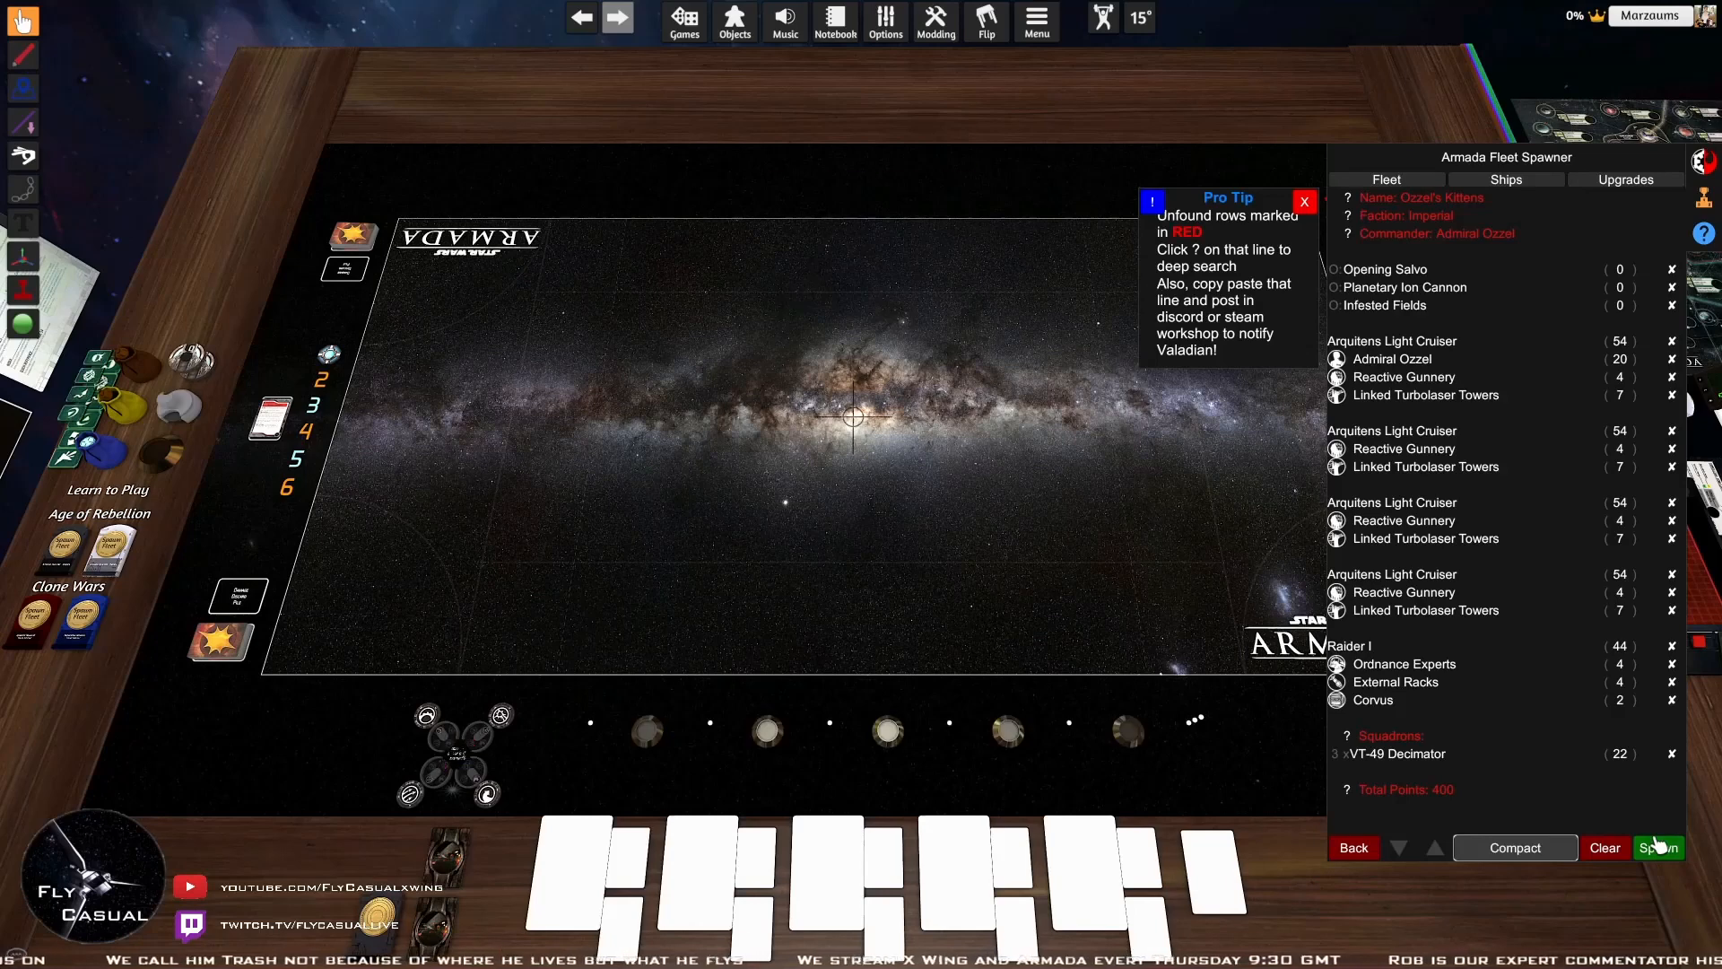
left_click(1659, 846)
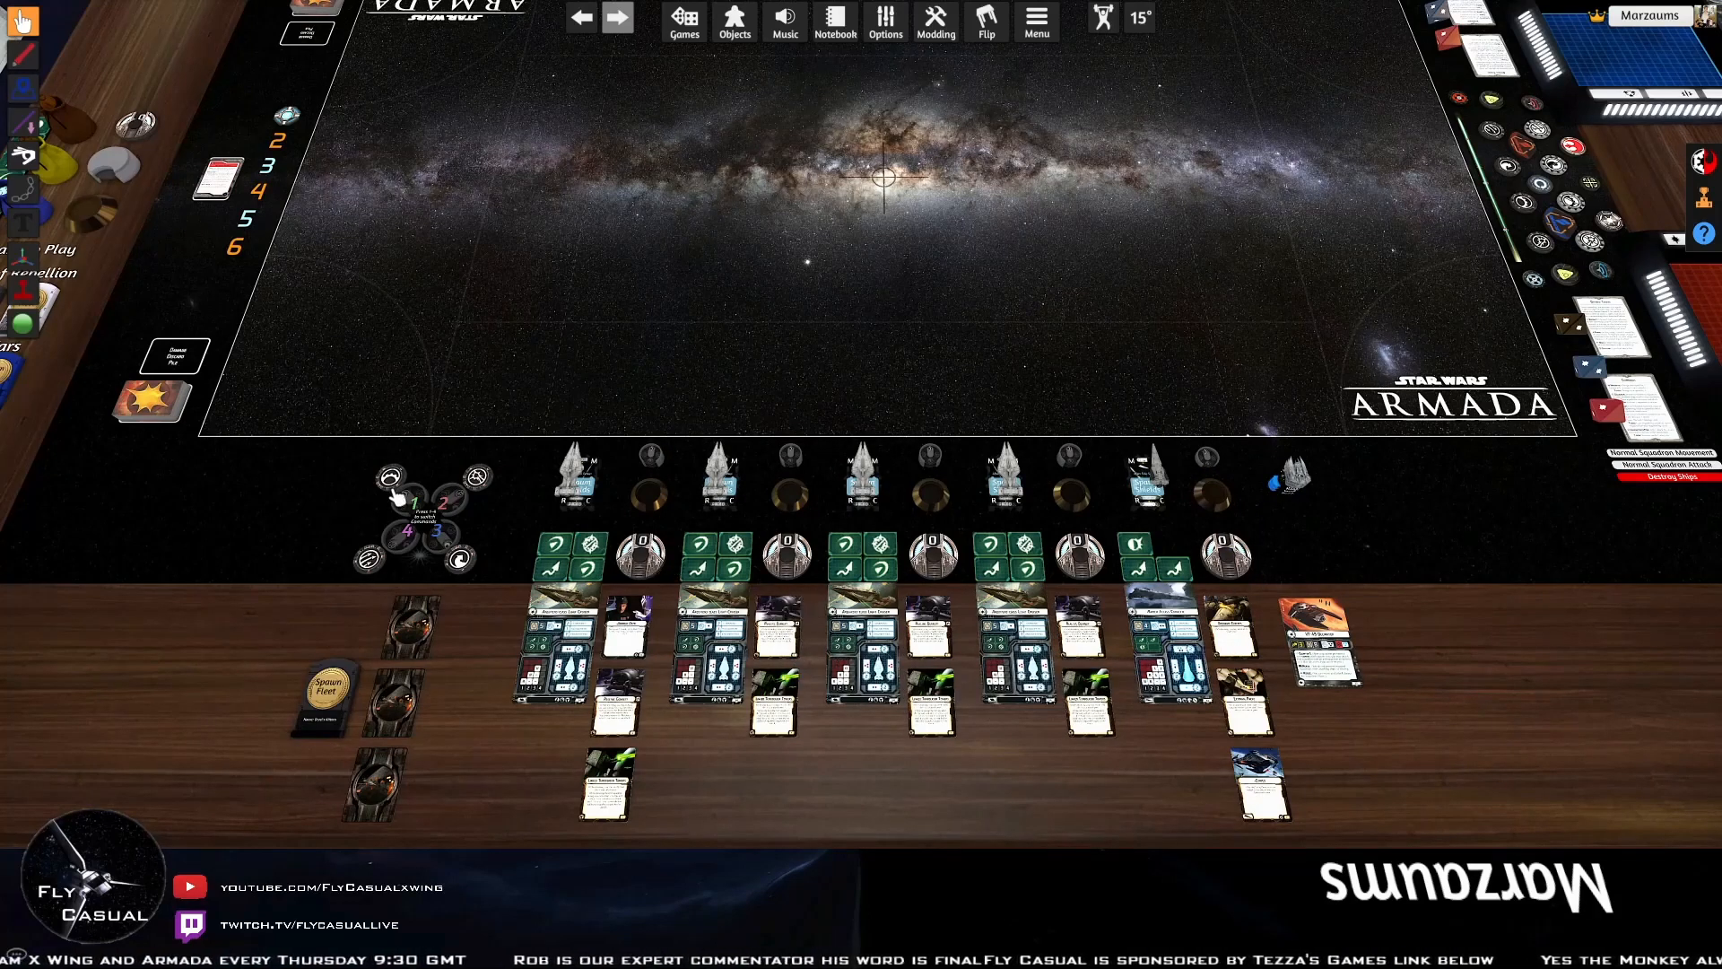
mouse_move(390, 500)
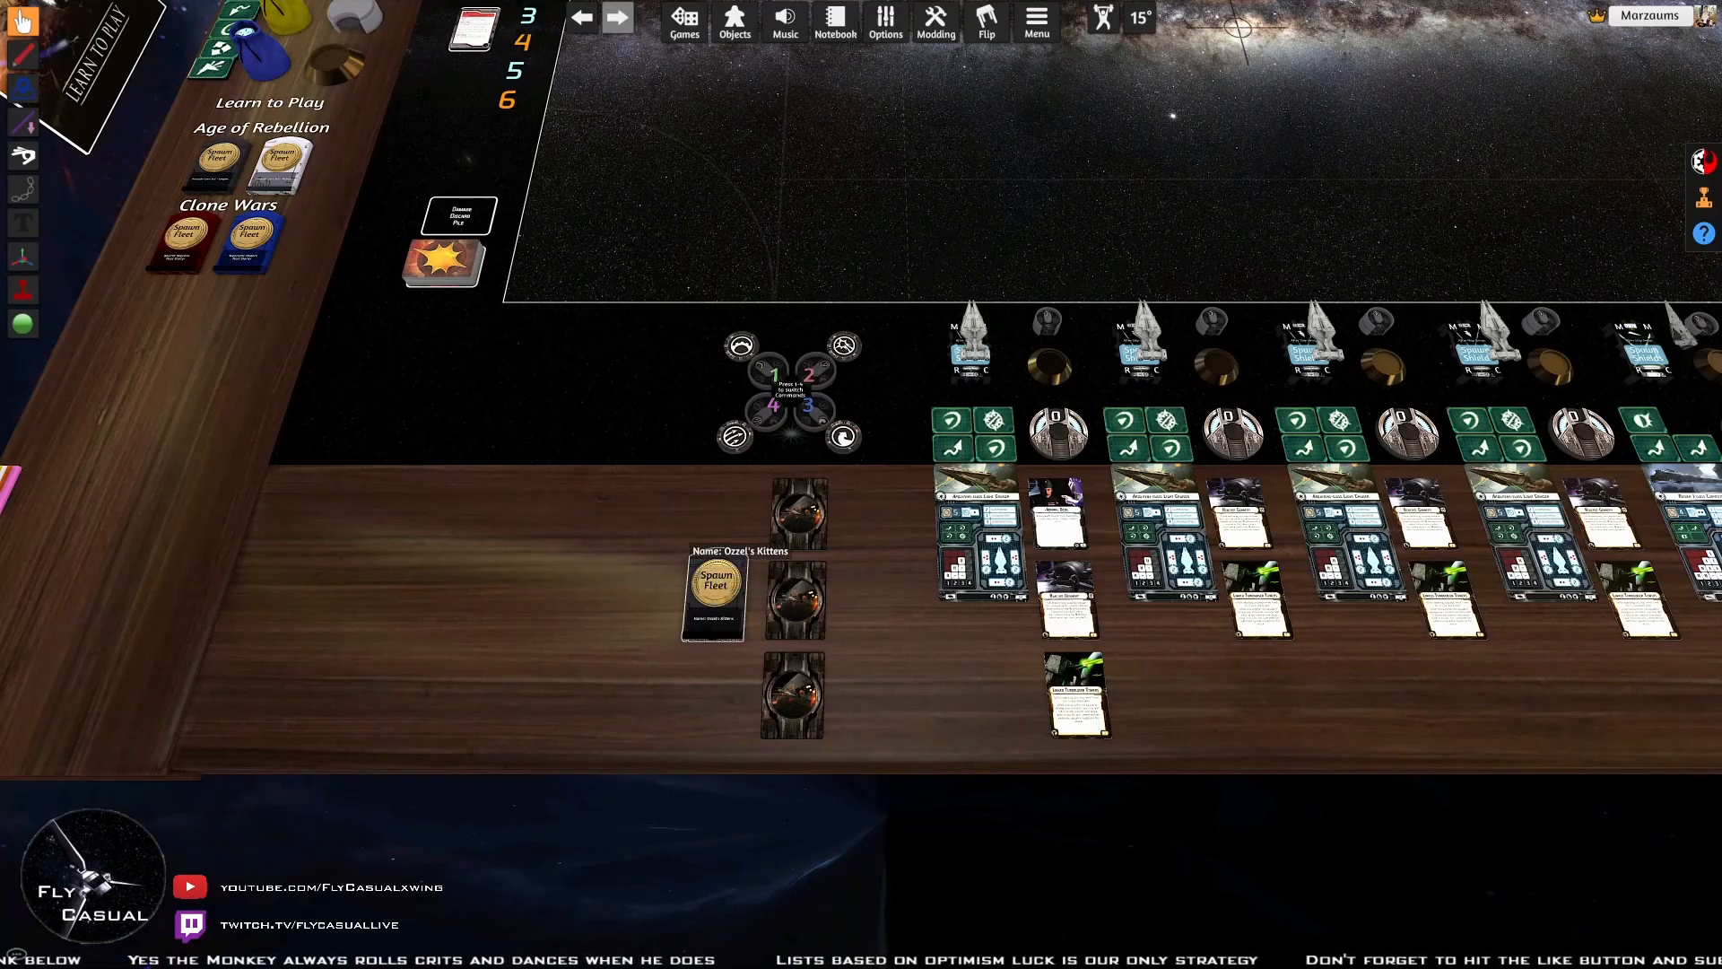
Save the Spawn Fleet object as 'Ozzel's Kittens'
right_click(715, 593)
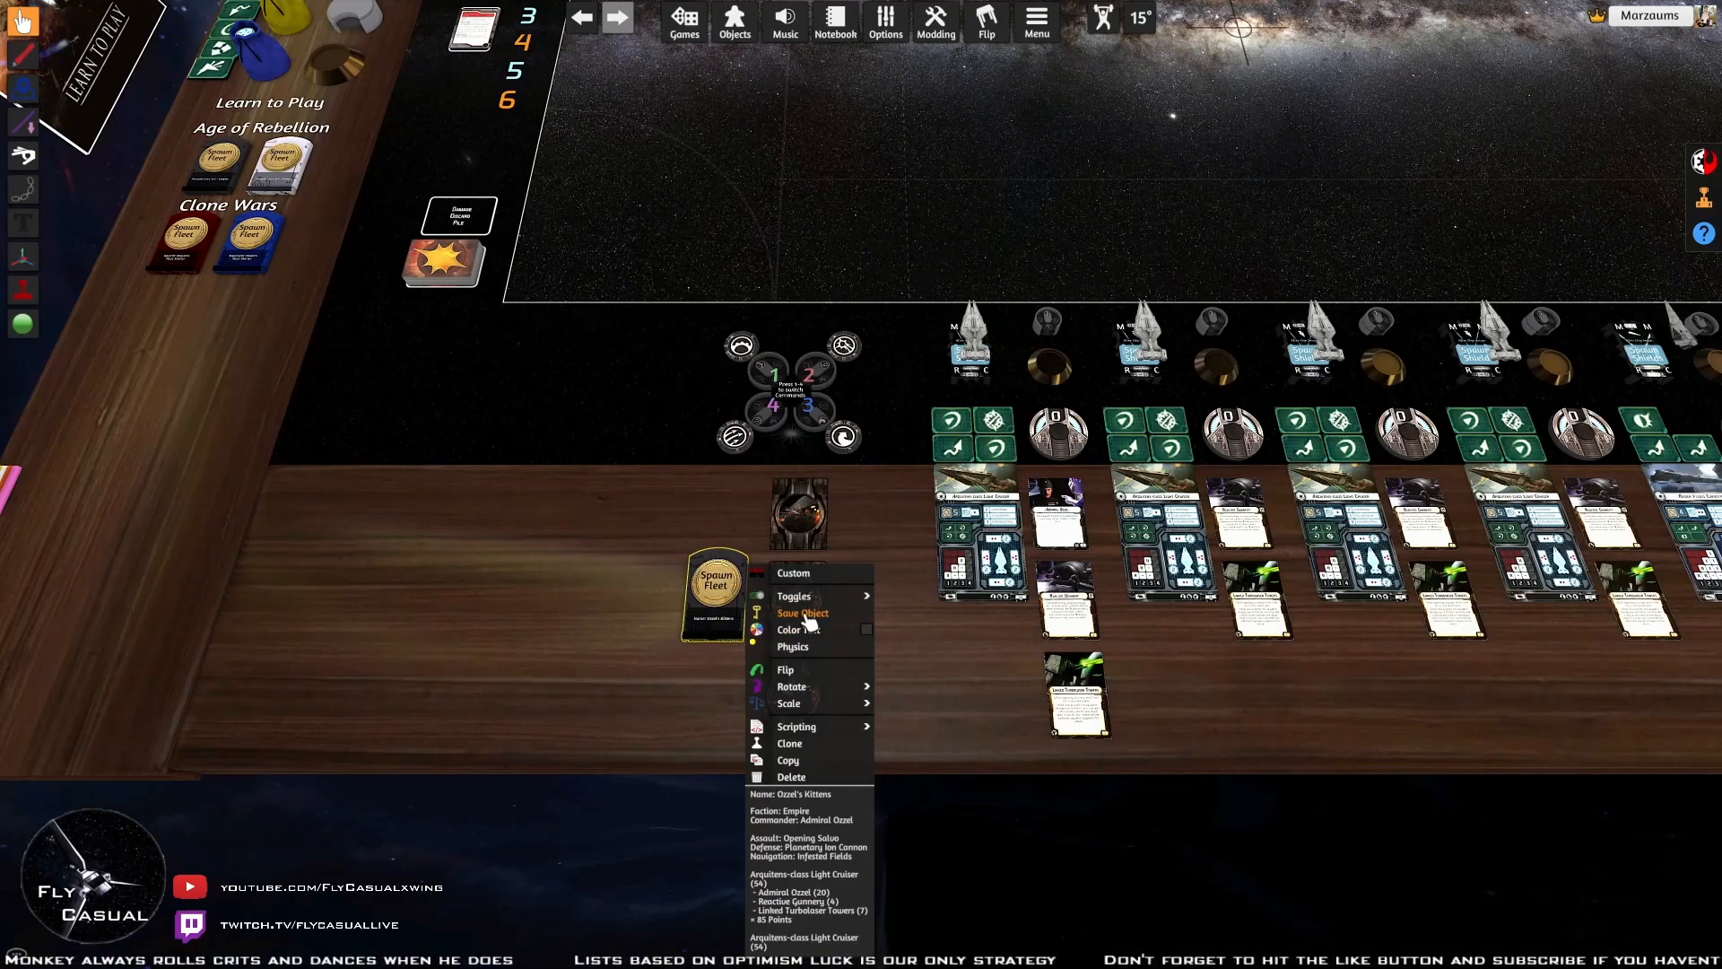
left_click(802, 612)
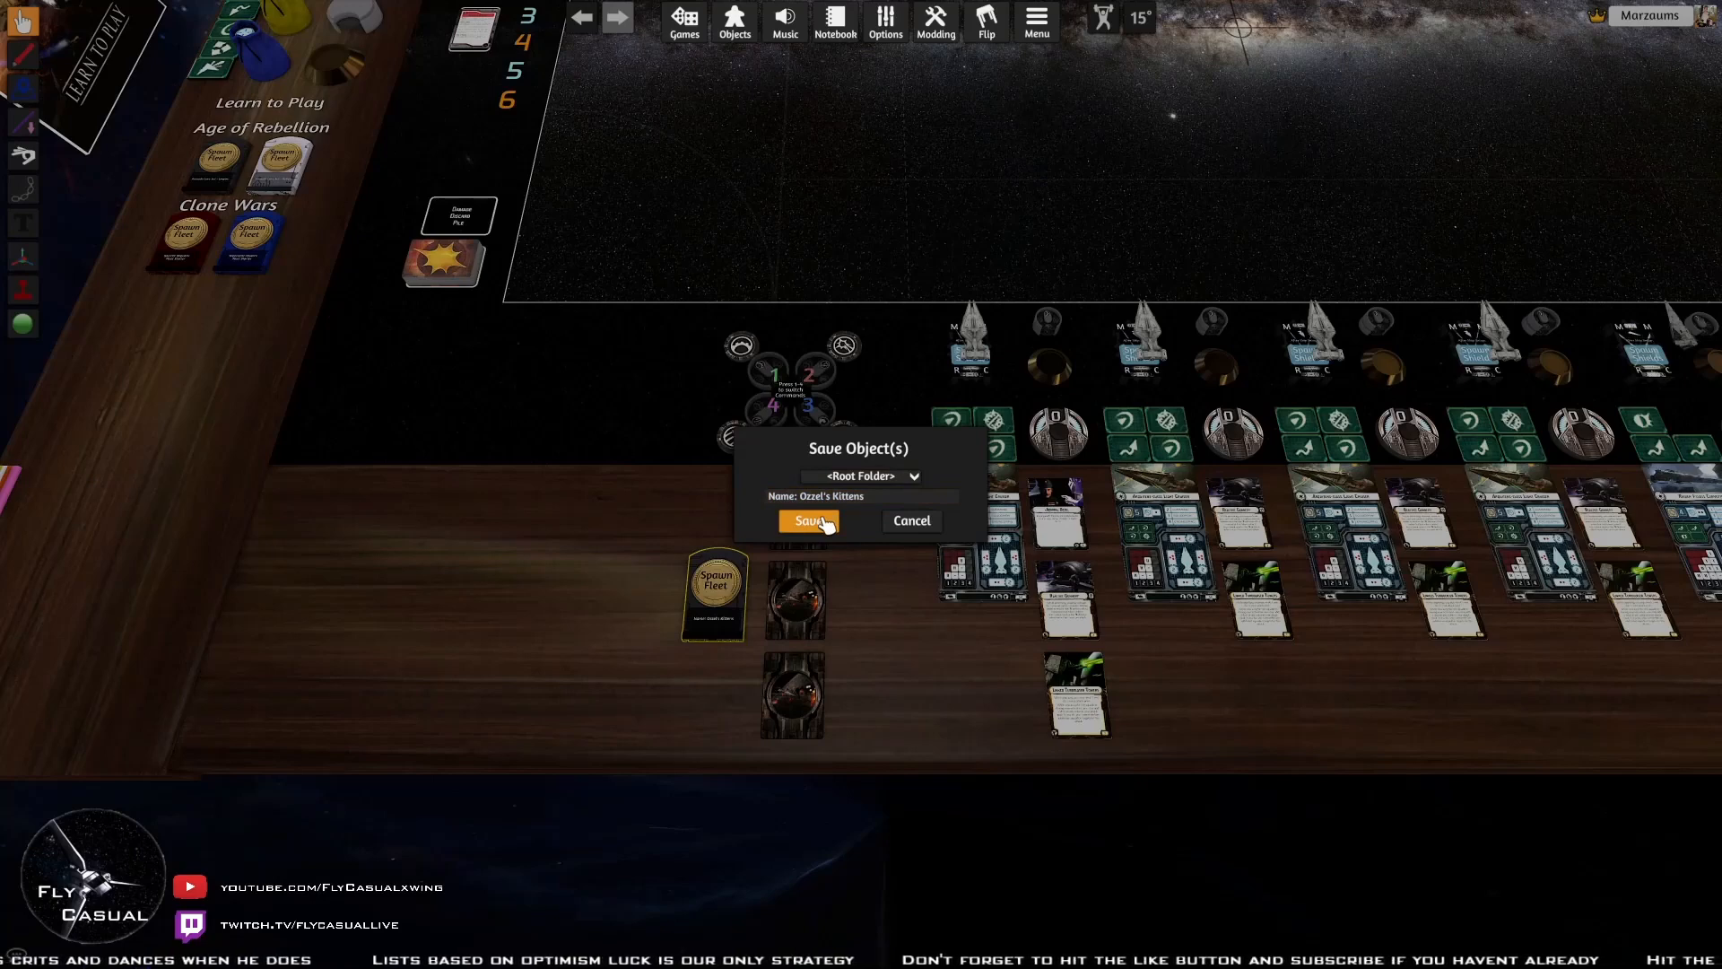
left_click(807, 519)
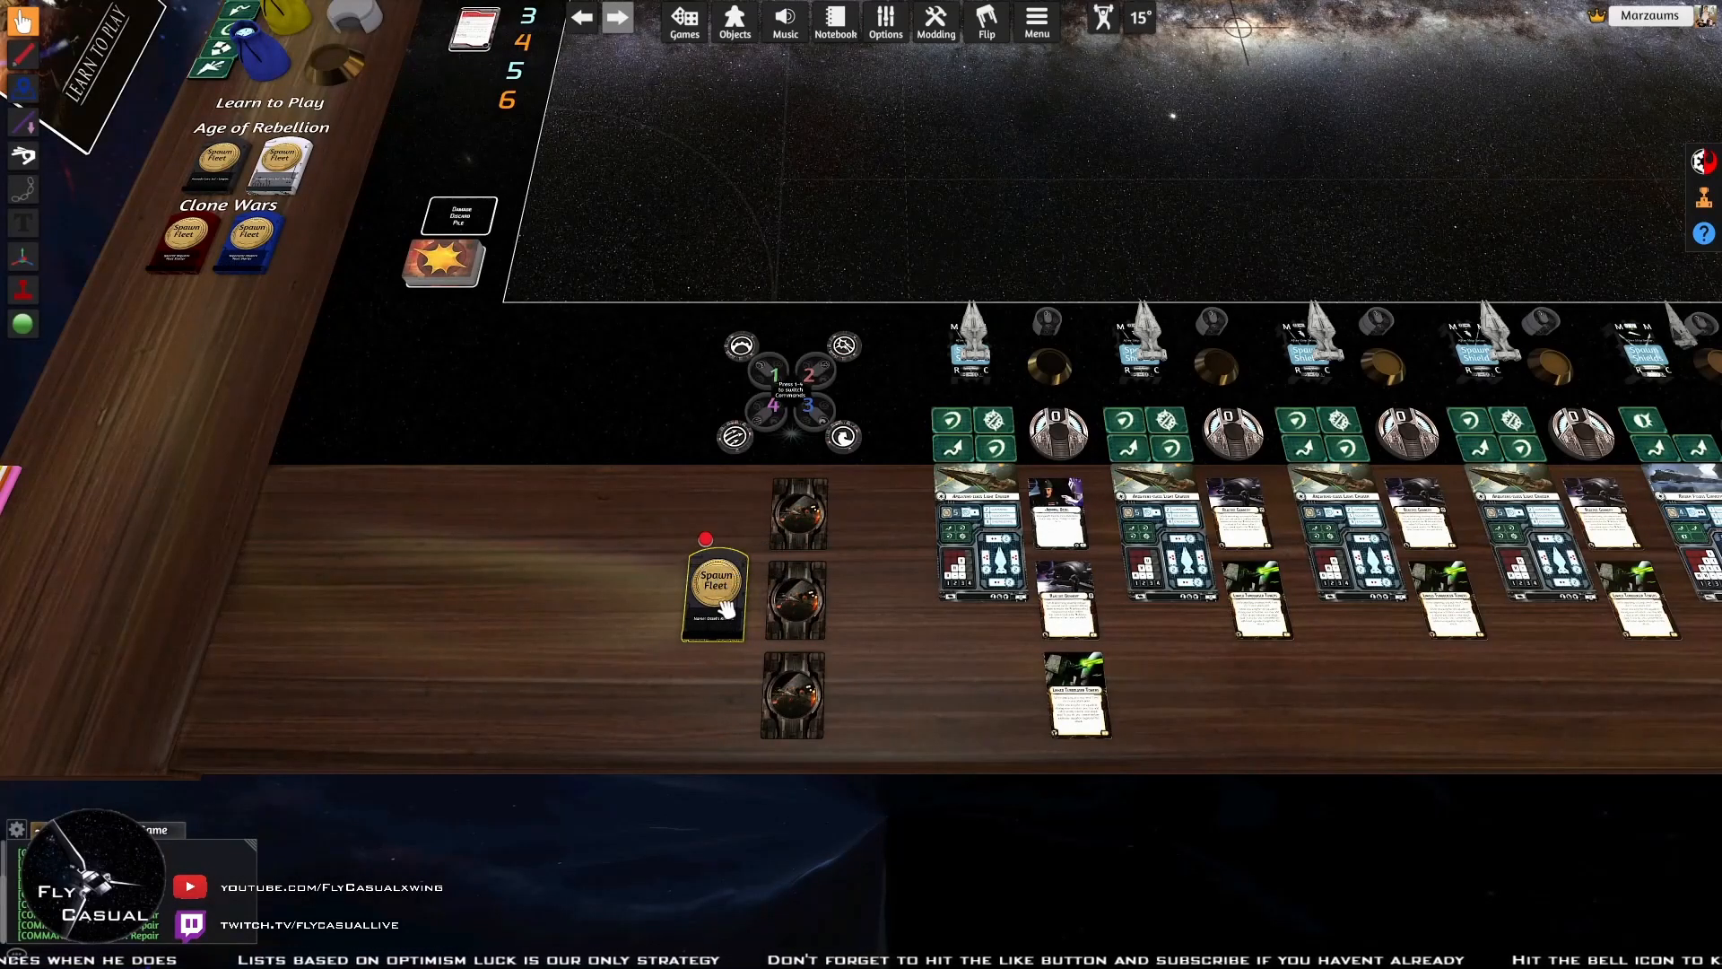
mouse_move(712, 587)
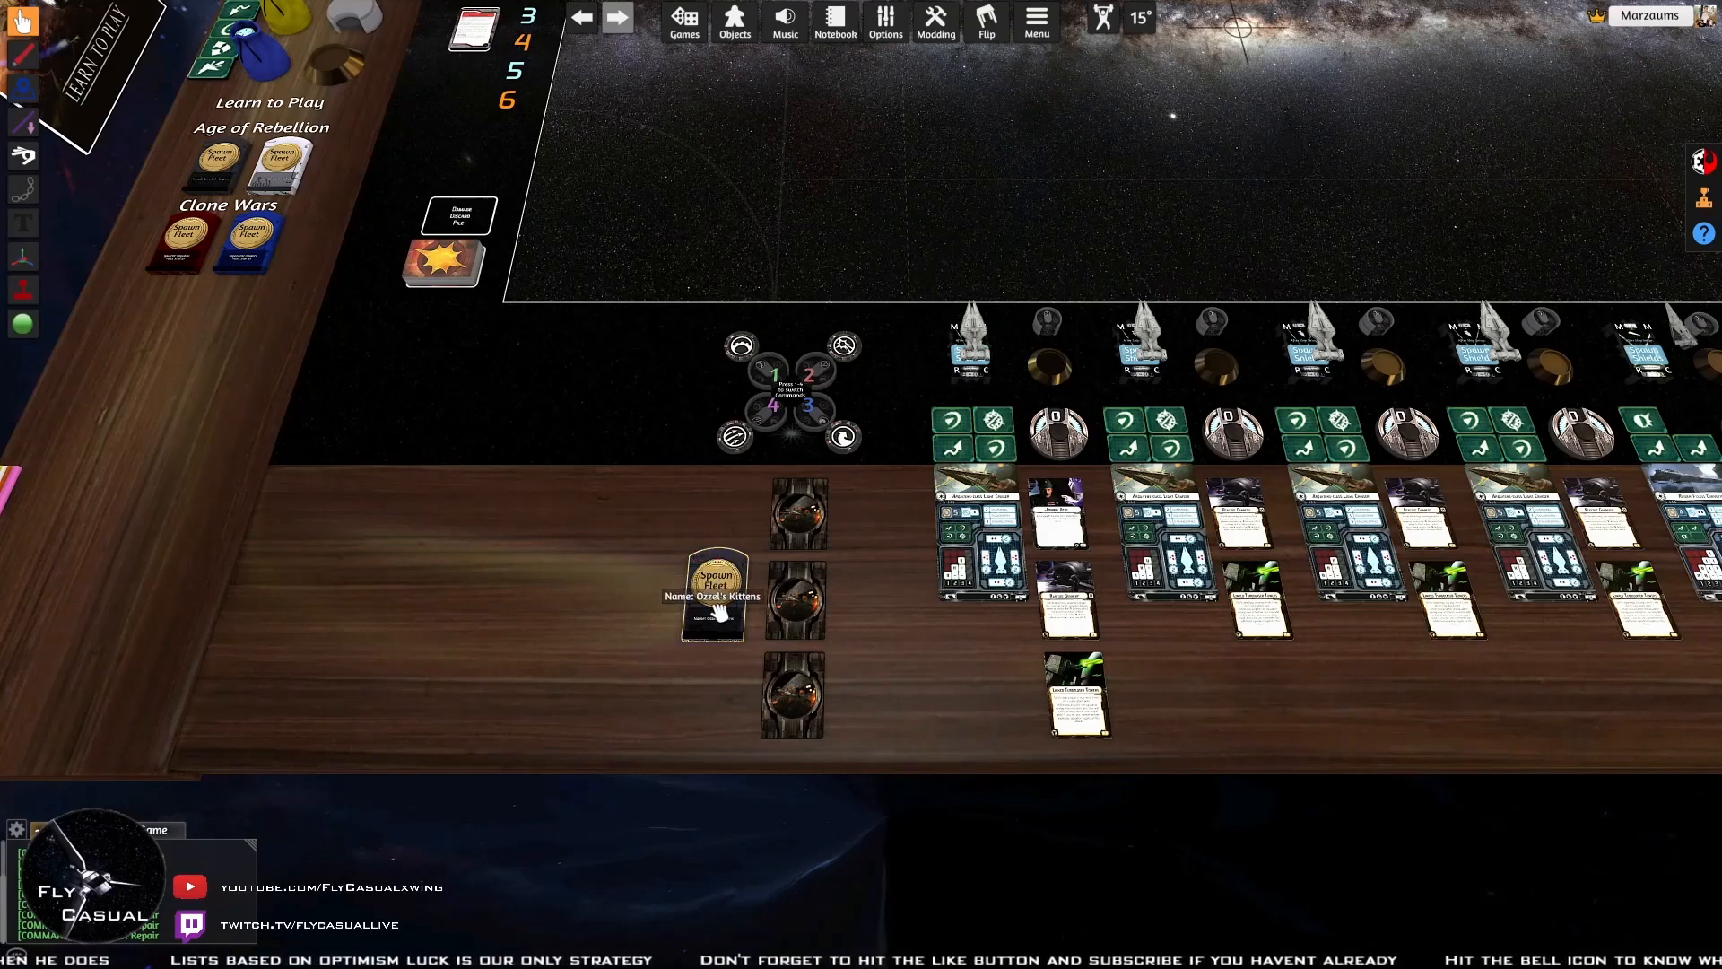
mouse_move(868, 591)
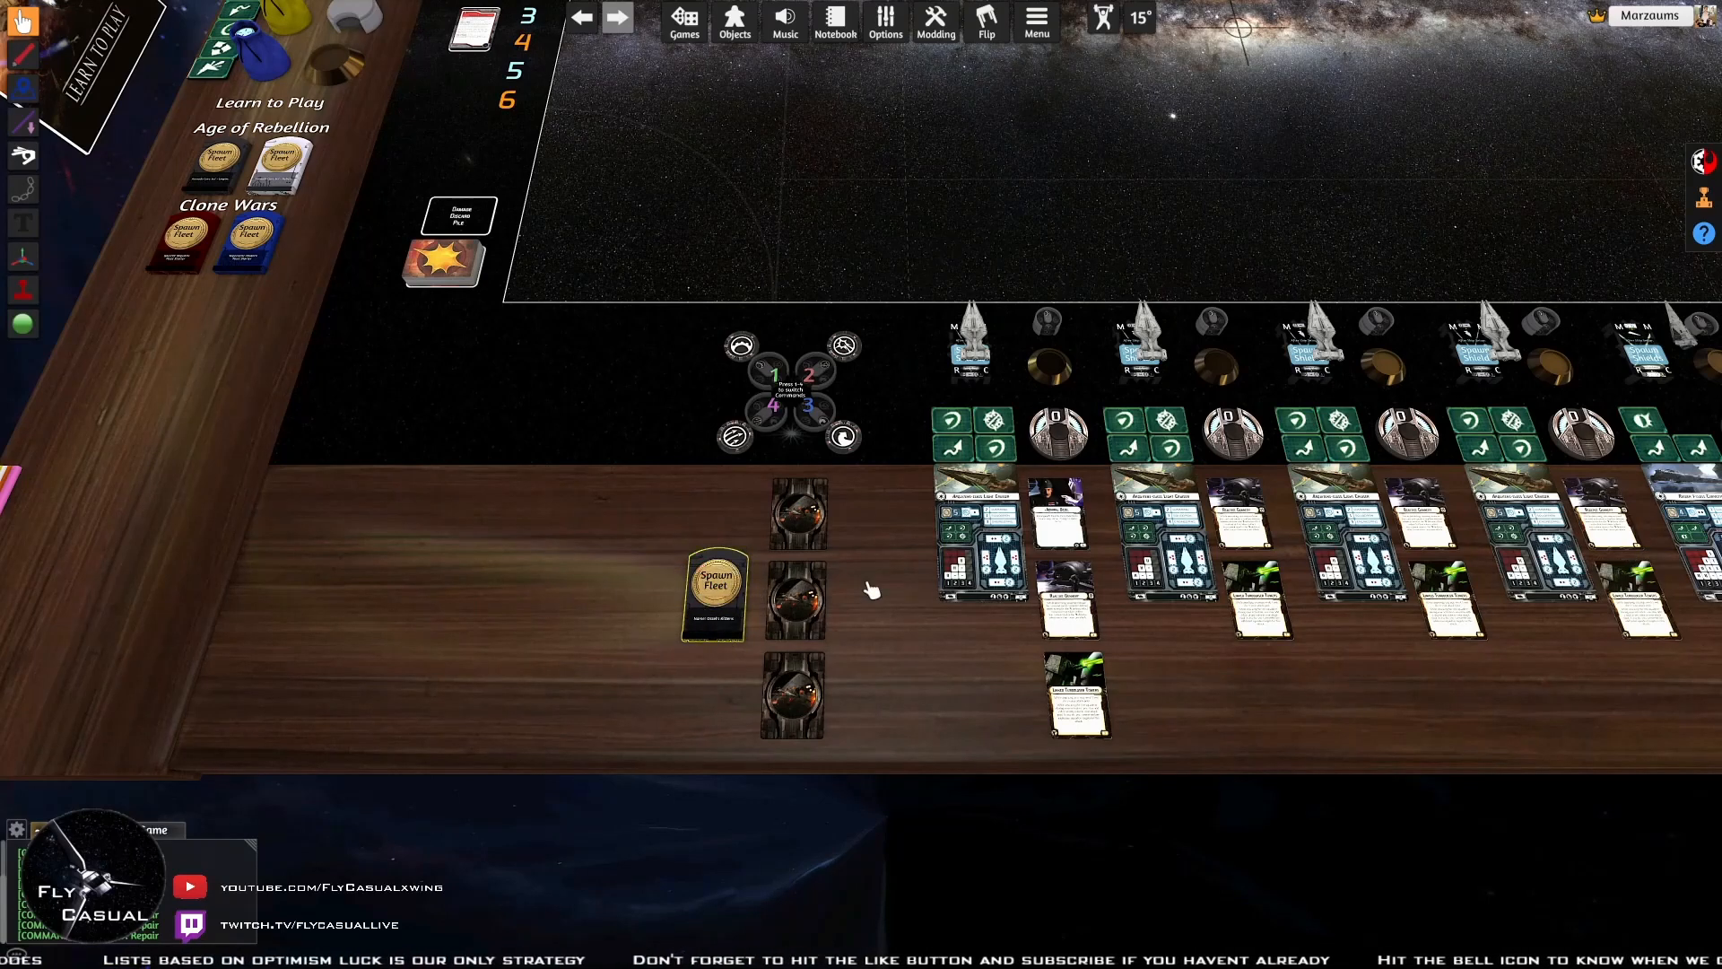
mouse_move(714, 593)
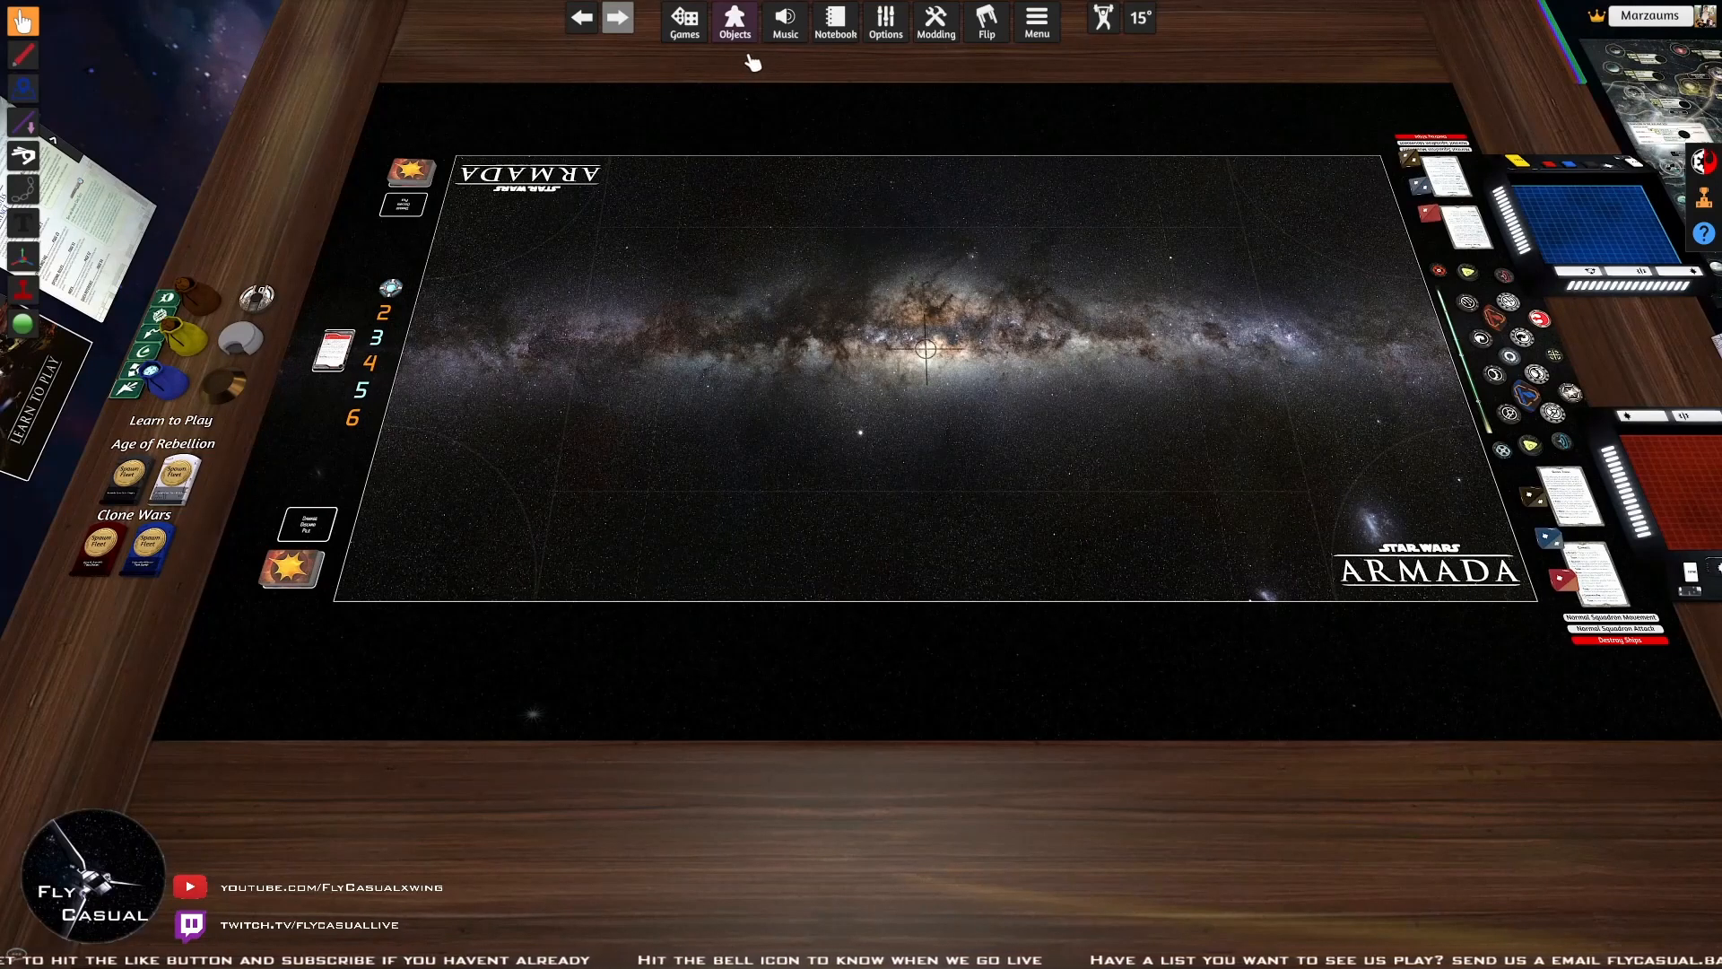
Open the Saved Objects library from the Objects menu to find the Ozzel's Kittens fleet
left_click(734, 20)
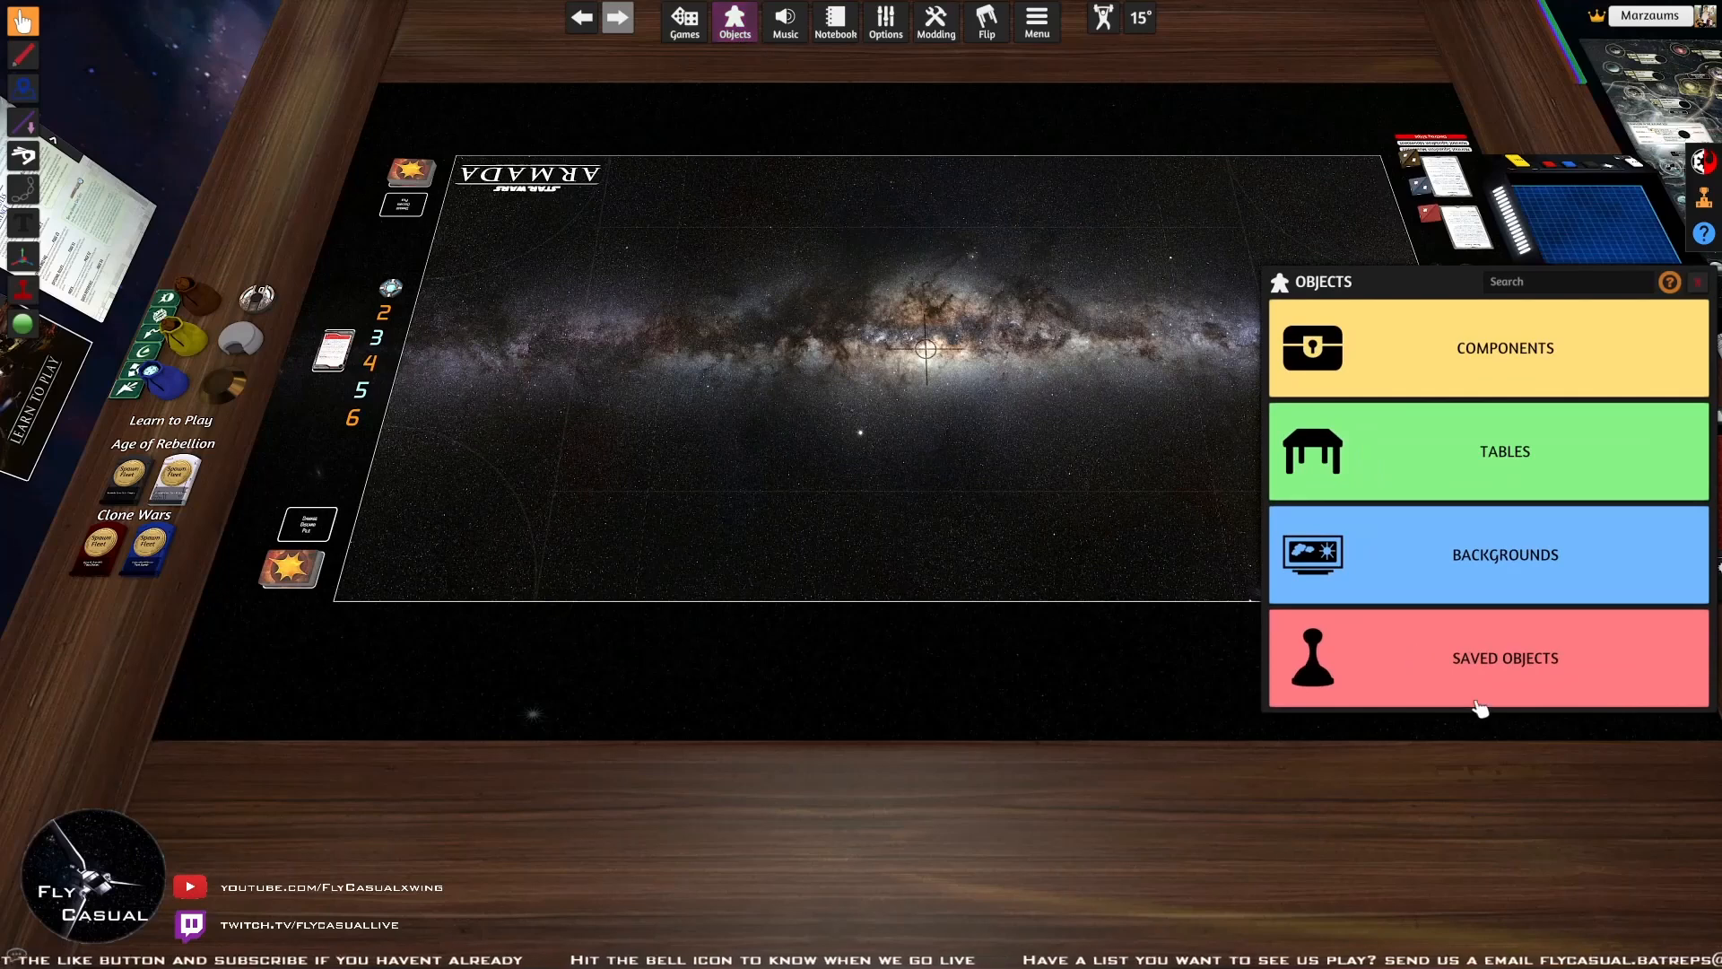
left_click(1487, 657)
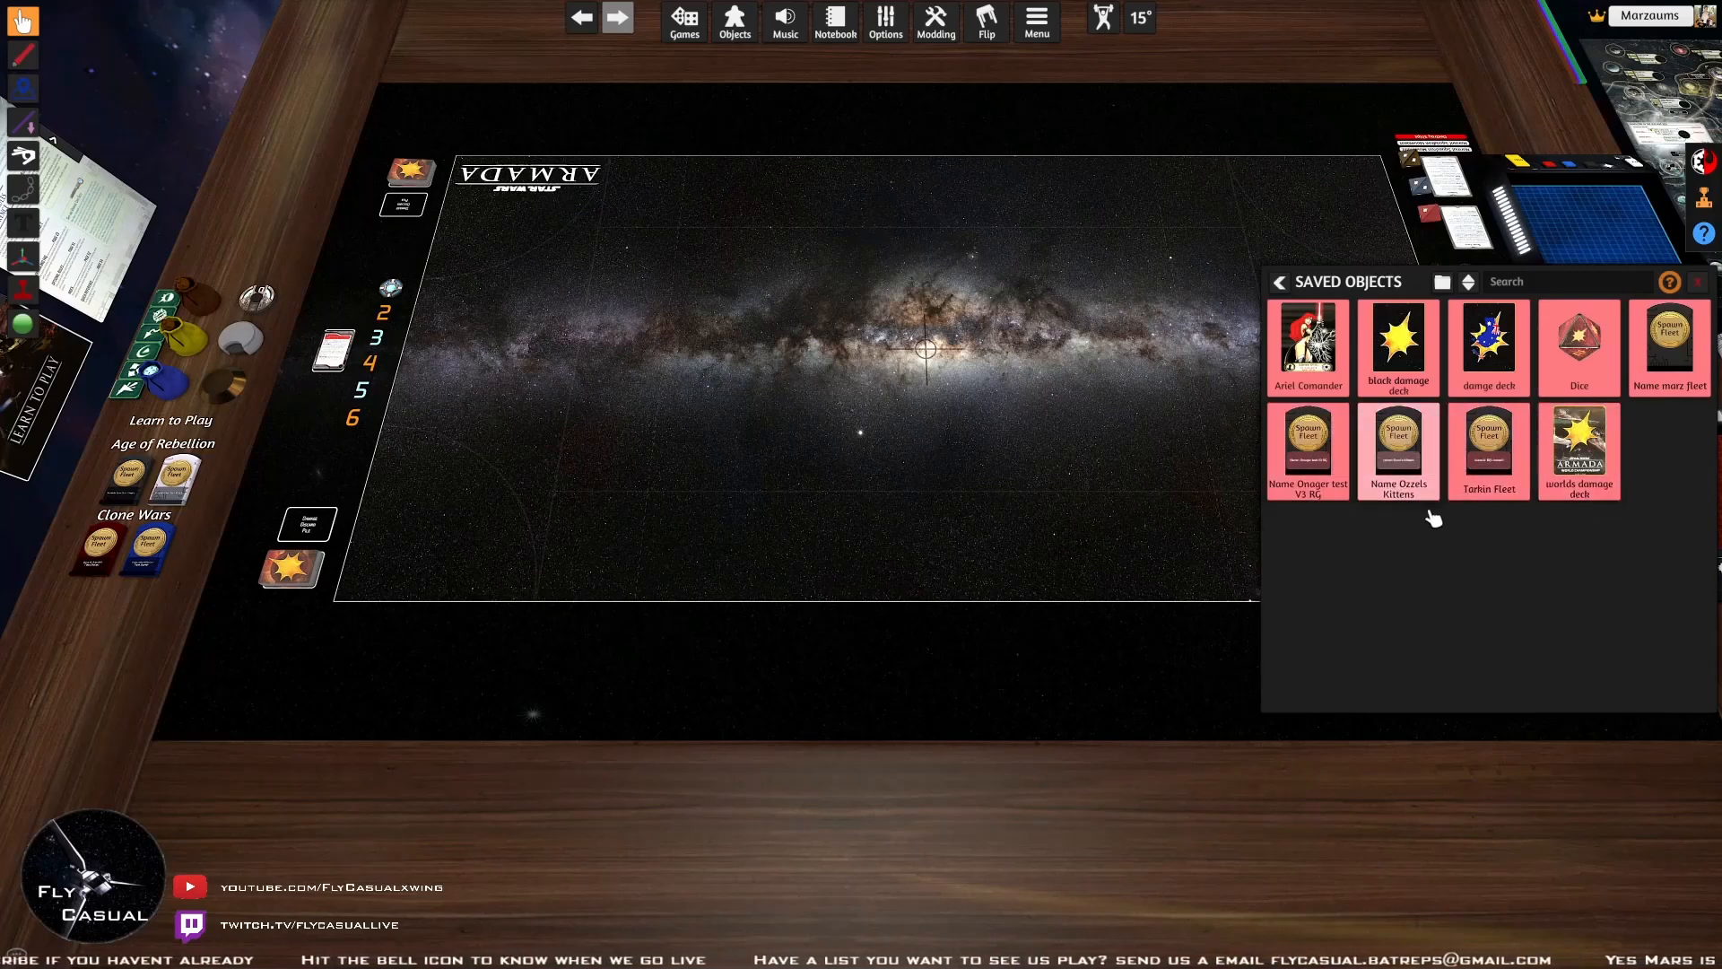
left_click_drag(1398, 450, 605, 758)
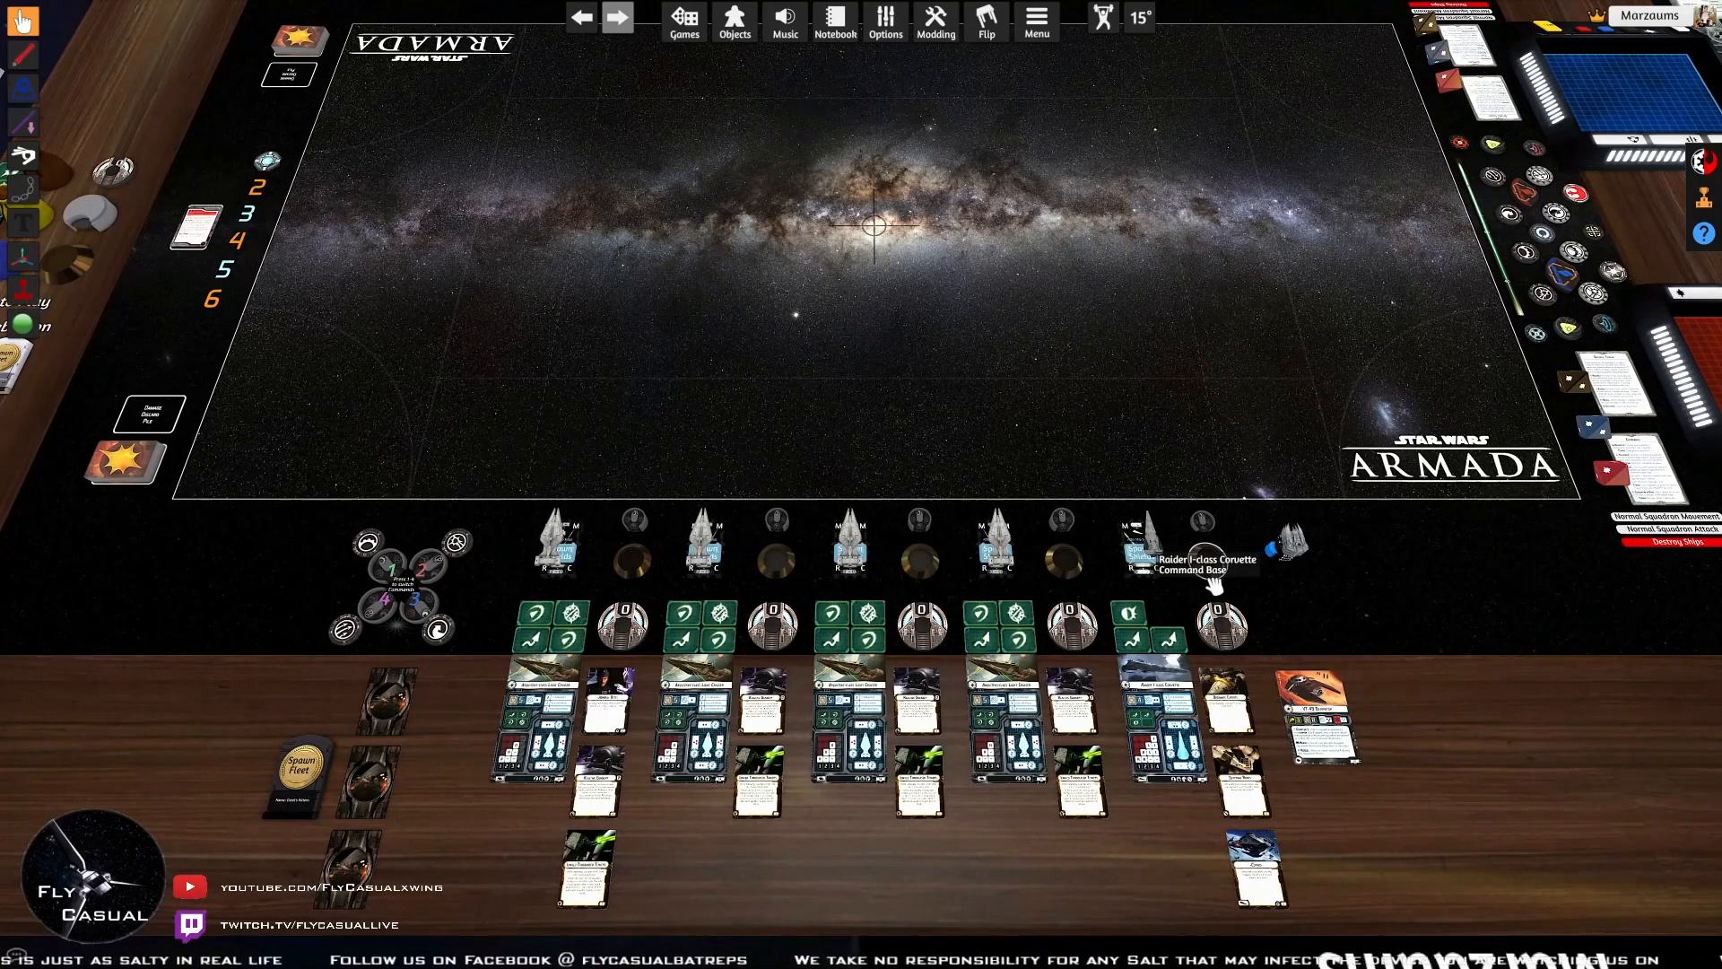
mouse_move(1301, 653)
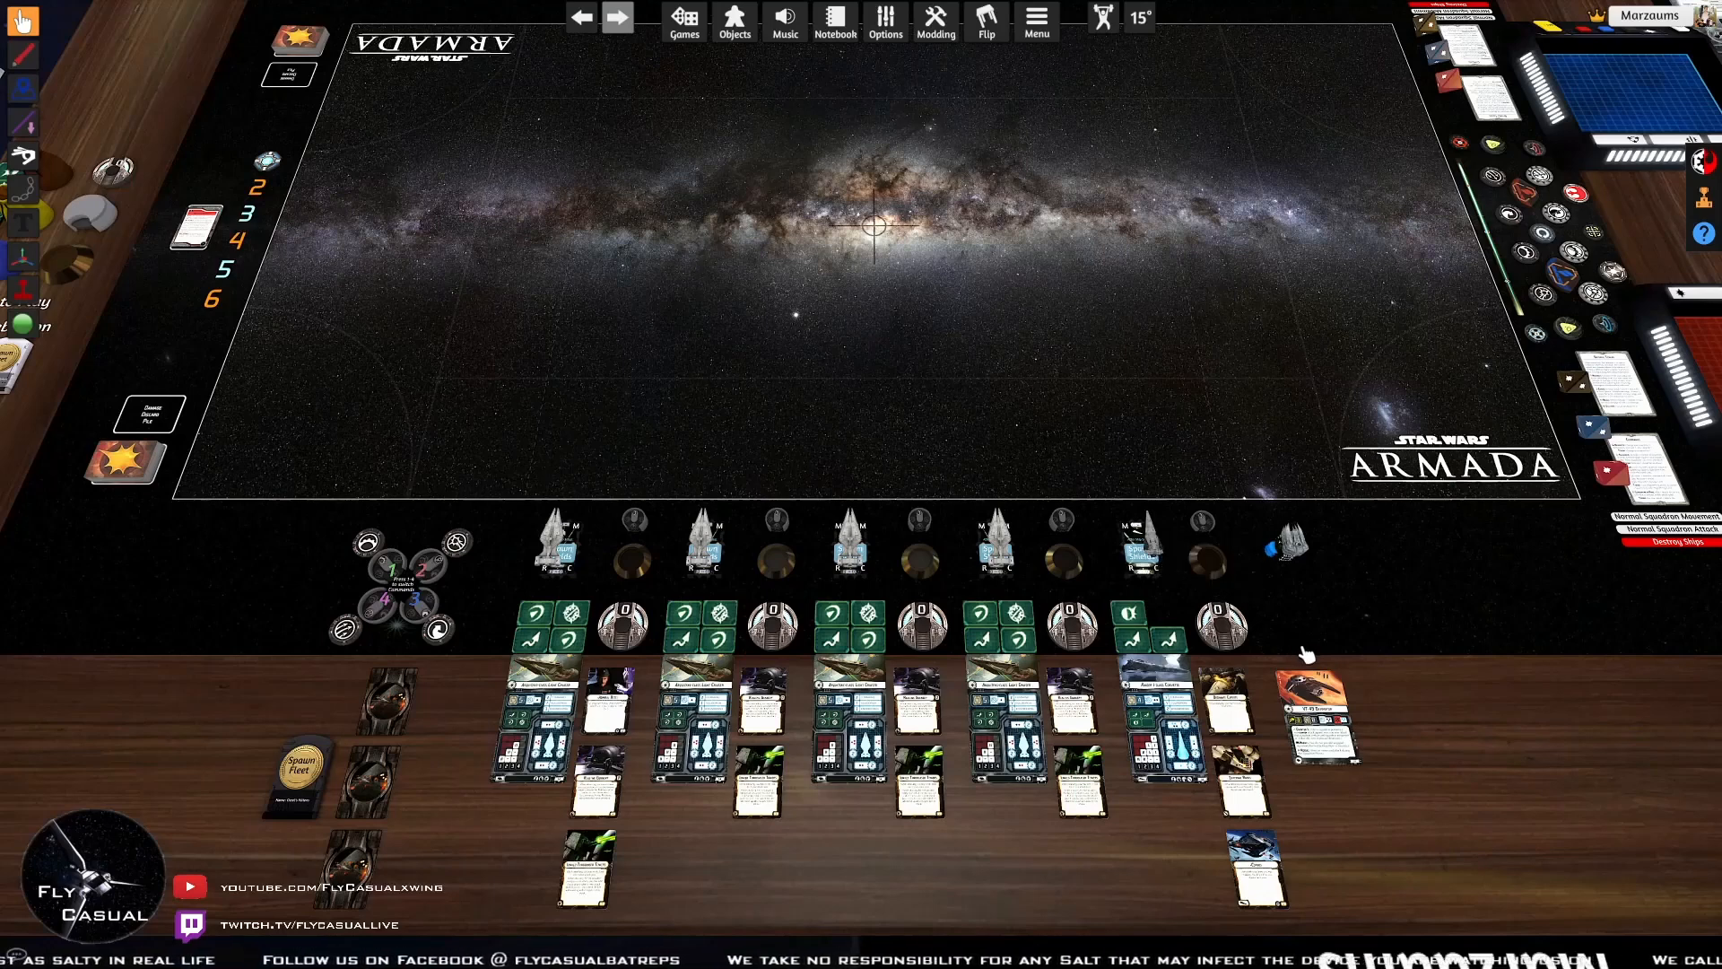